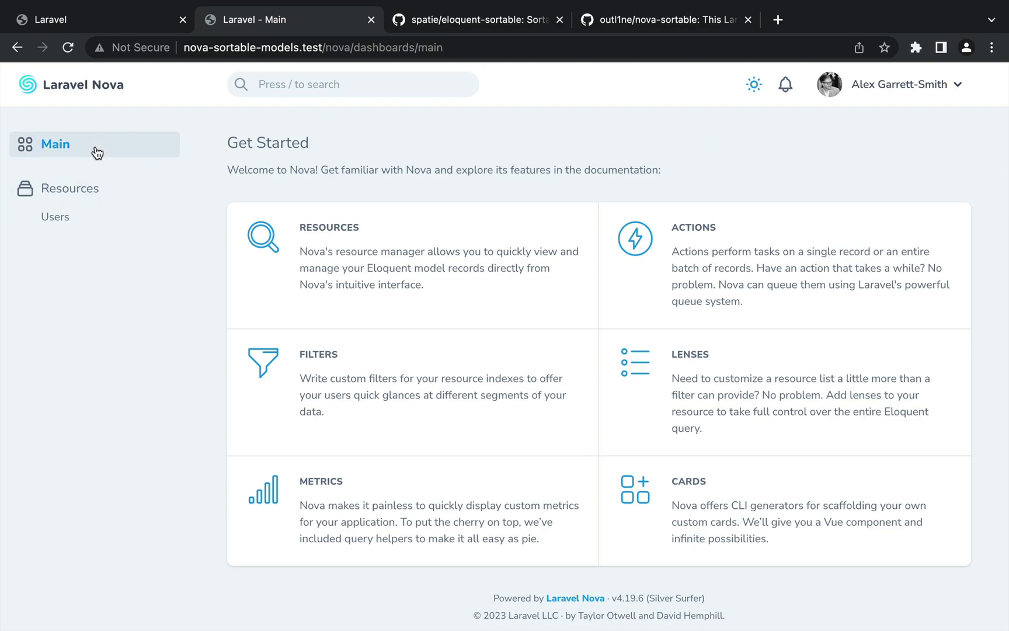
mouse_move(383, 130)
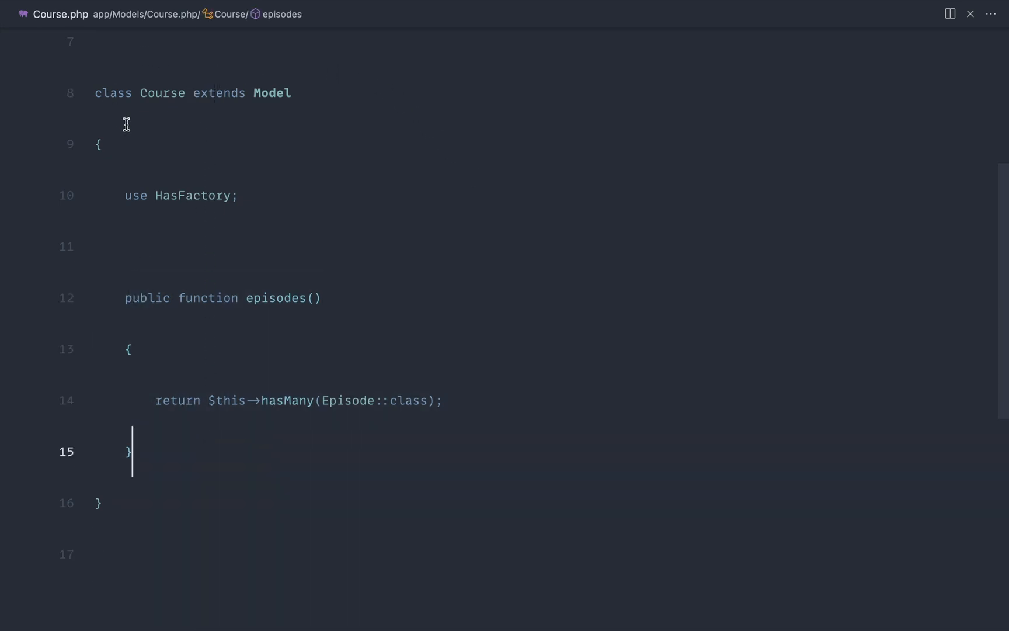
mouse_move(126, 298)
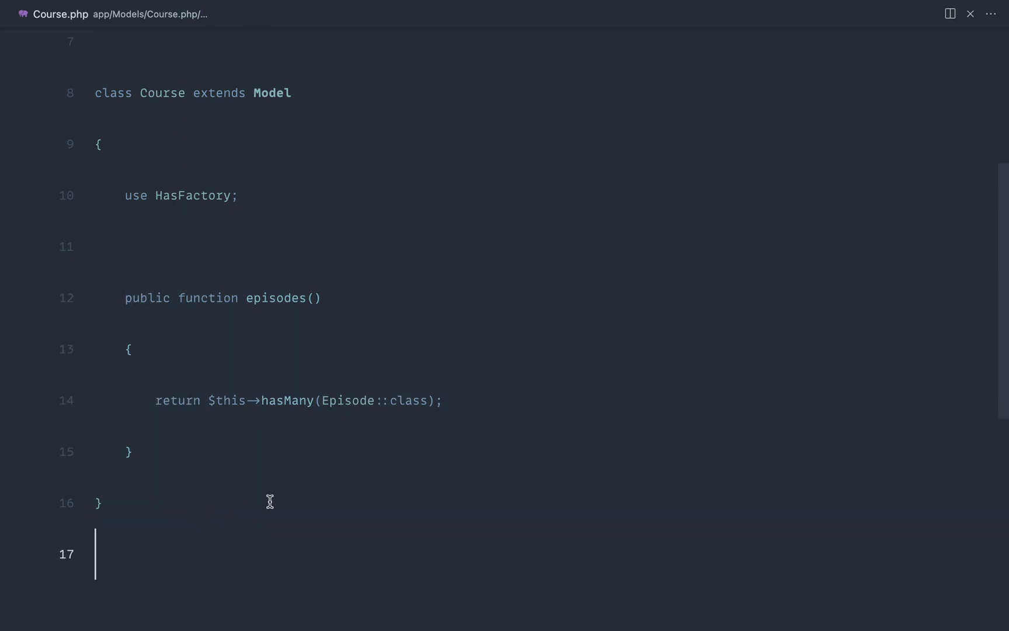
mouse_move(280, 500)
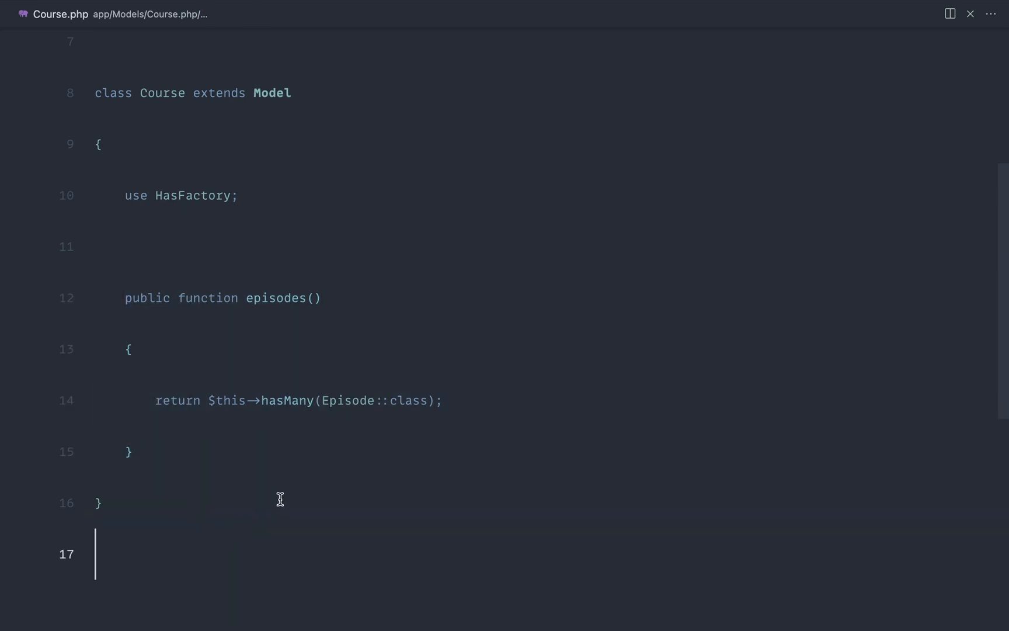
Step: Search for files matching 'episode' and open one of the results
type("episode")
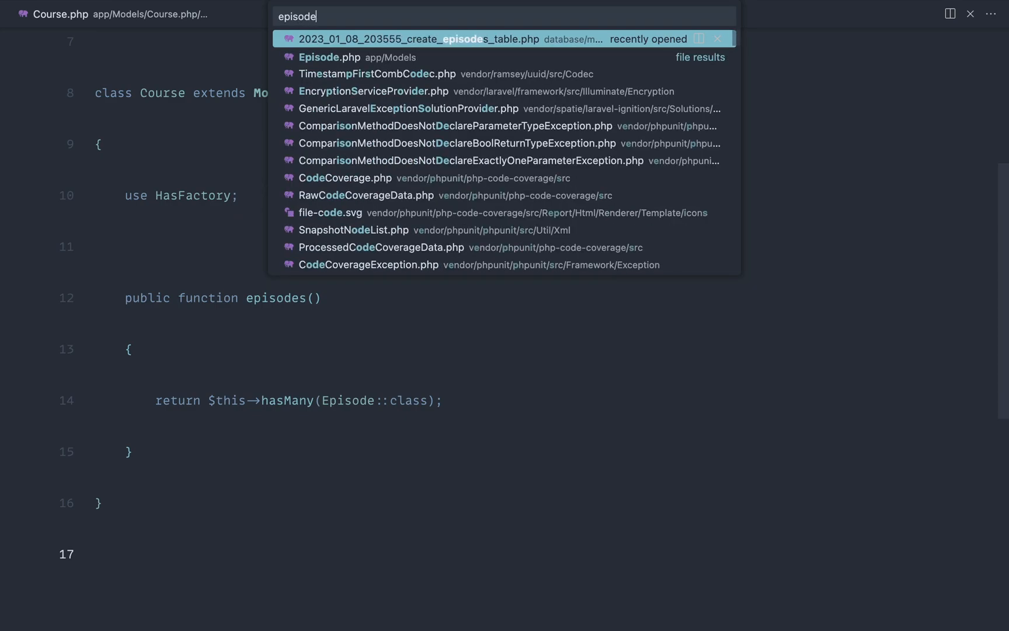
left_click(329, 57)
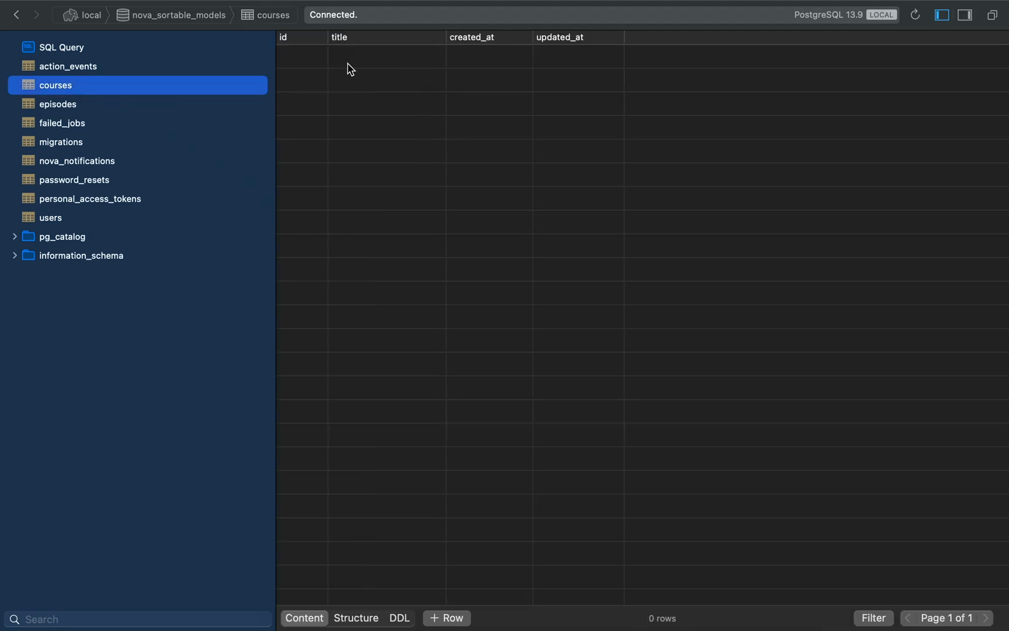
mouse_move(88, 122)
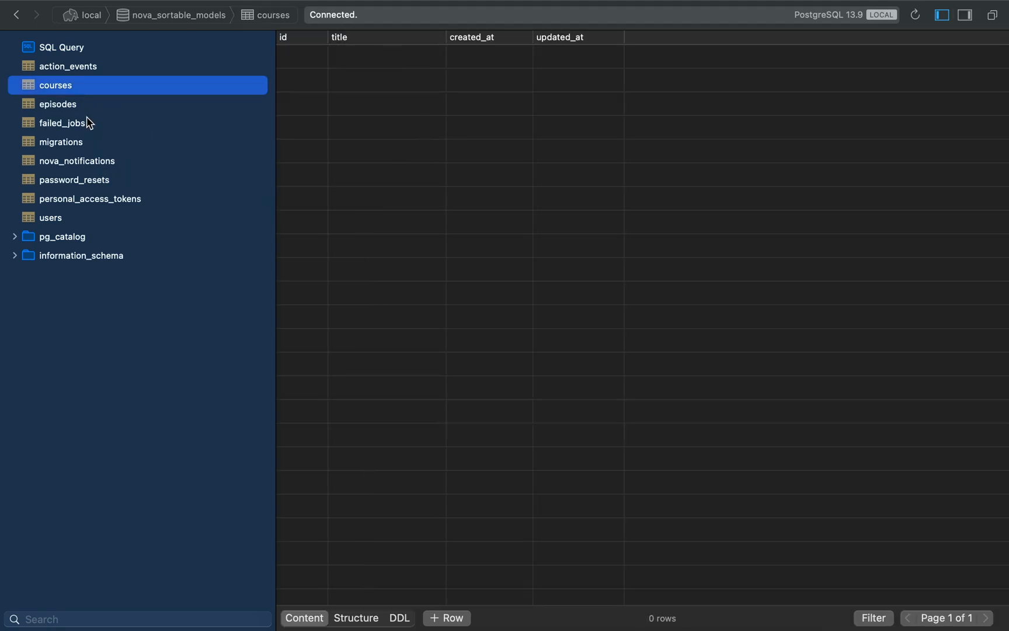
Step: Select the episodes table in TablePlus to view its columns and empty rows
left_click(58, 104)
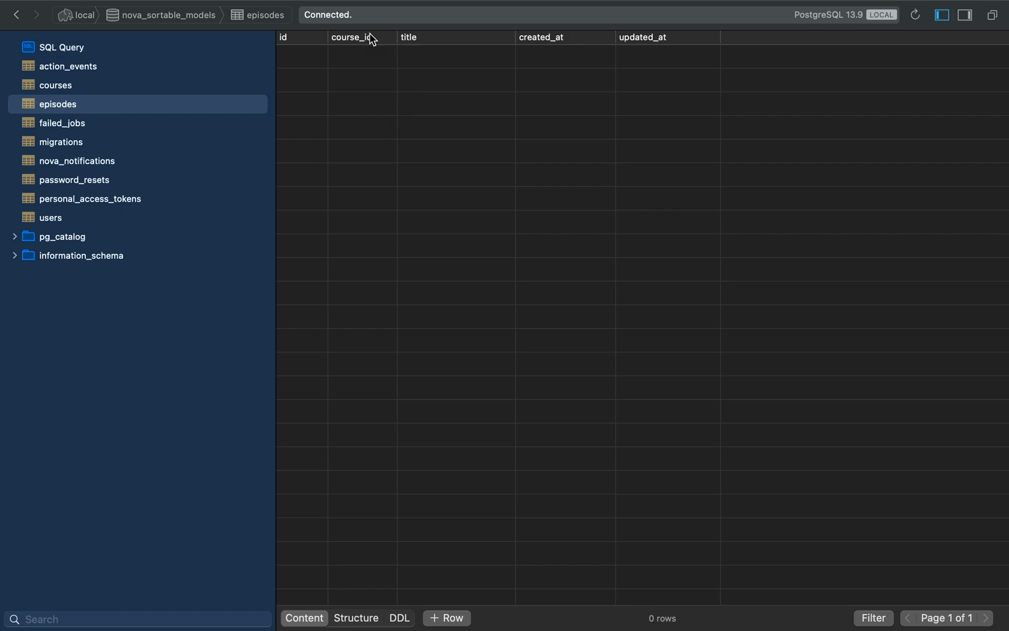
mouse_move(448, 134)
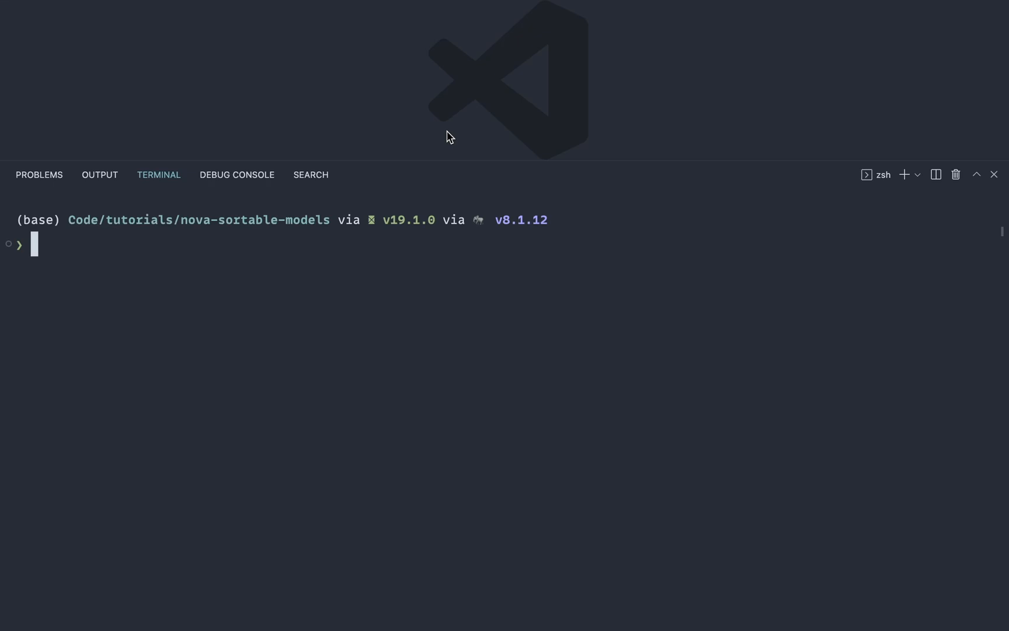
Step: Run php artisan nova:resource for Course, then for Episode
type("php artisan")
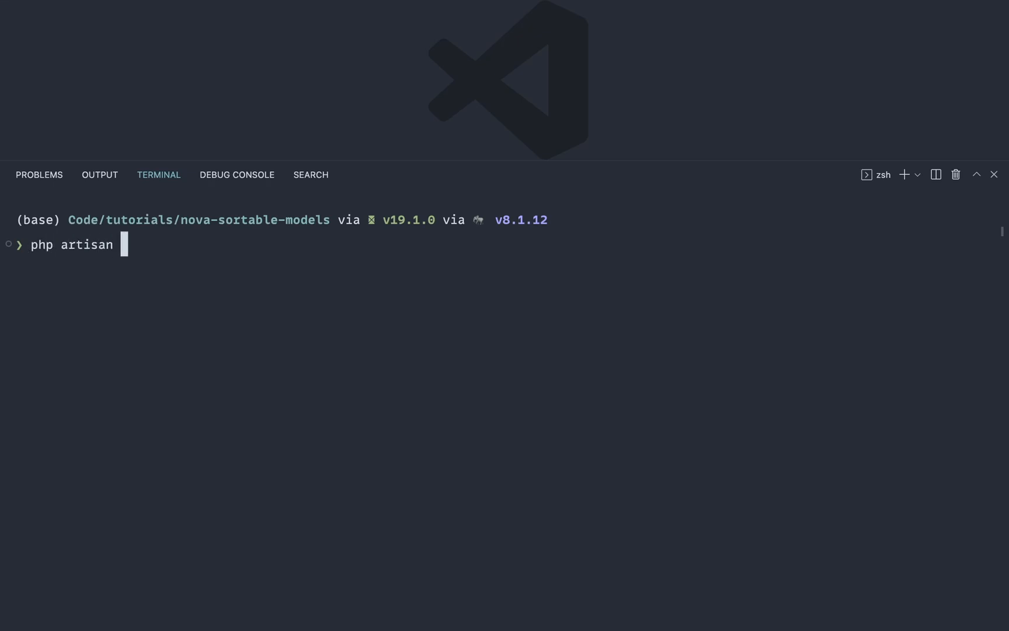
type("nova")
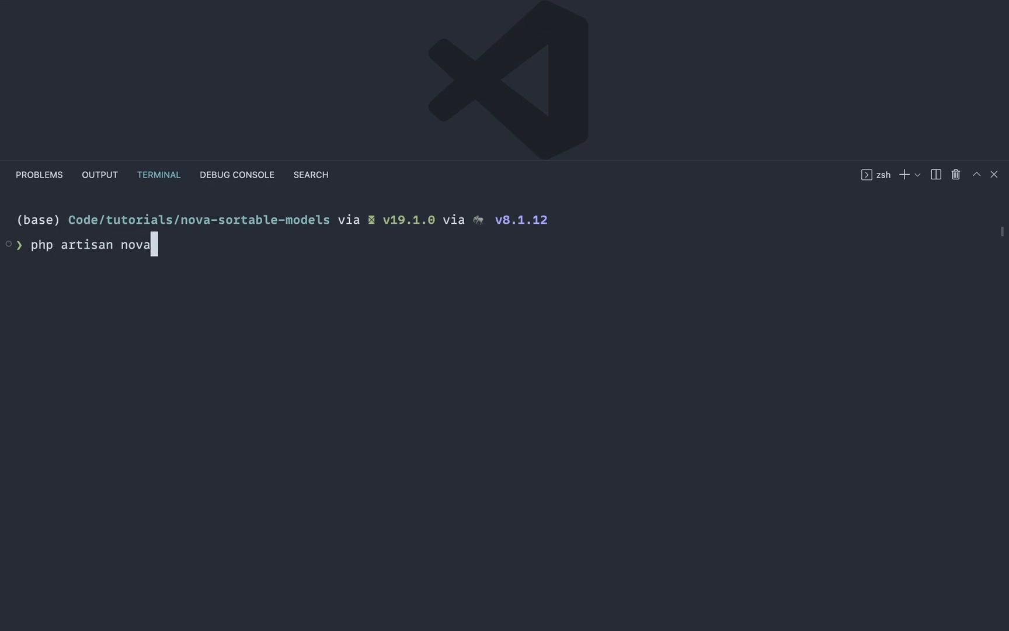
type(":resource Course")
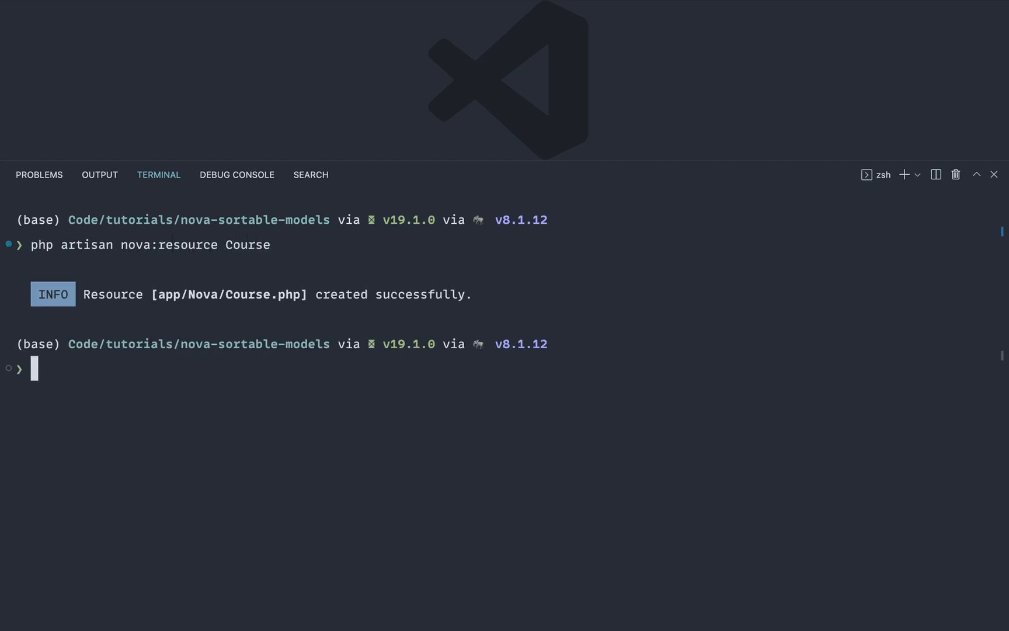
type("php artisan nova:resource Epis")
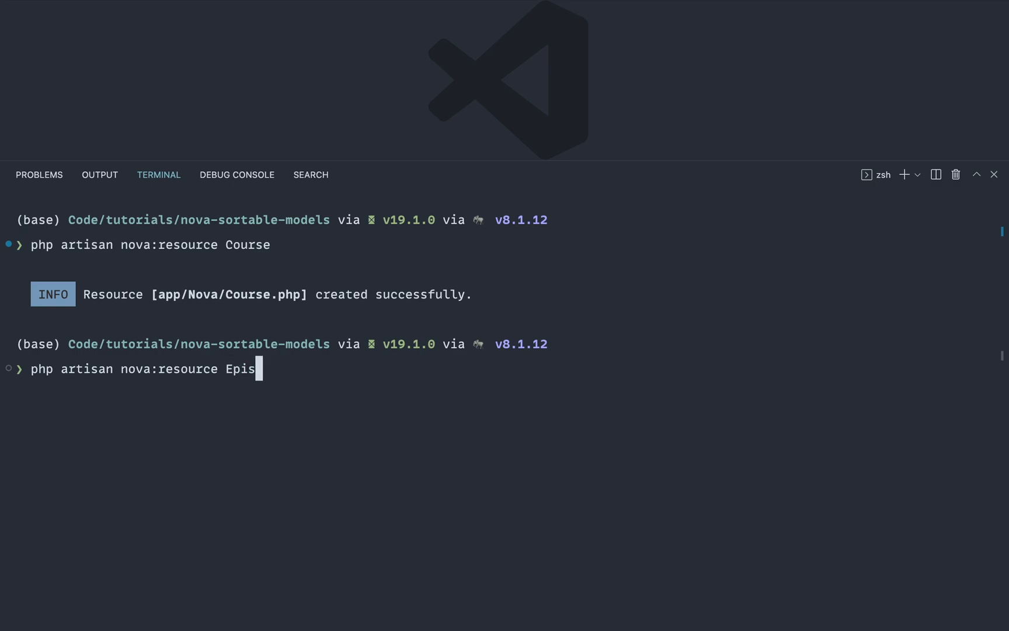
key("ctrl+p")
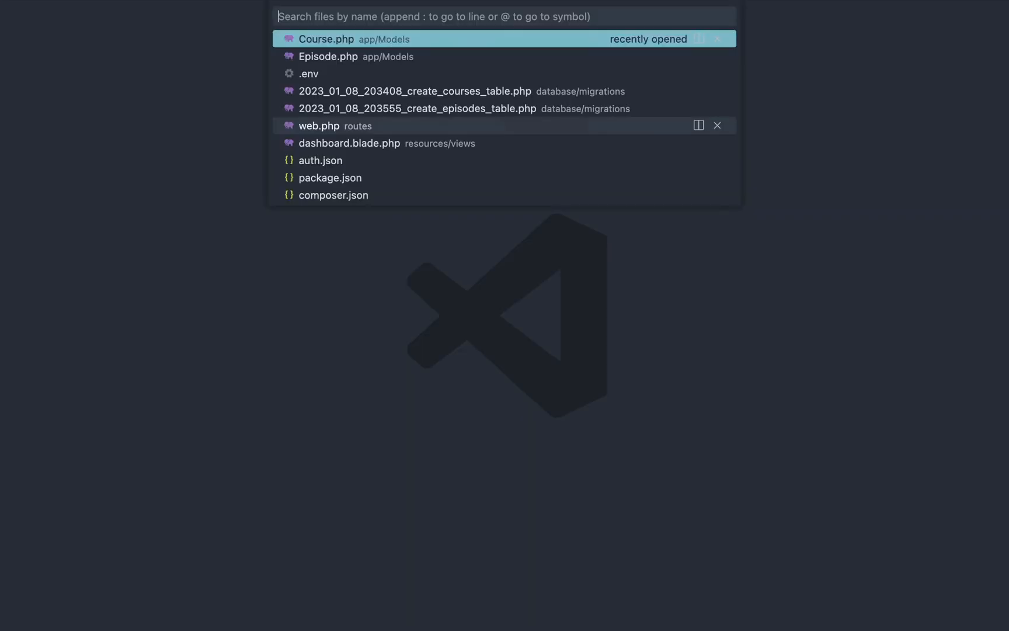
Step: In app/Nova/Course.php, set $title and $search to 'title'
left_click(326, 39)
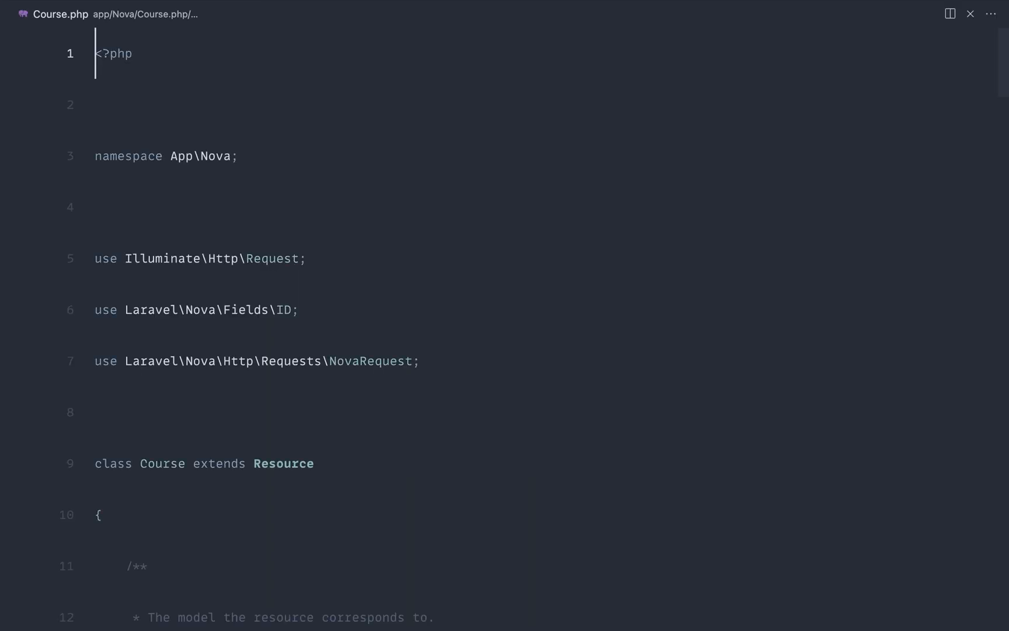
scroll("down", 3)
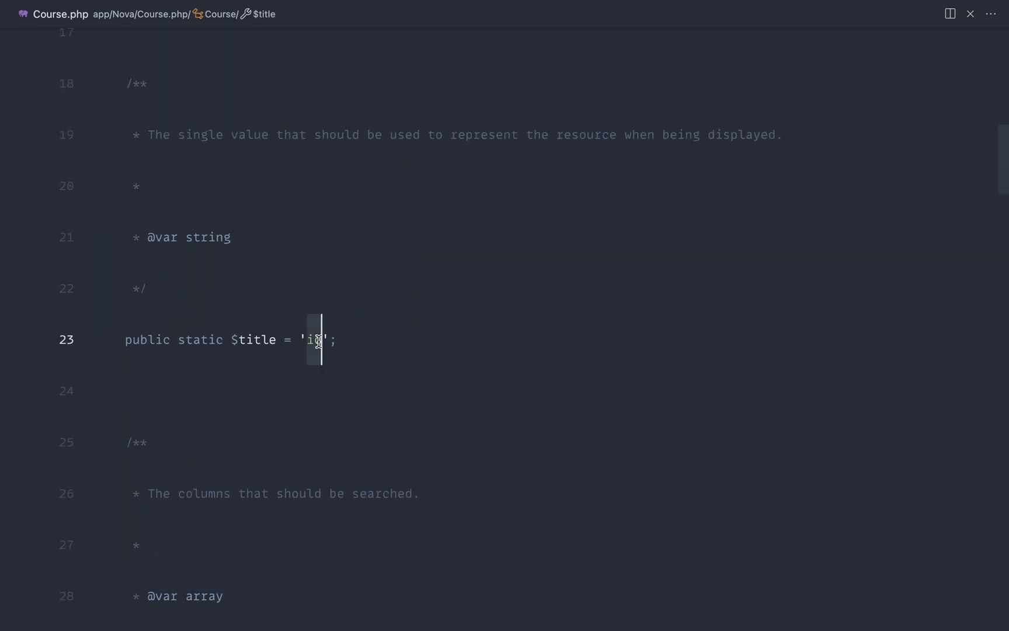
type("title'")
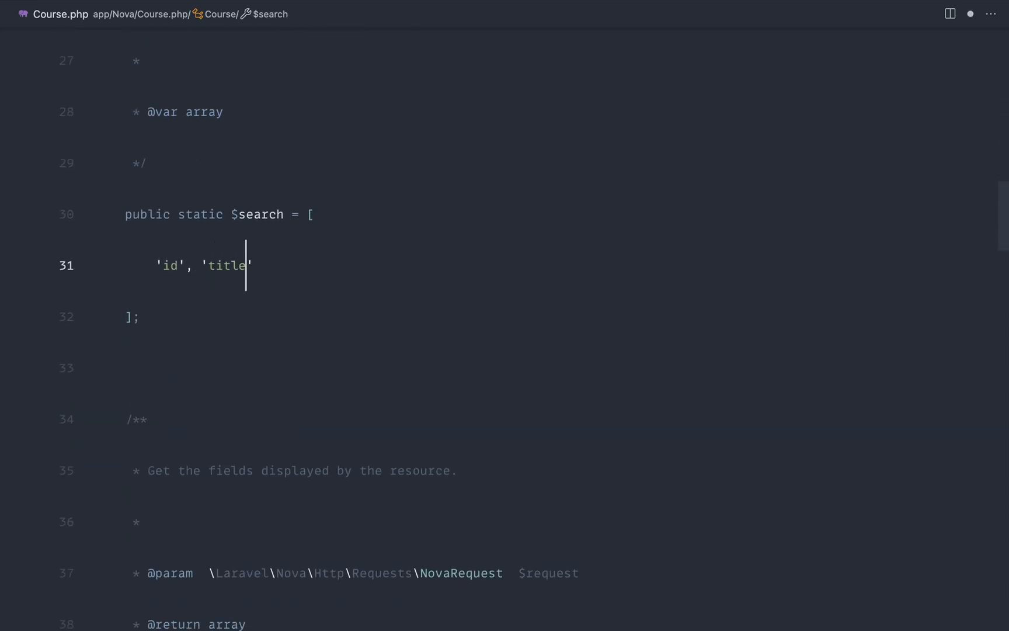
scroll("down", 3)
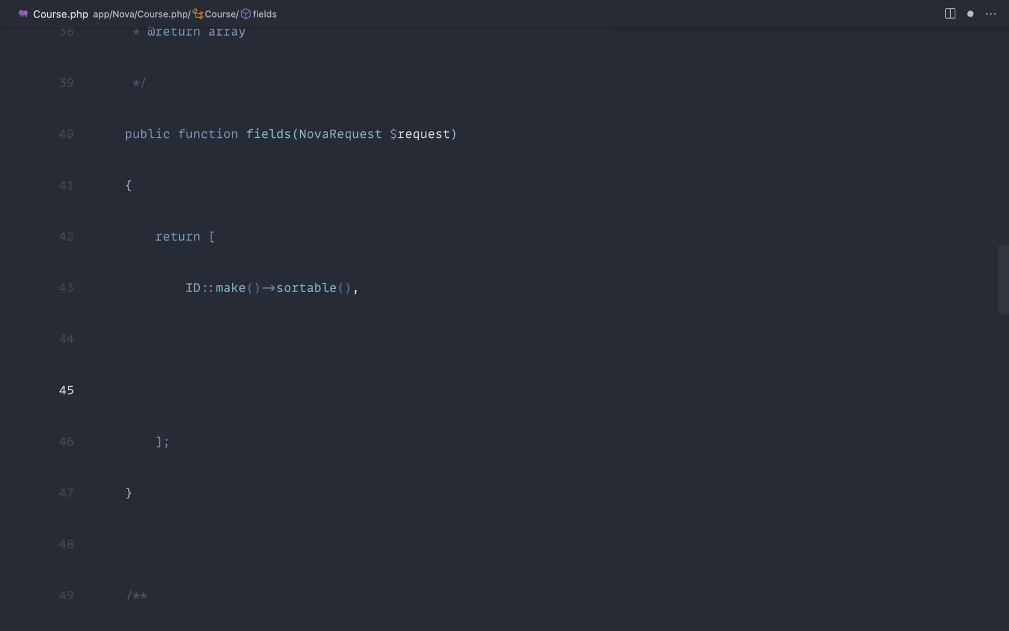
Step: Add Text::make('Title') and HasMany::make('Episodes') to the Course resource fields
type("Text")
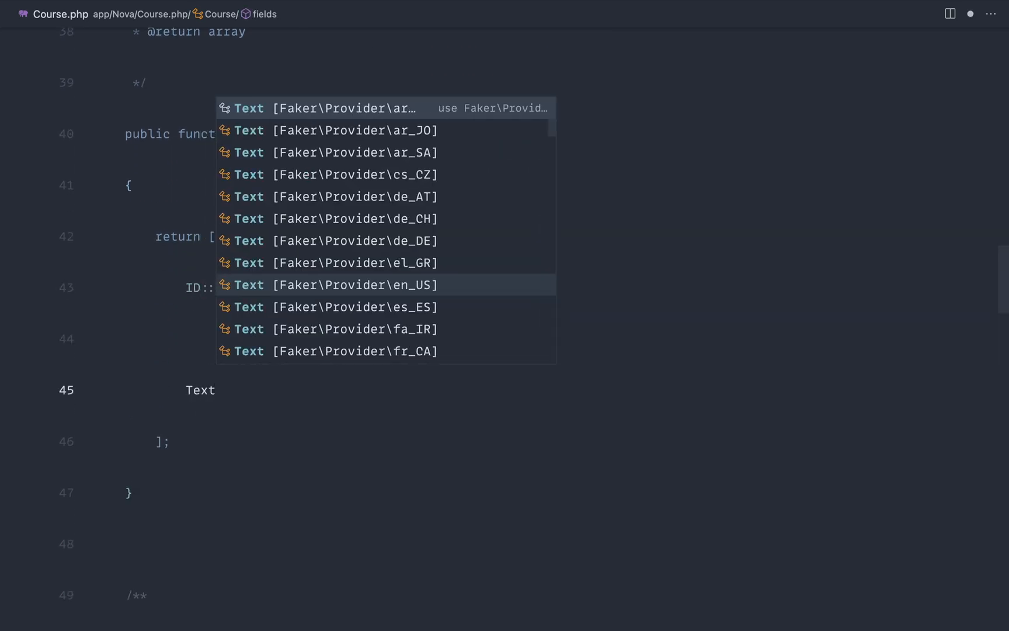
scroll("up", 3)
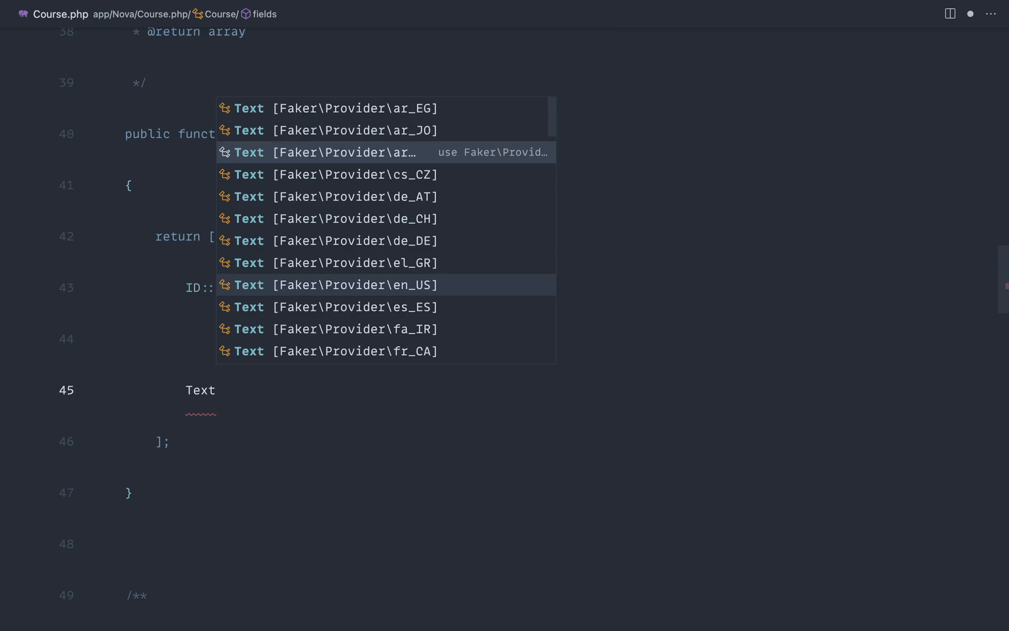
scroll("down", 3)
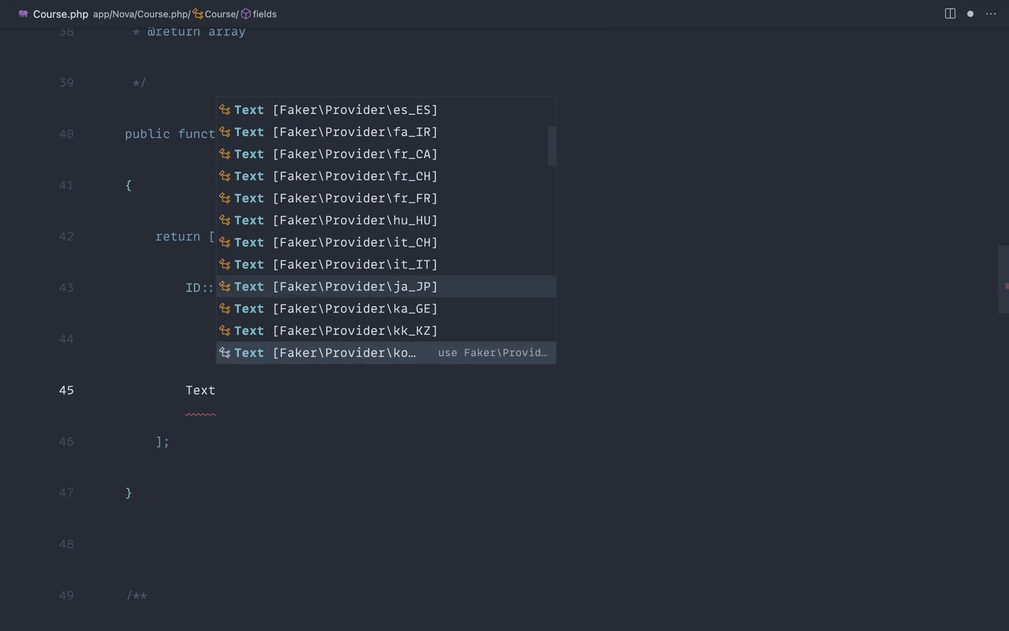
type("::make")
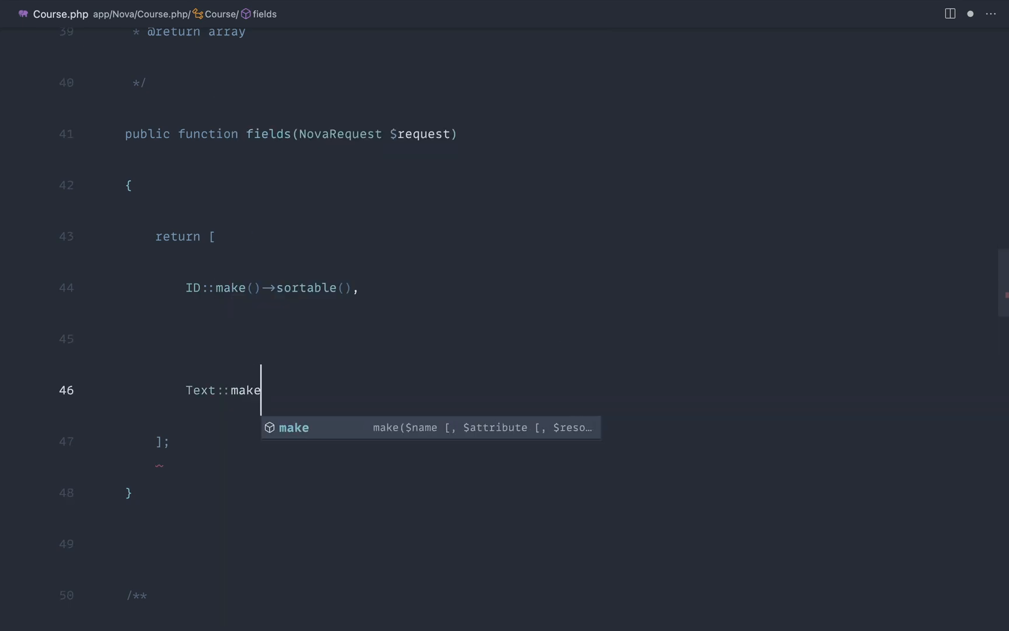
type("('Title')")
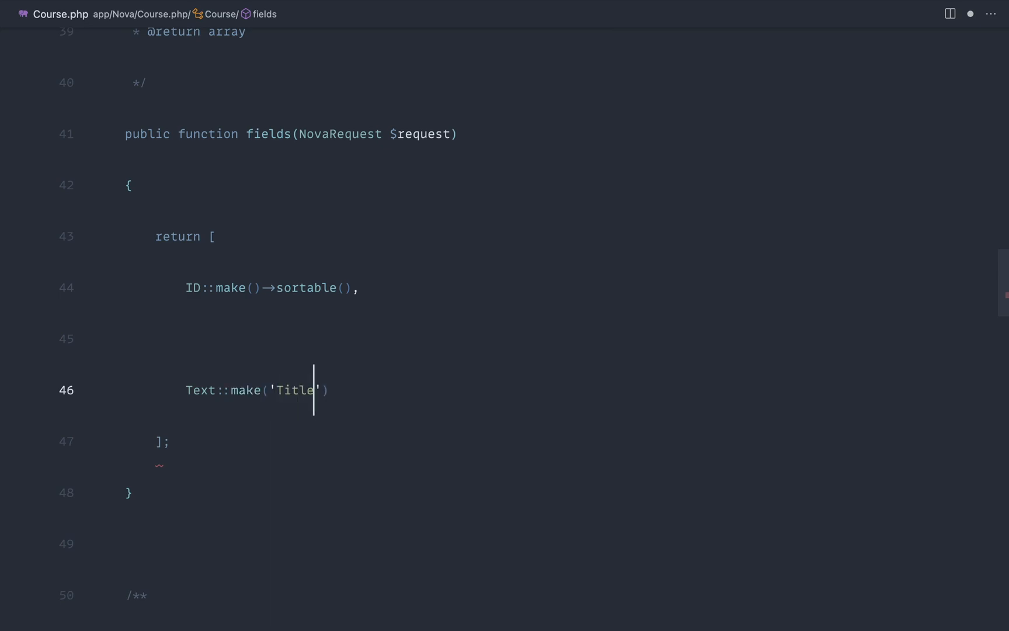
type("HasMany::make(")
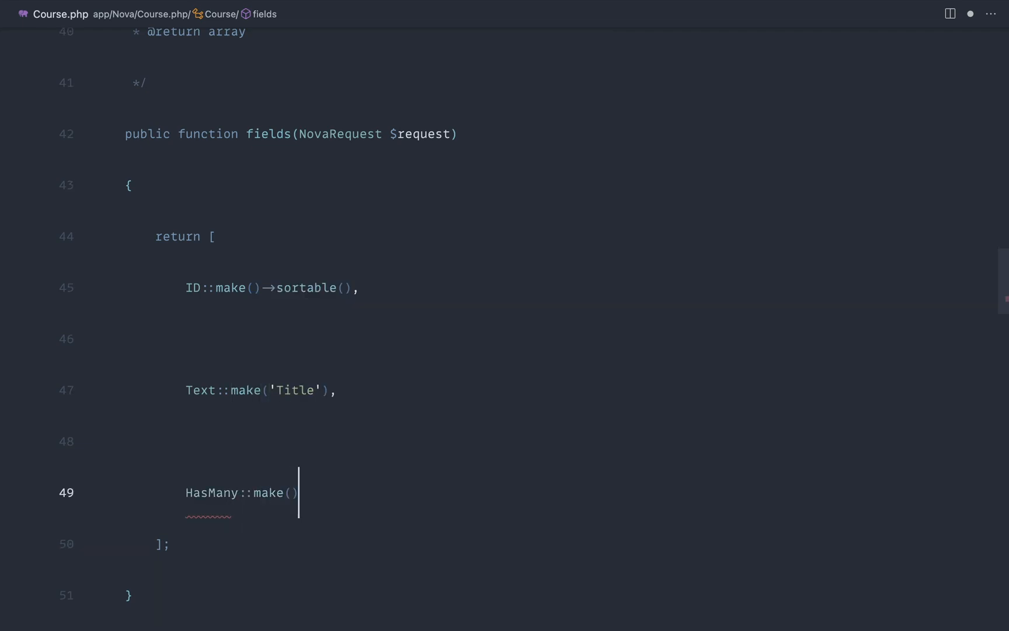
type("'Episodes'")
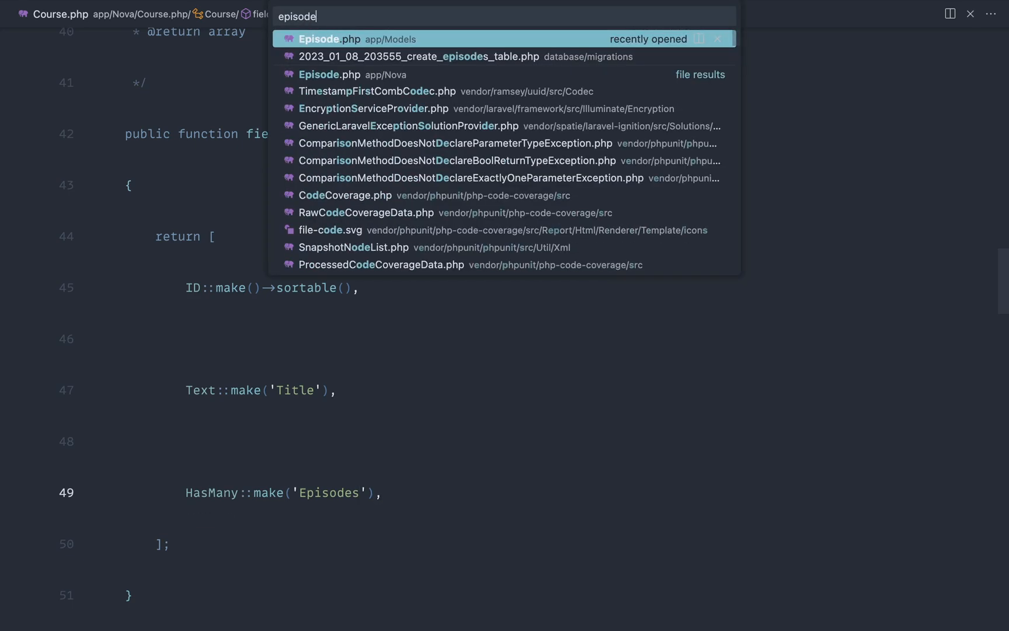
Step: Add BelongsTo::make('Course') after Title in the Episode resource fields
left_click(329, 74)
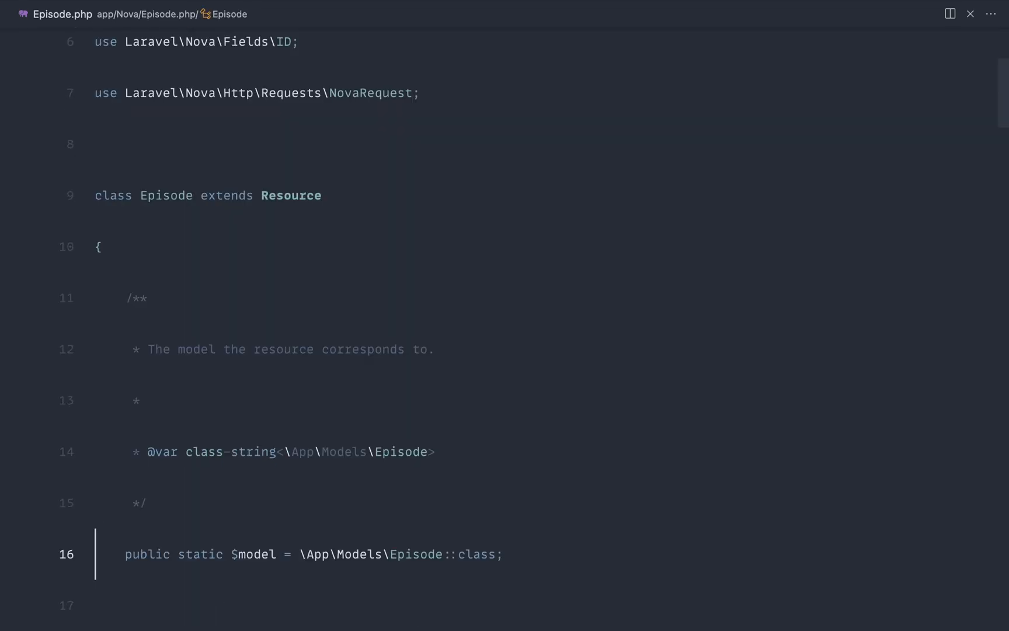
scroll("down", 3)
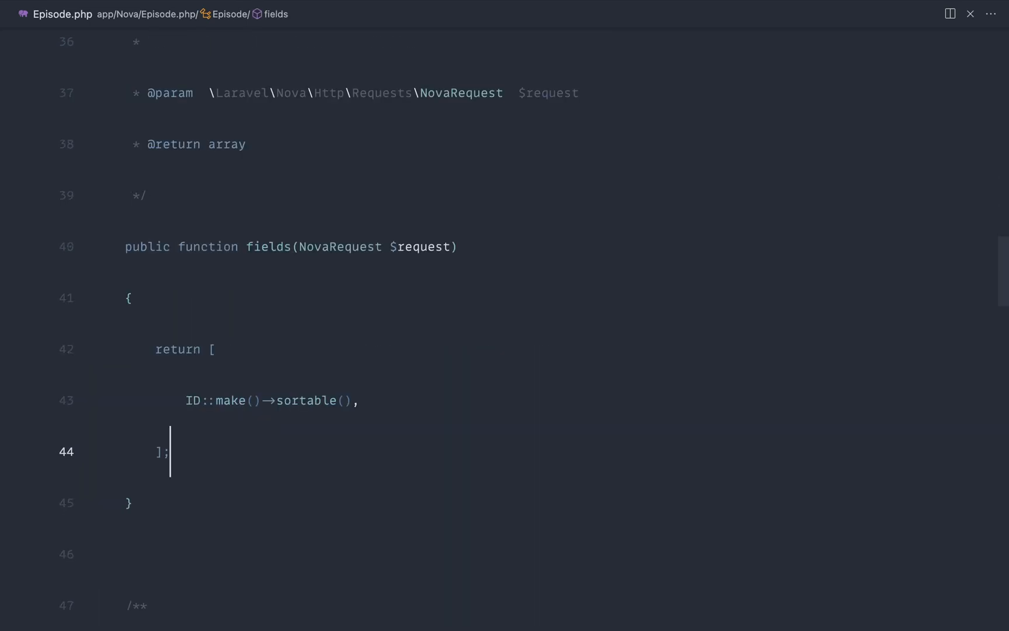
type("Text::make('Title'),")
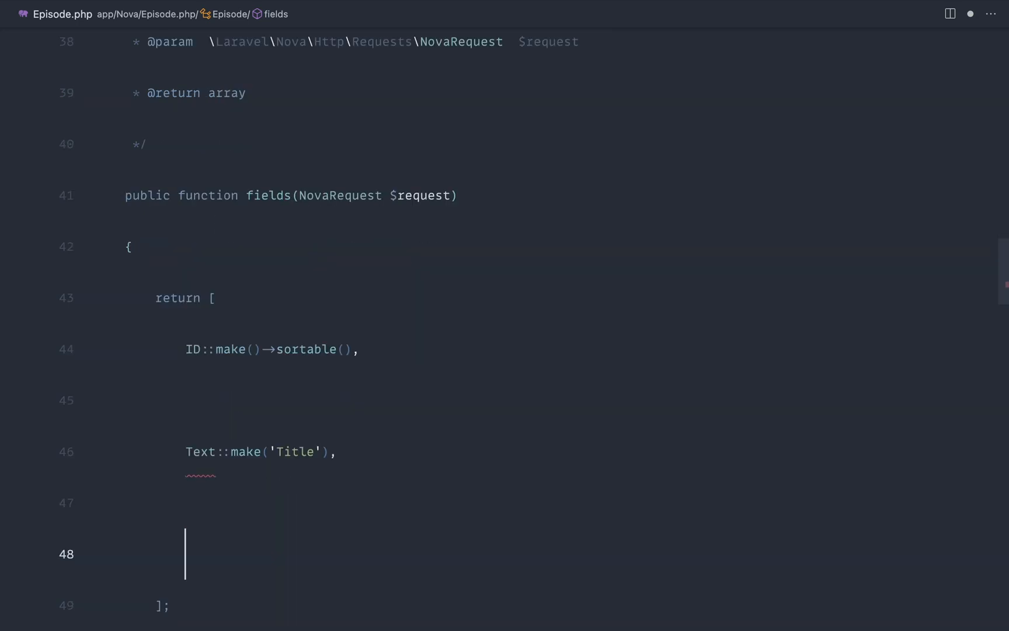
type("BelongsTo::make(")
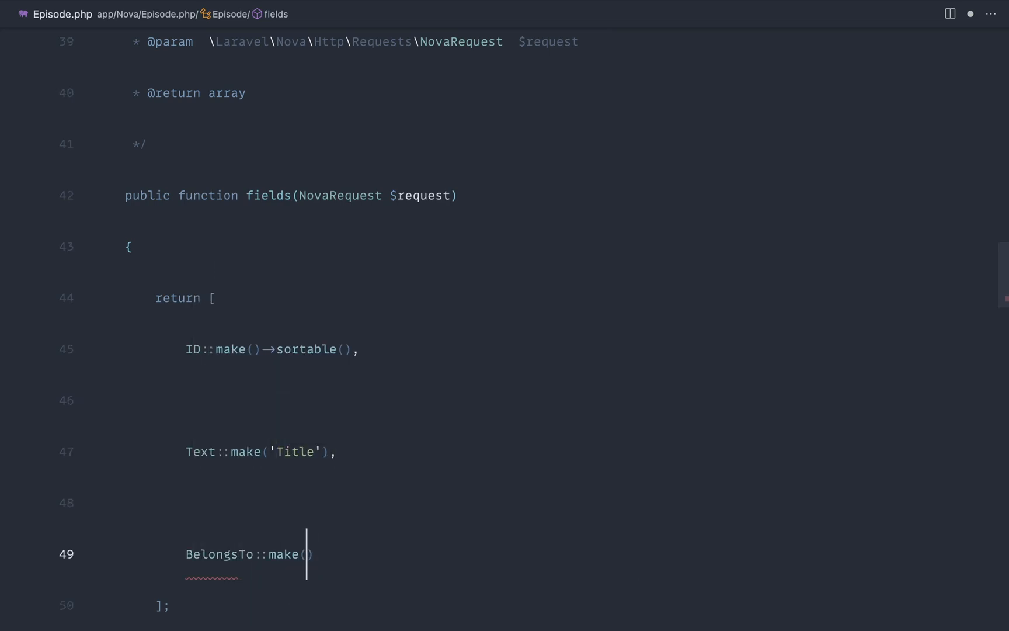
type("'Course'),")
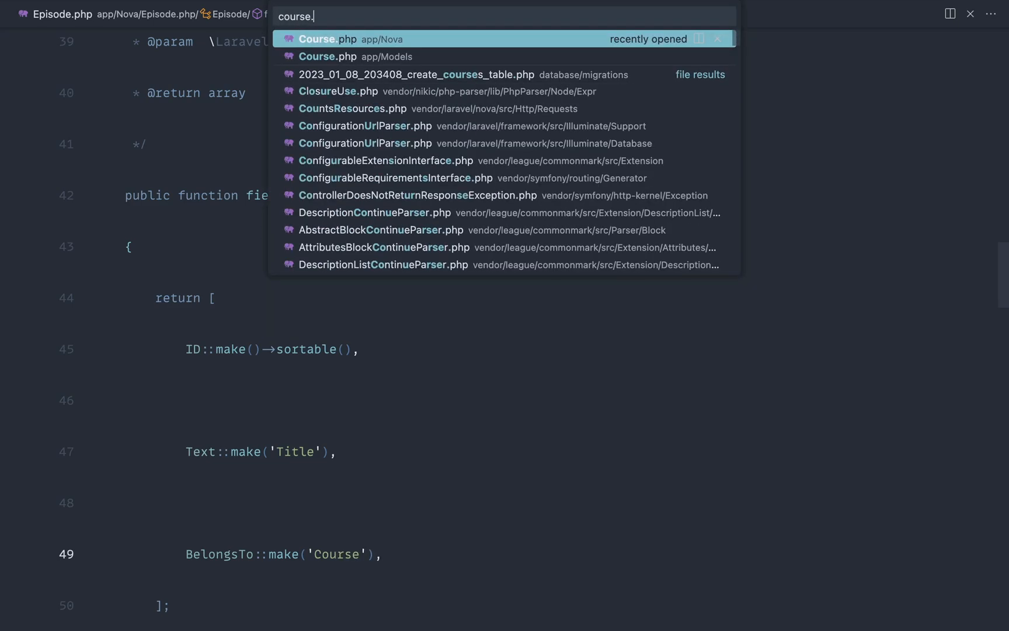
left_click(327, 56)
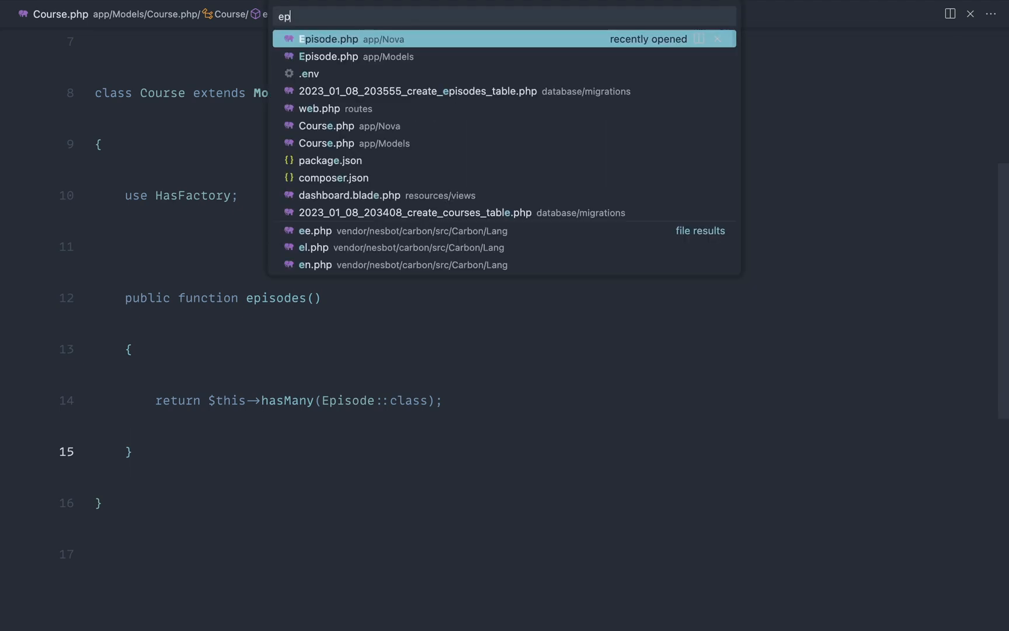
Step: Add course() returning $this->belongsTo(Course::class) to the Episode model
left_click(352, 39)
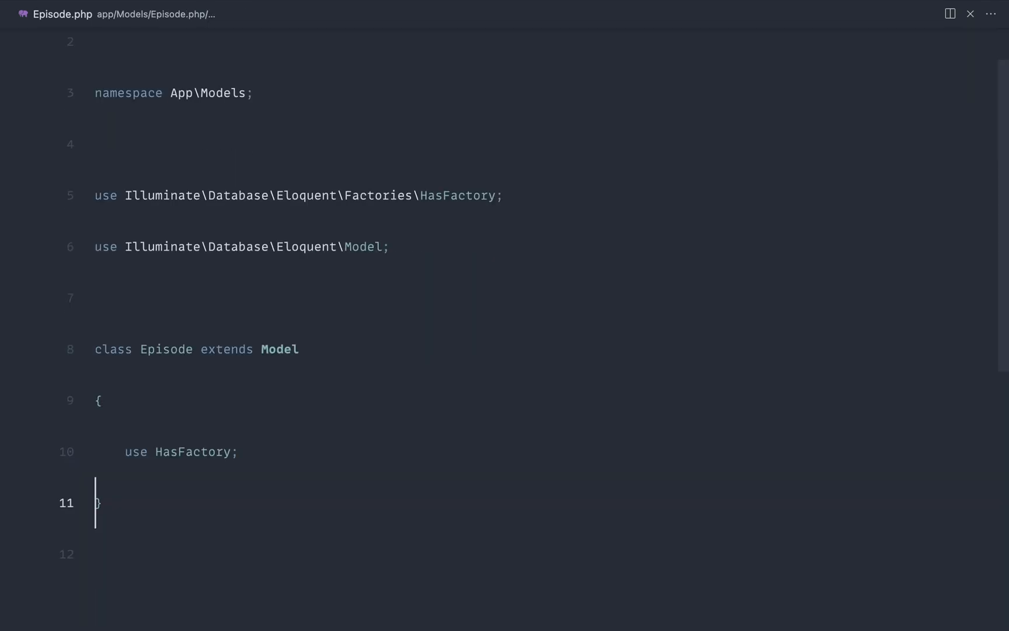
type("public function course(")
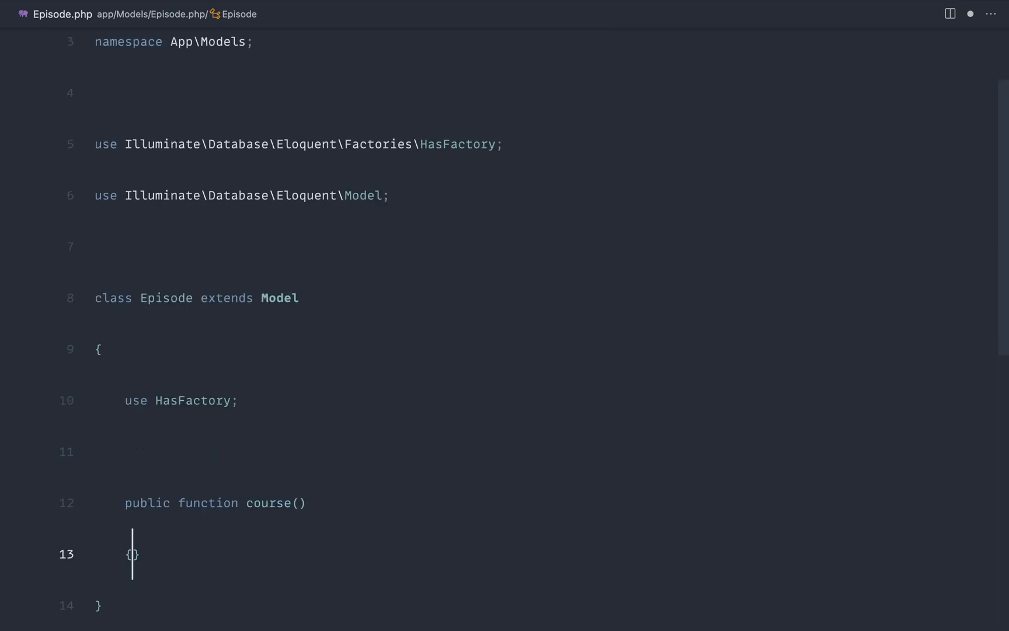
type("return $this->")
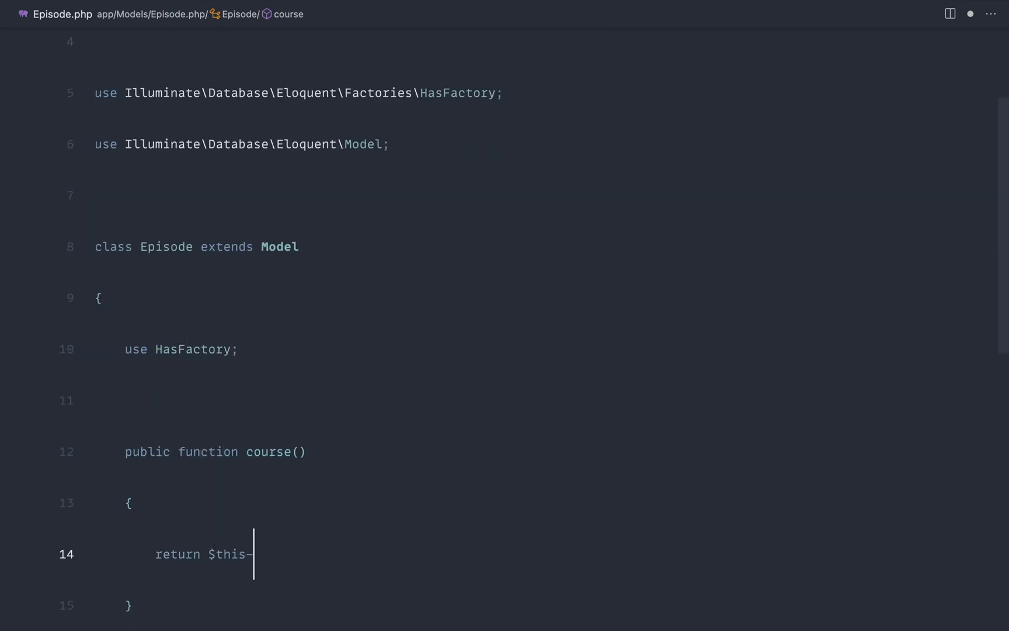
type("belong")
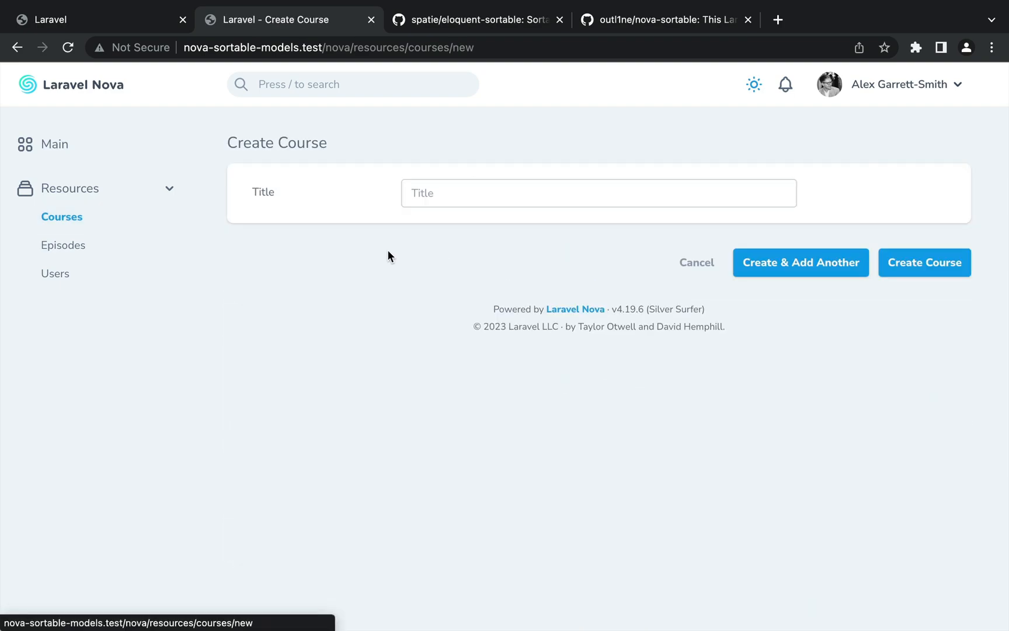
Step: Create 'Course 1', then 'Course 2', ending on Course 2's details page
type("Cours")
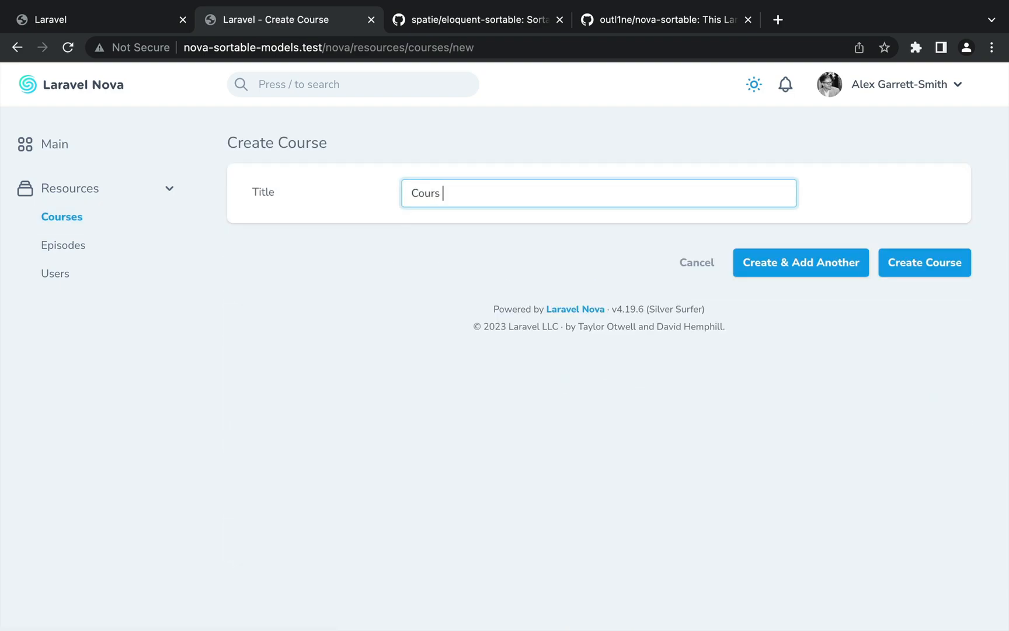
type("e 1")
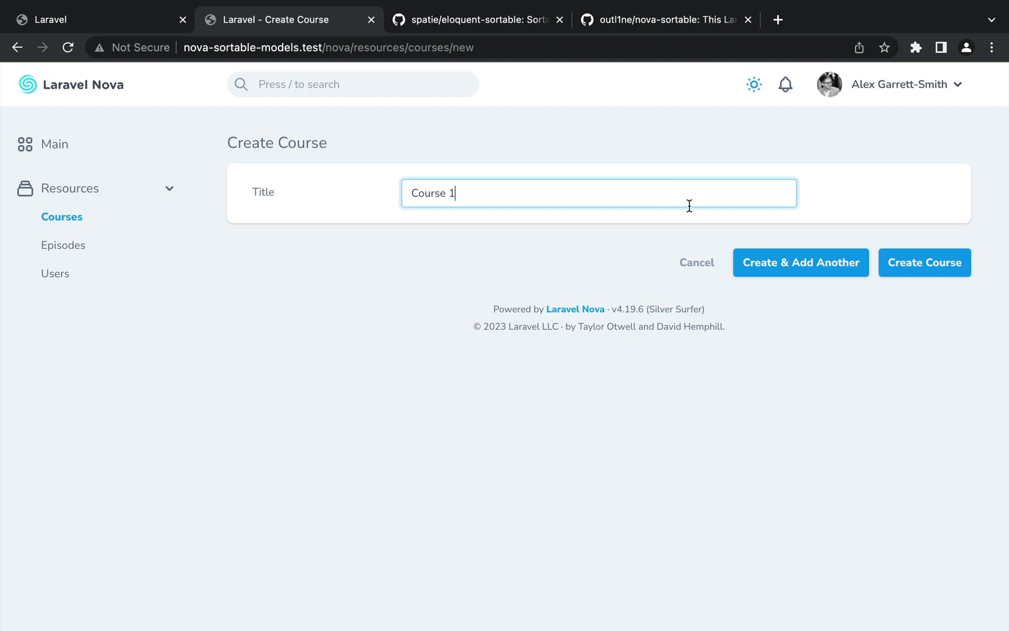
mouse_move(801, 263)
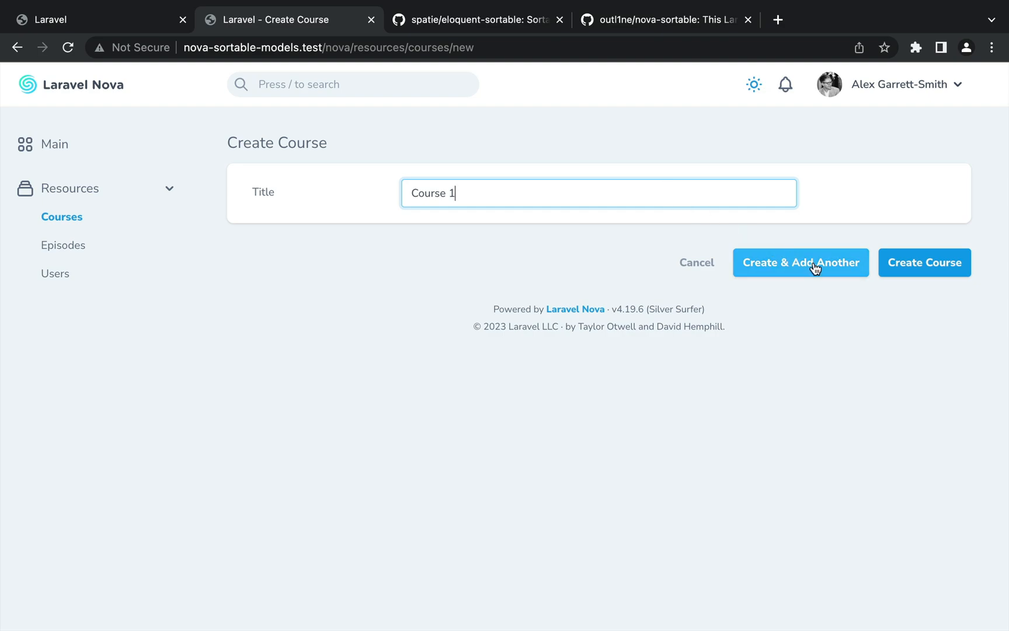
left_click(800, 263)
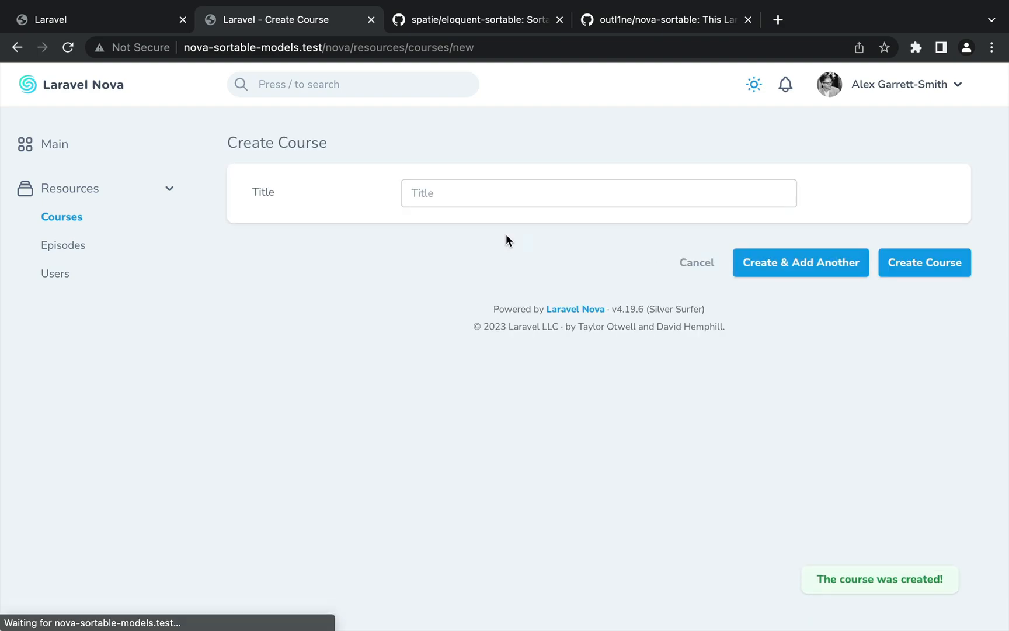
type("Course 2")
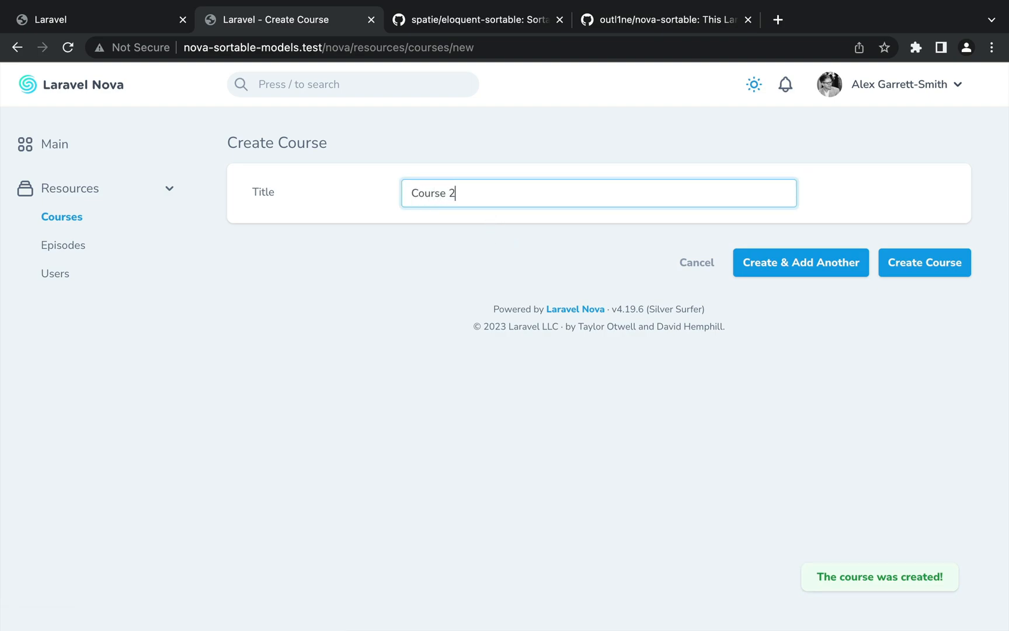
left_click(924, 262)
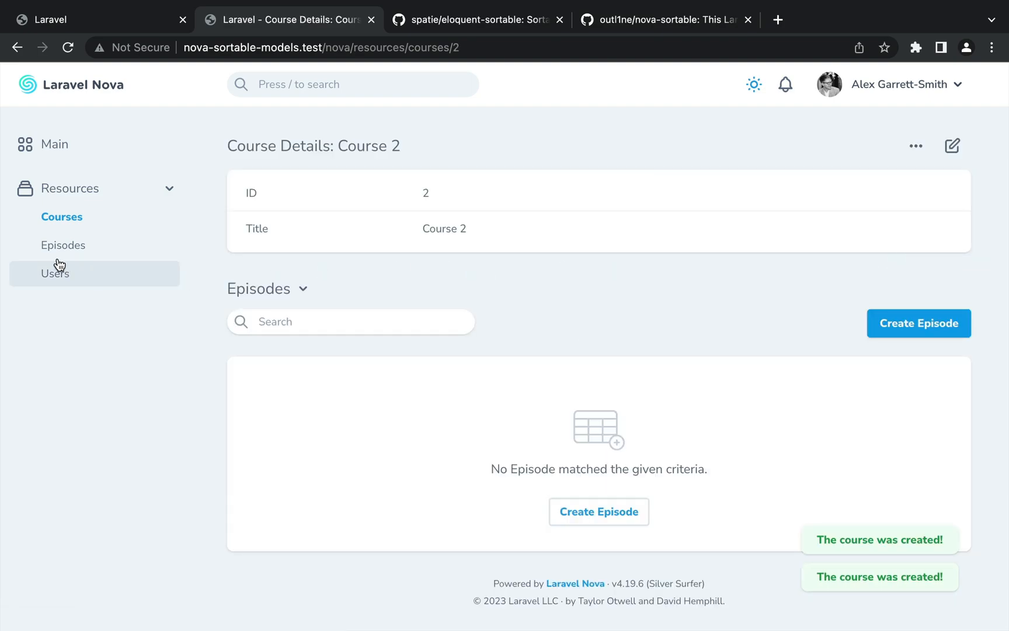
Step: From Course 1's page, create Episode 1, Episode 2 and a third episode with Create & Add Another
left_click(62, 217)
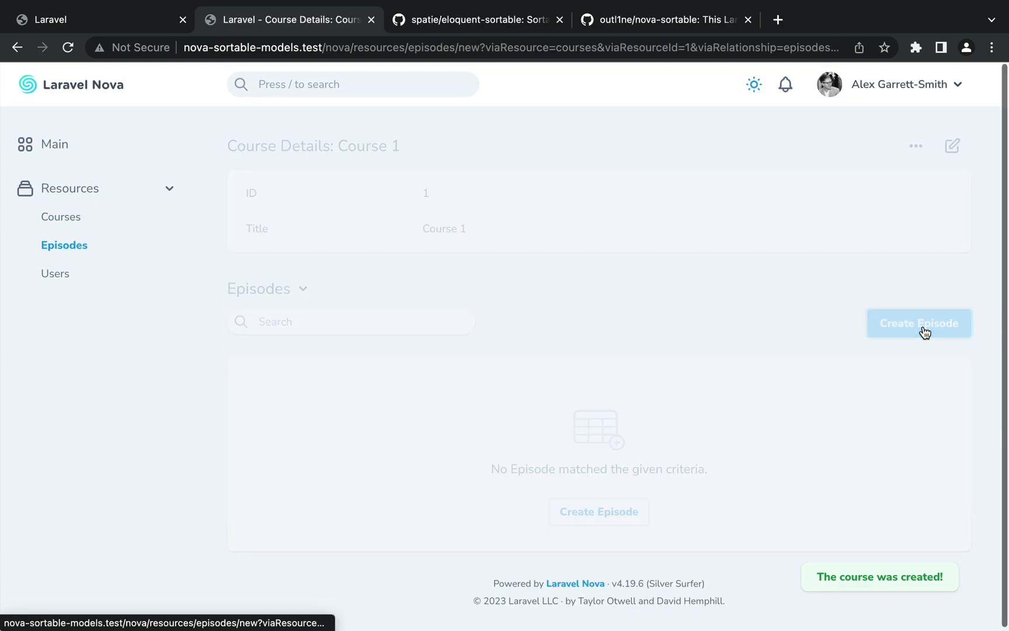
left_click(920, 323)
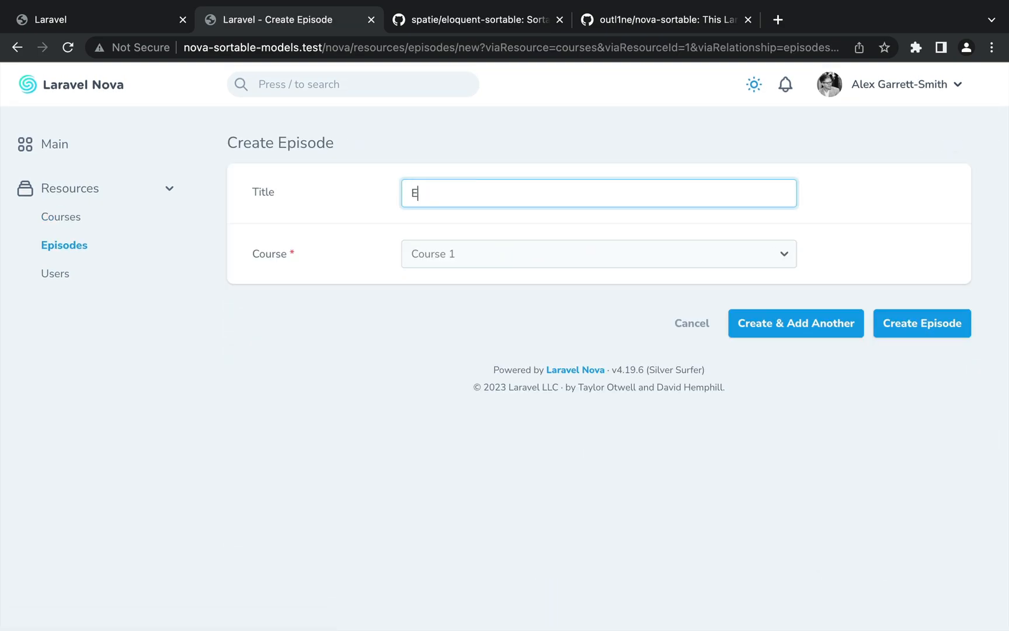
left_click(796, 322)
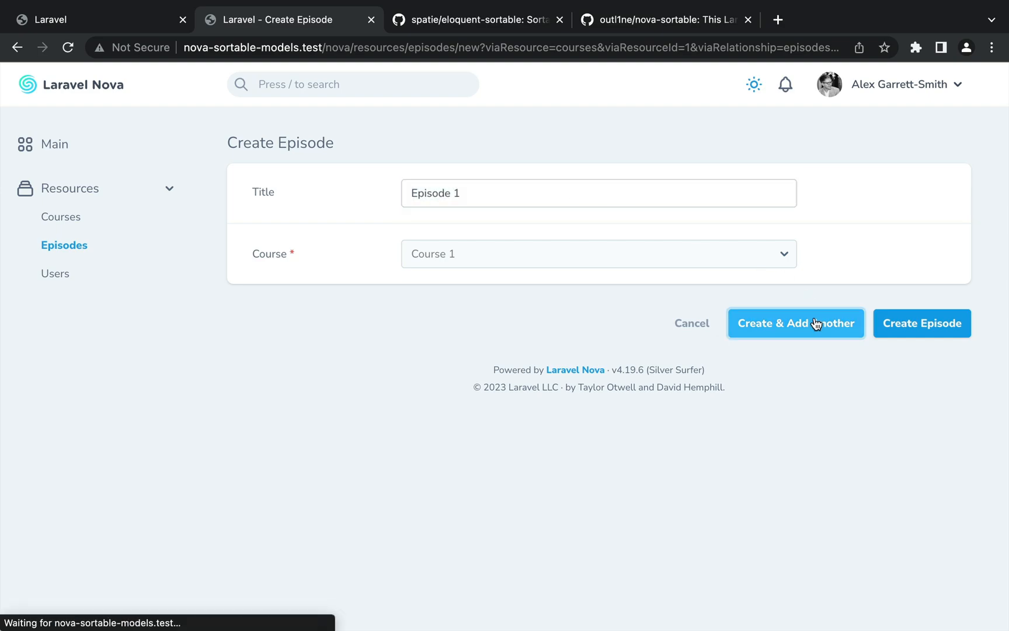
left_click(796, 323)
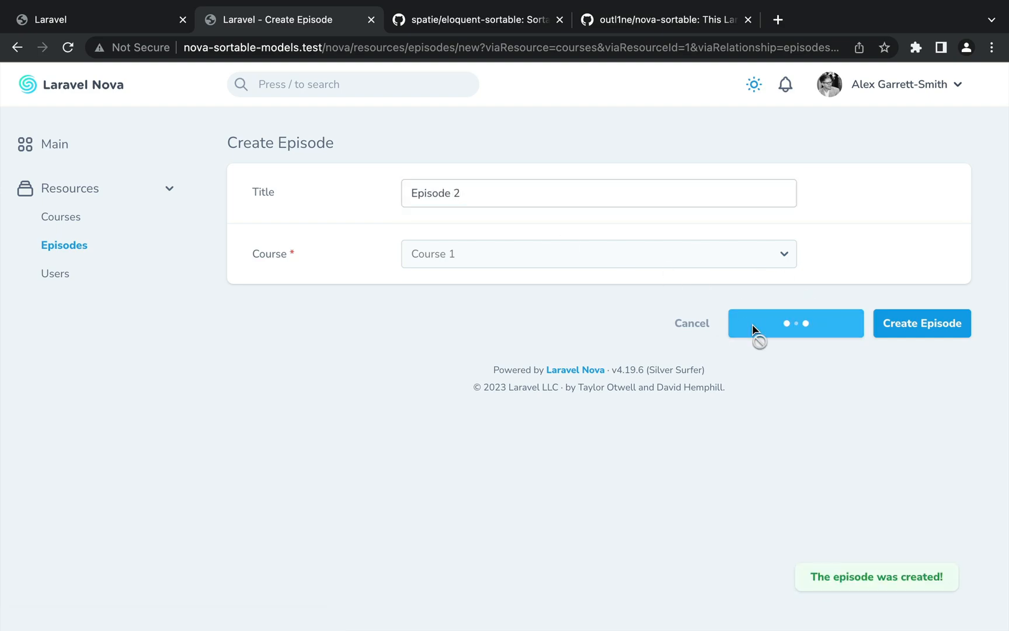
left_click(796, 323)
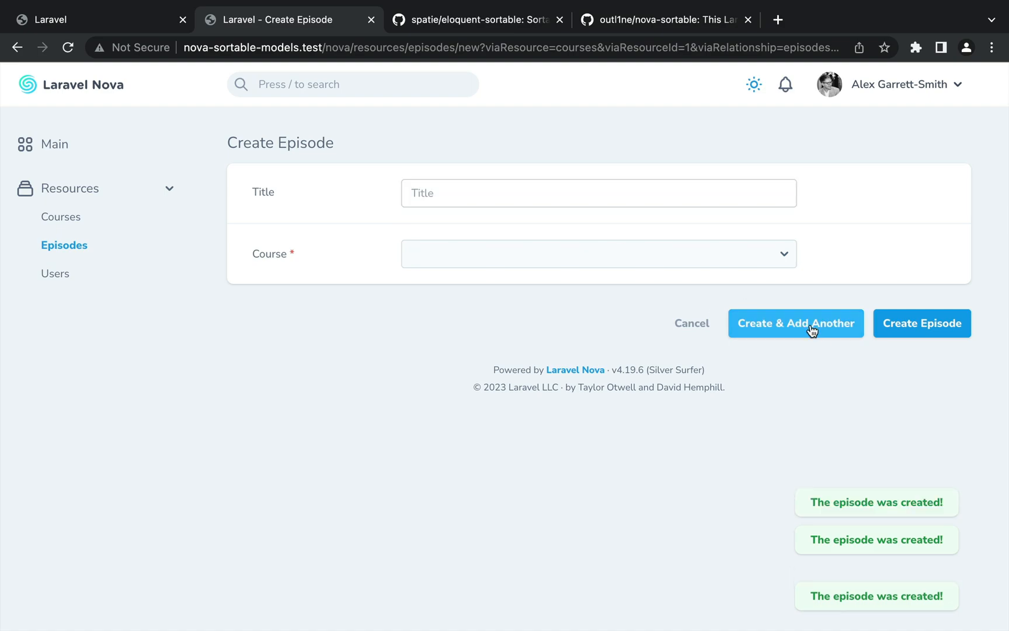
Step: Save Episode 4 under Course 1 and view the app dashboard
left_click(795, 323)
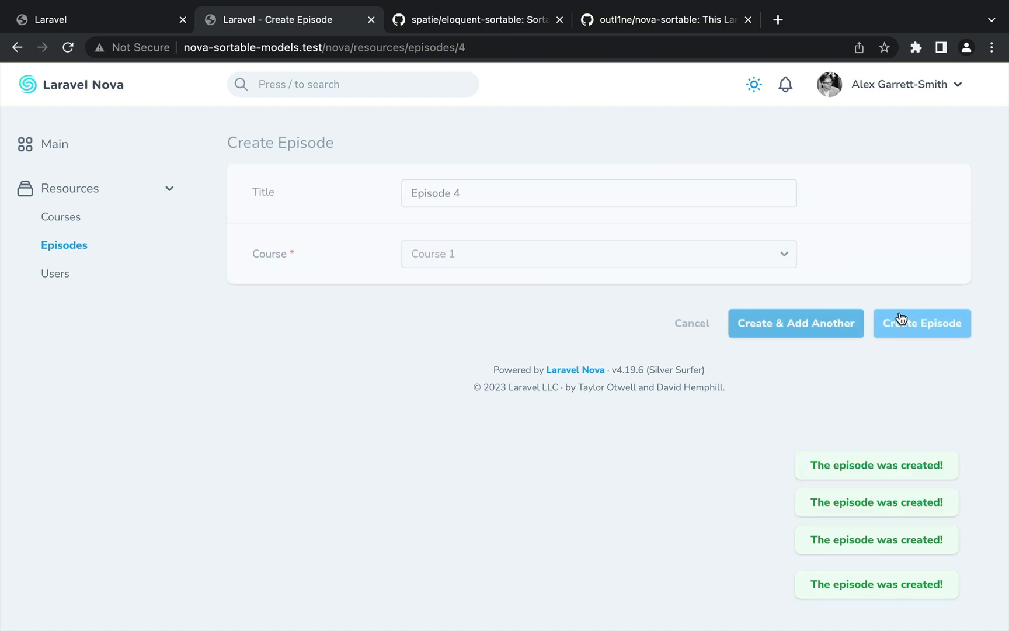
left_click(921, 323)
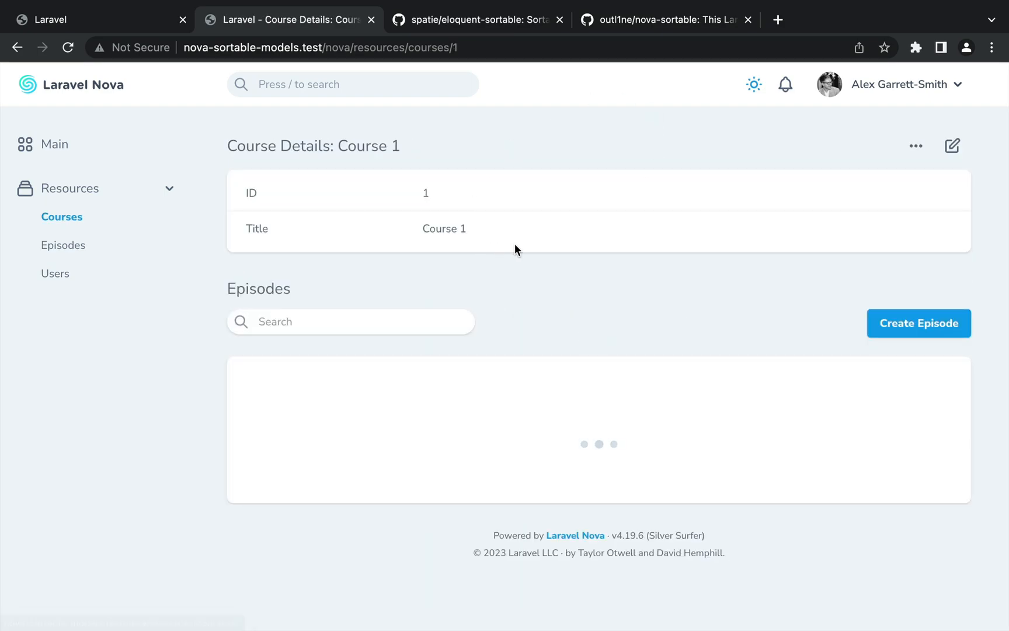
scroll("down", 3)
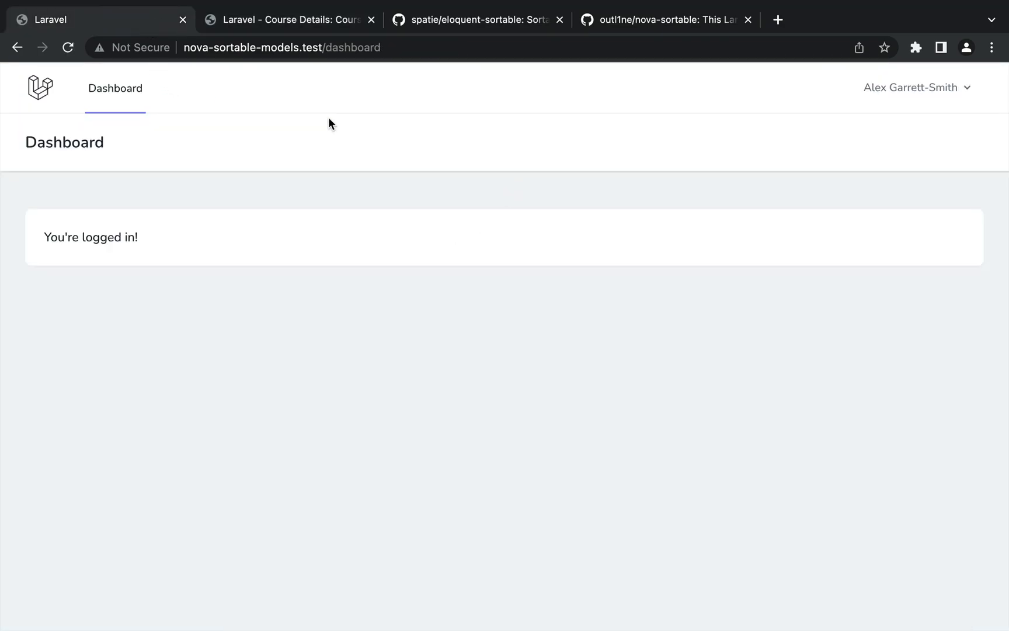
mouse_move(283, 322)
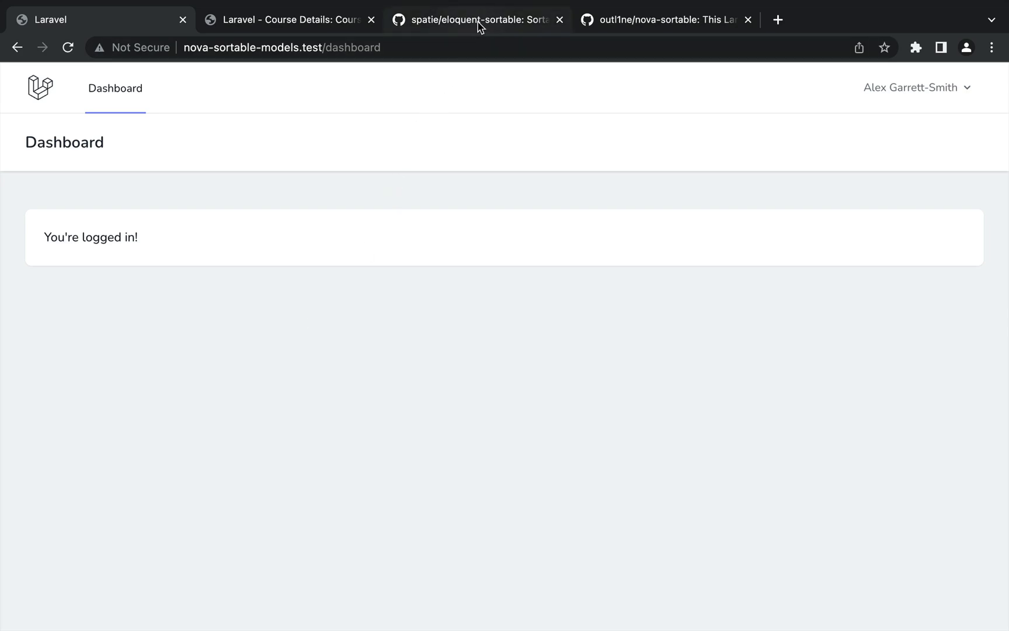
mouse_move(278, 261)
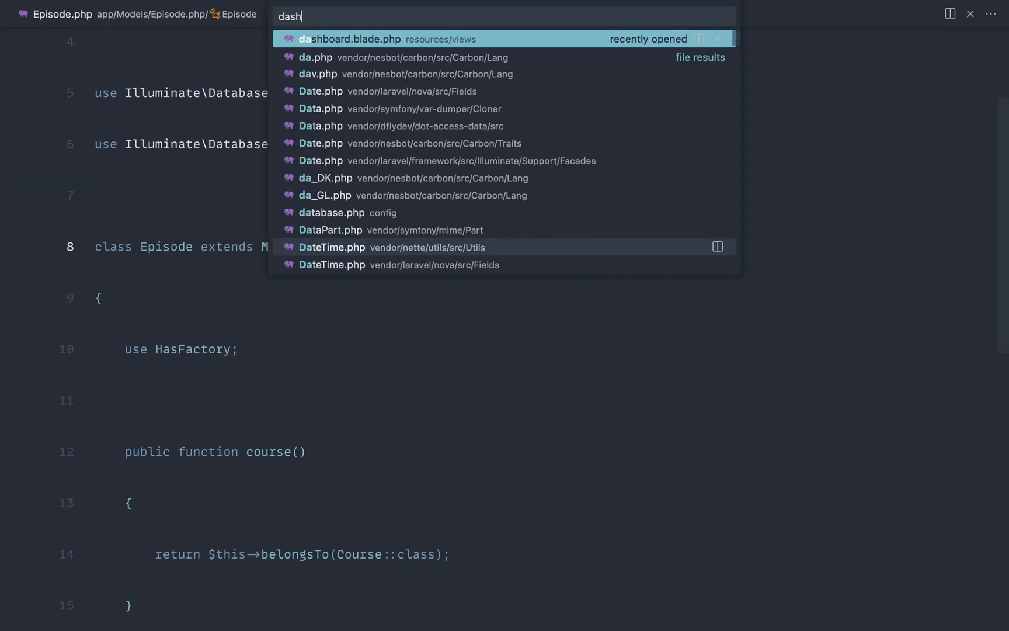
Step: In routes/web.php, pass 'courses' => Course::with('episodes')->get() to view('dashboard')
left_click(370, 38)
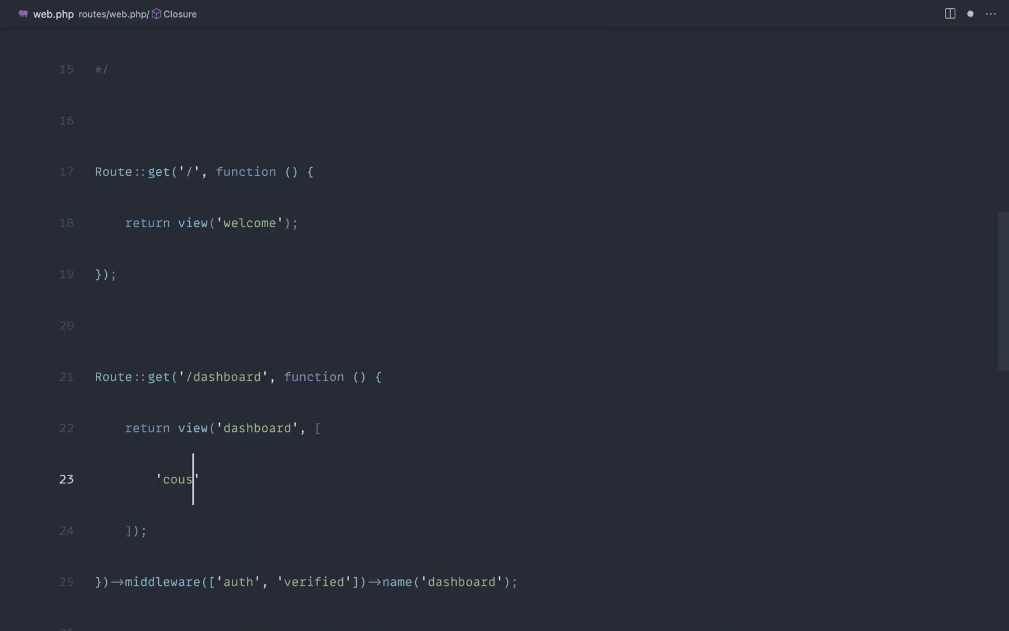
type("rses' =>")
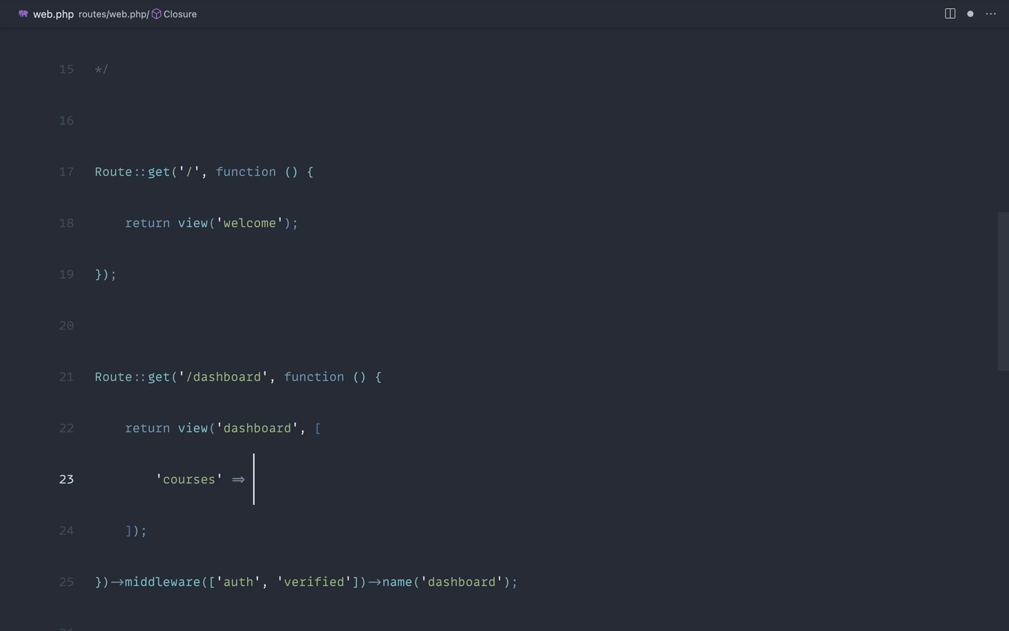
type("Course::with(''")
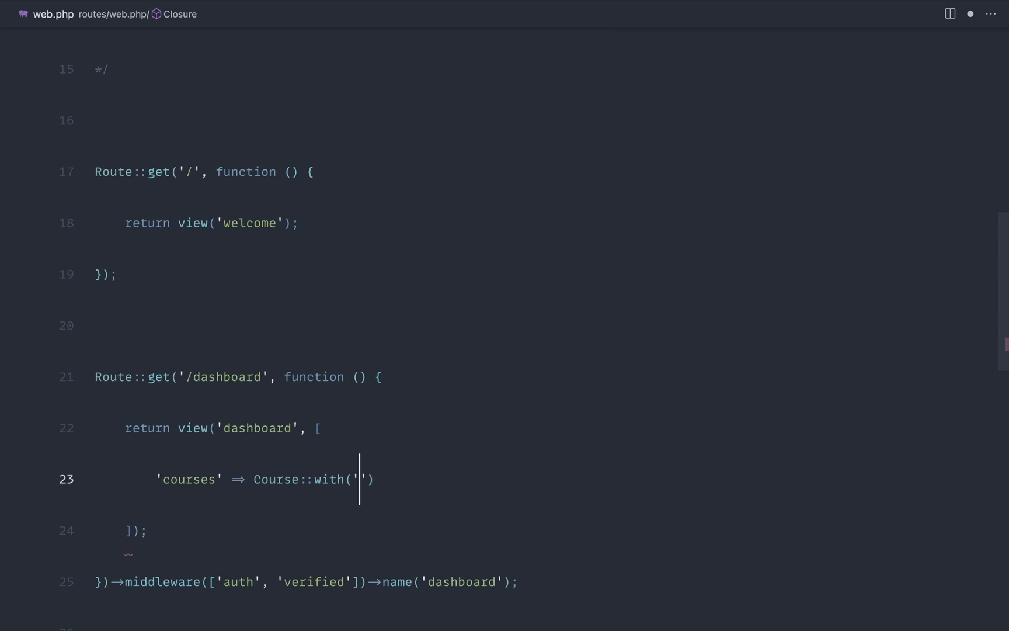
type("episodes')->")
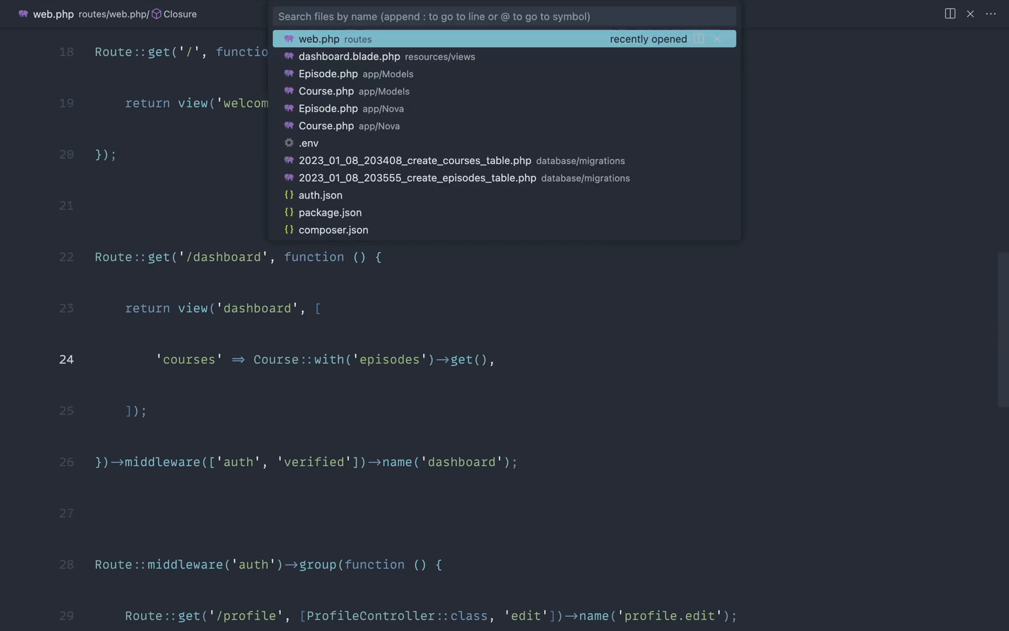
left_click(349, 56)
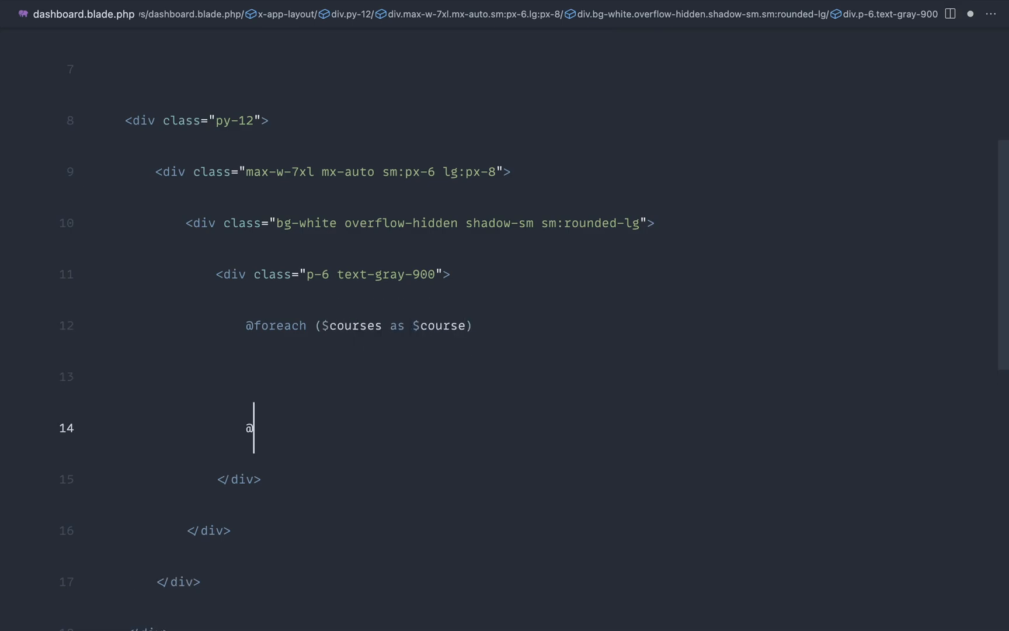
type("endforeach")
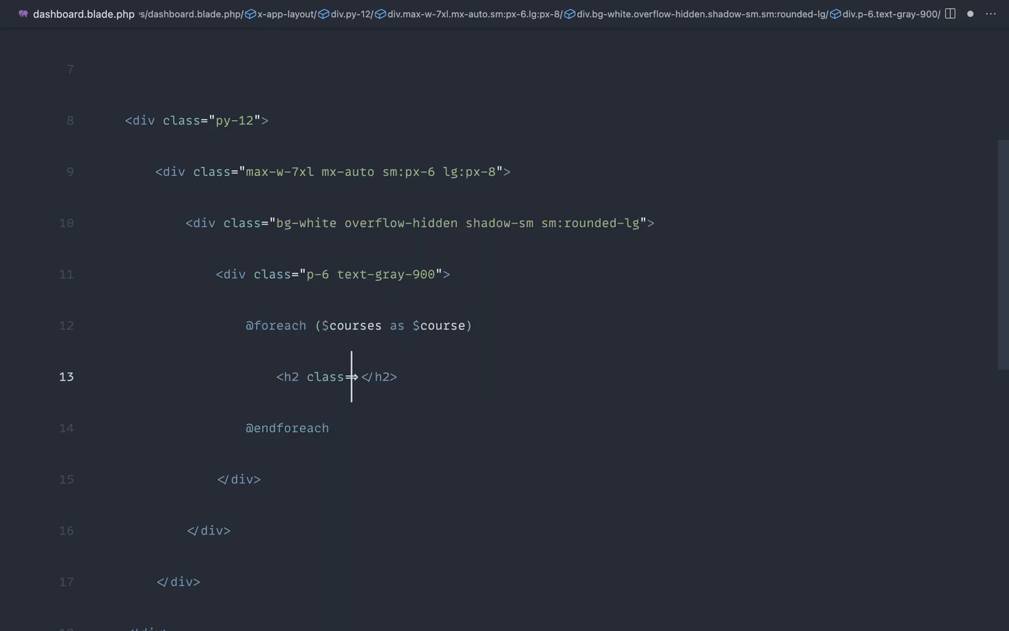
type("\"font-semibold")
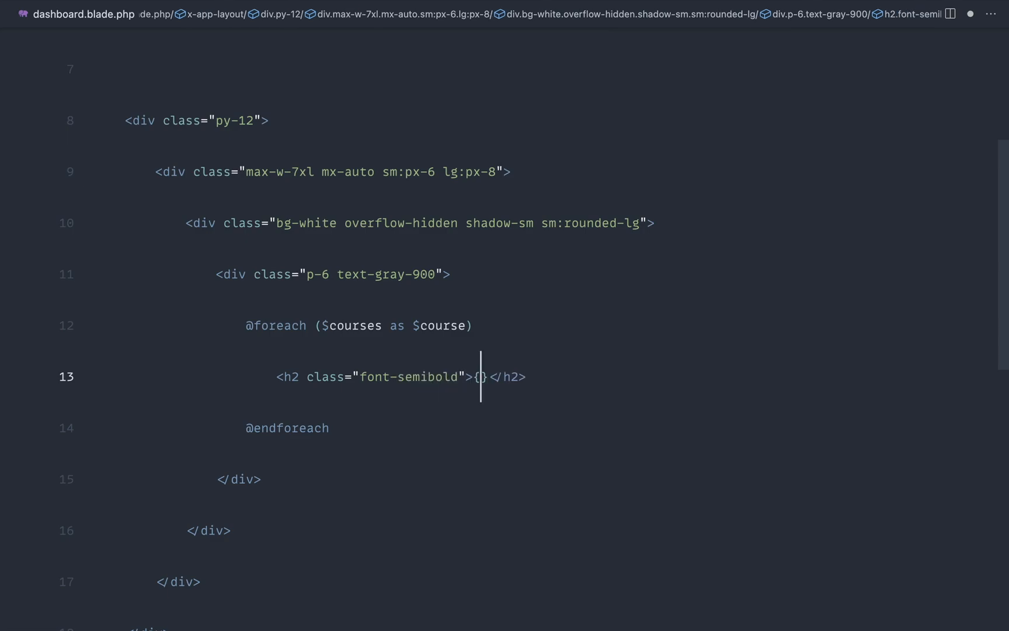
type("{ $course->title")
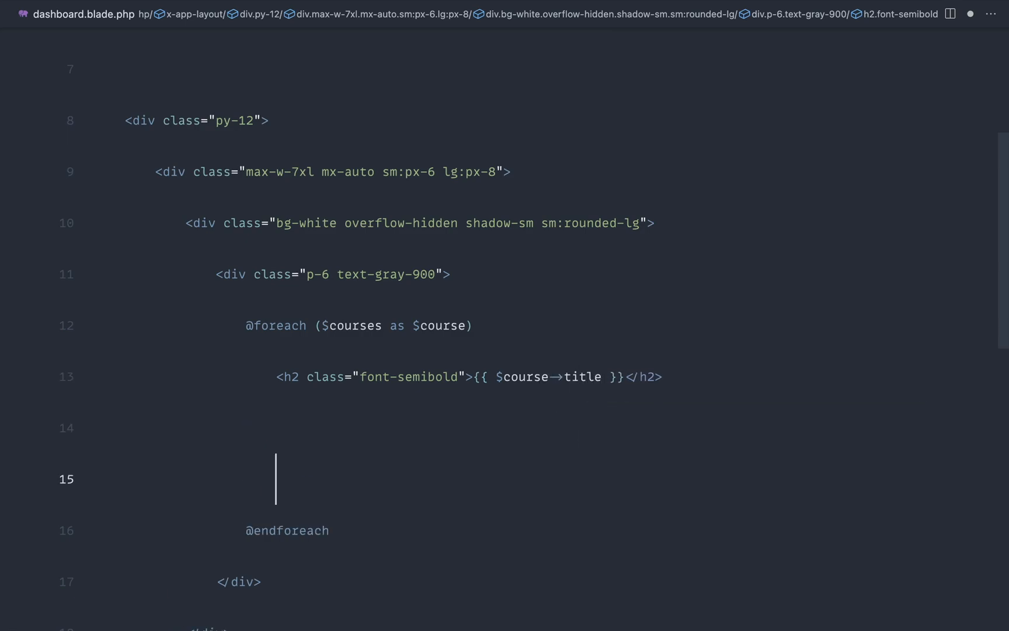
type("@foreach ($episodes as $episode")
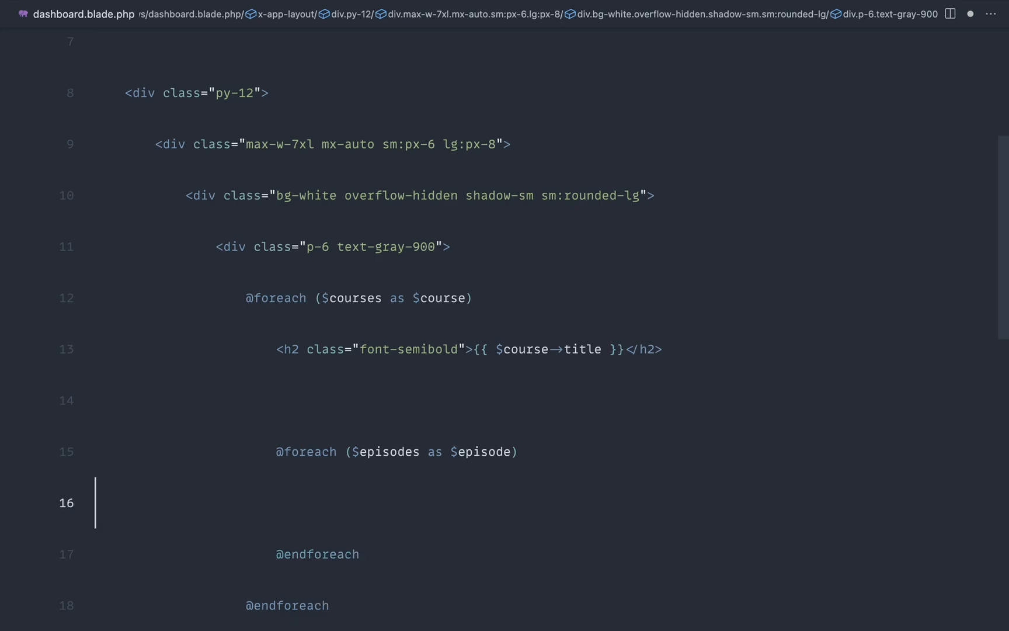
type("<div>{{  }}</div>")
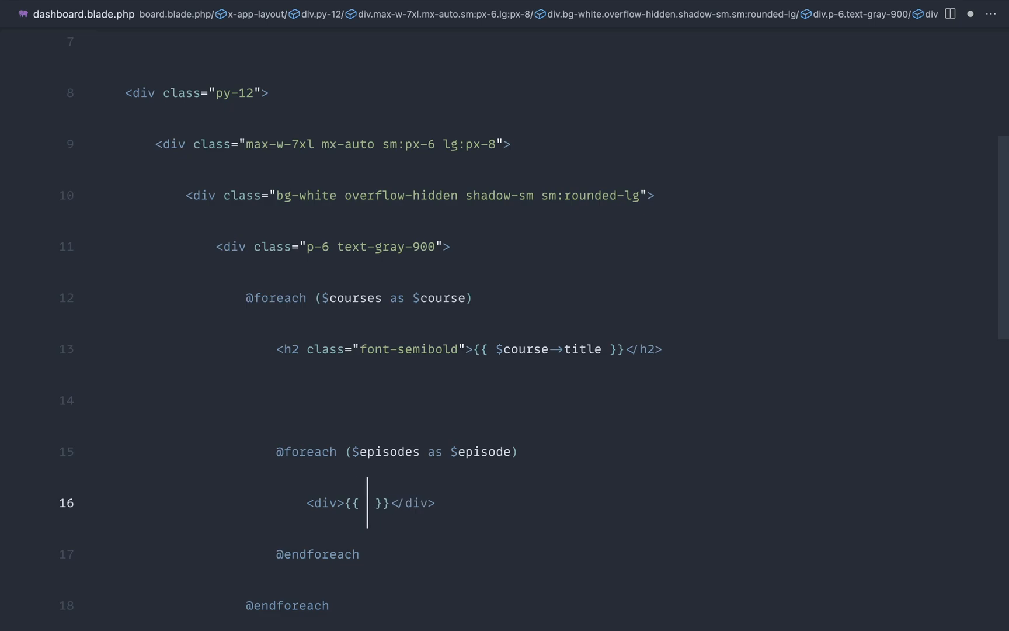
type("$episode_")
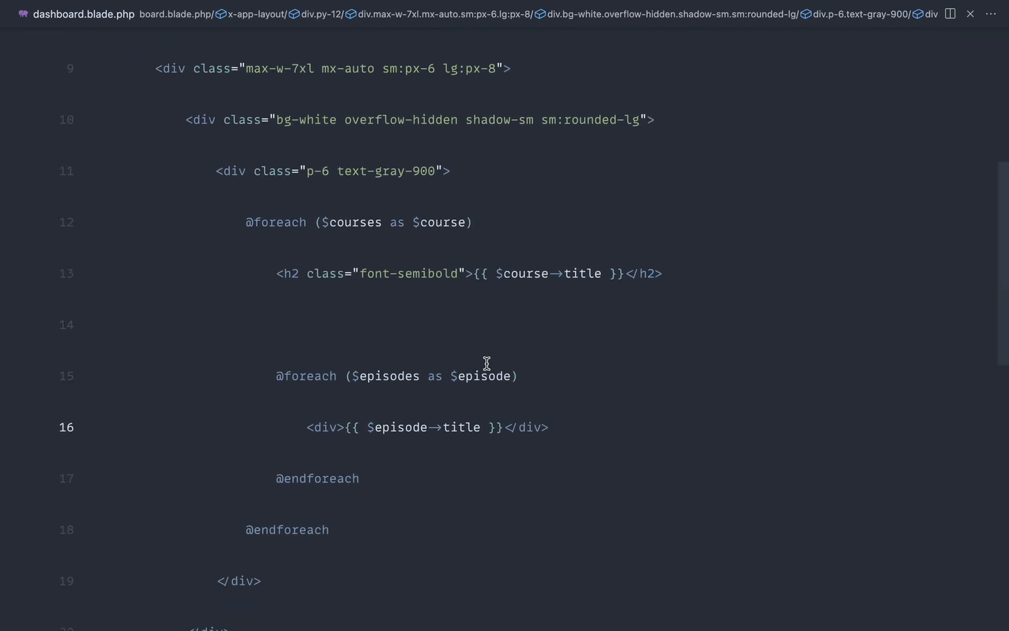
left_click(366, 376)
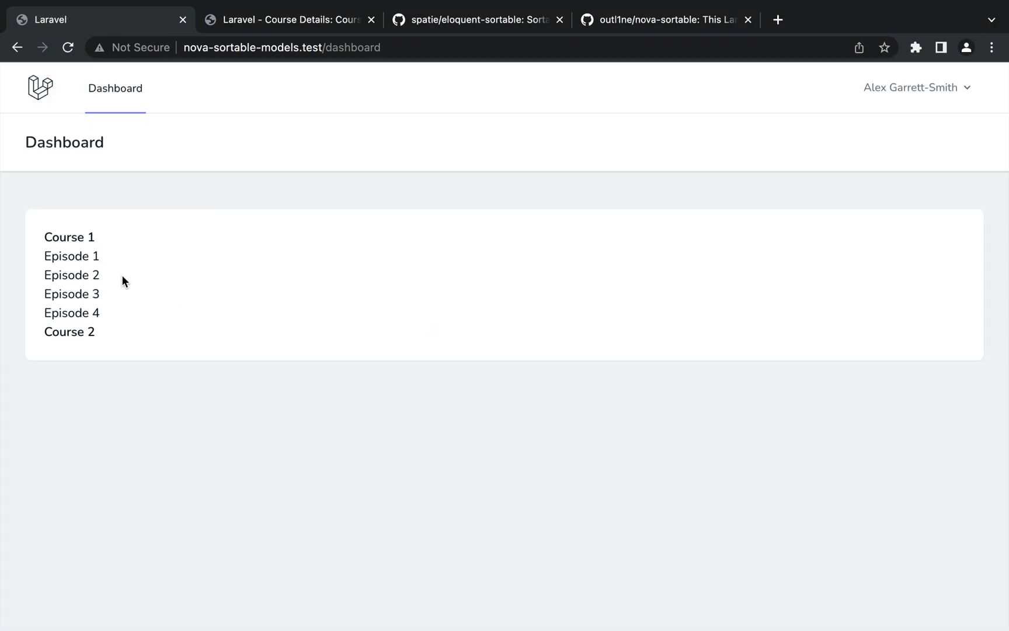
mouse_move(178, 254)
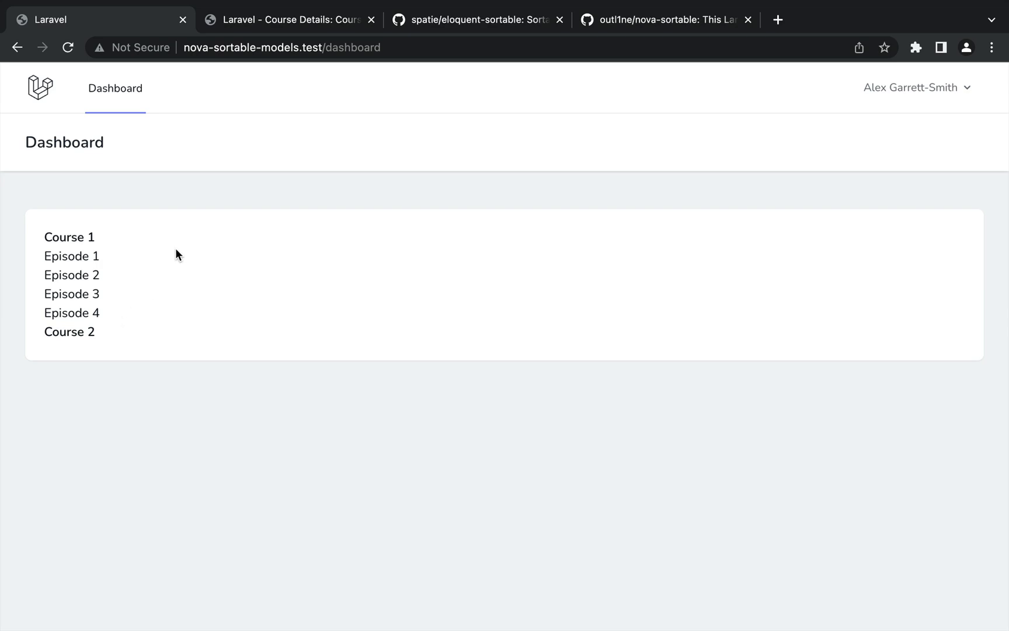
mouse_move(366, 178)
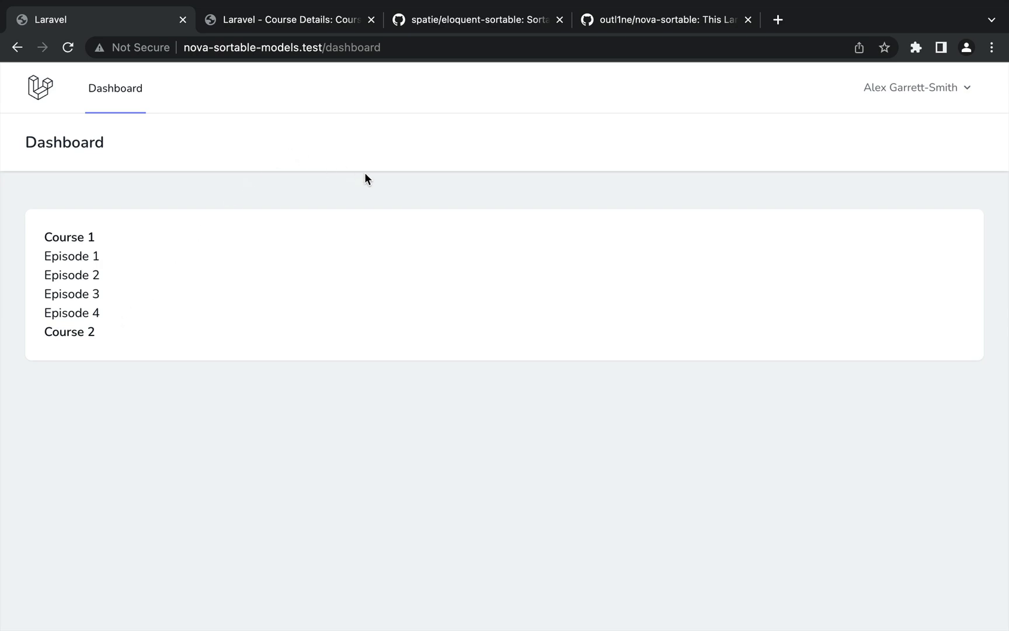
mouse_move(478, 79)
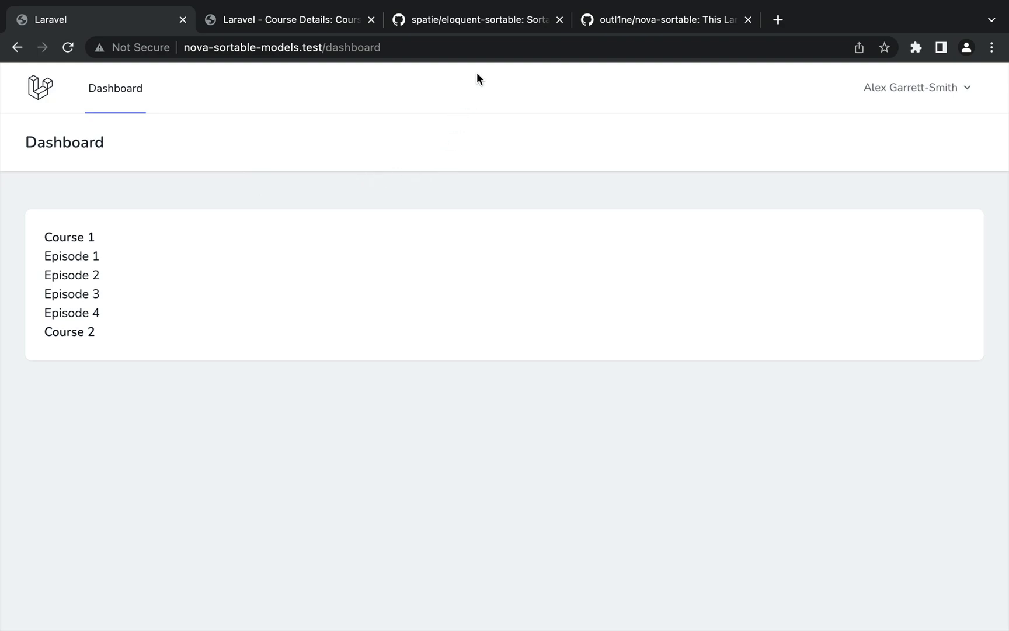
Step: Leave the dashboard for the spatie/eloquent-sortable GitHub repository tab
left_click(475, 19)
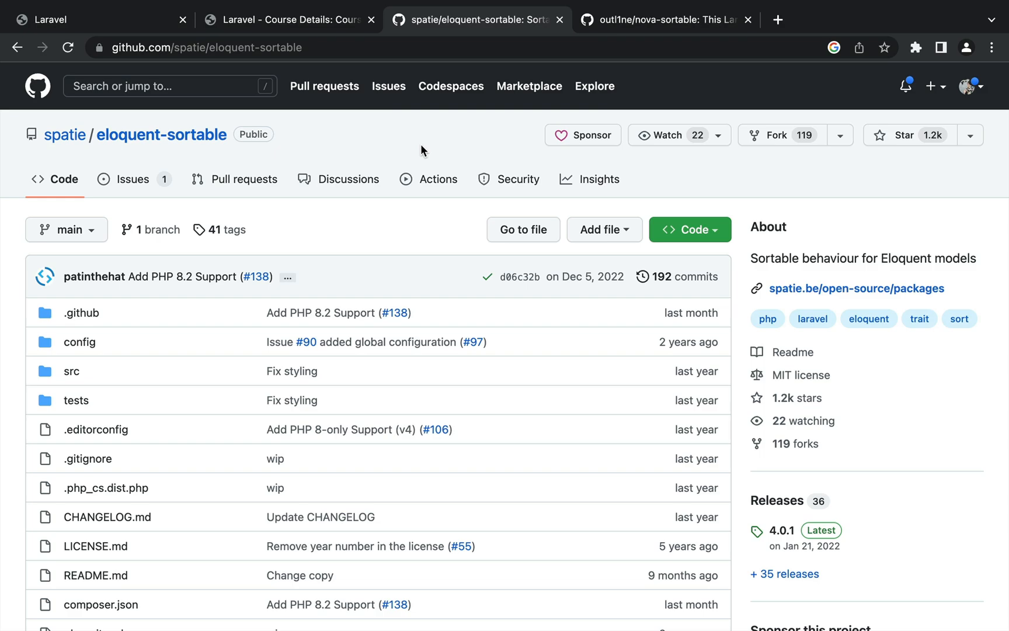
mouse_move(595, 86)
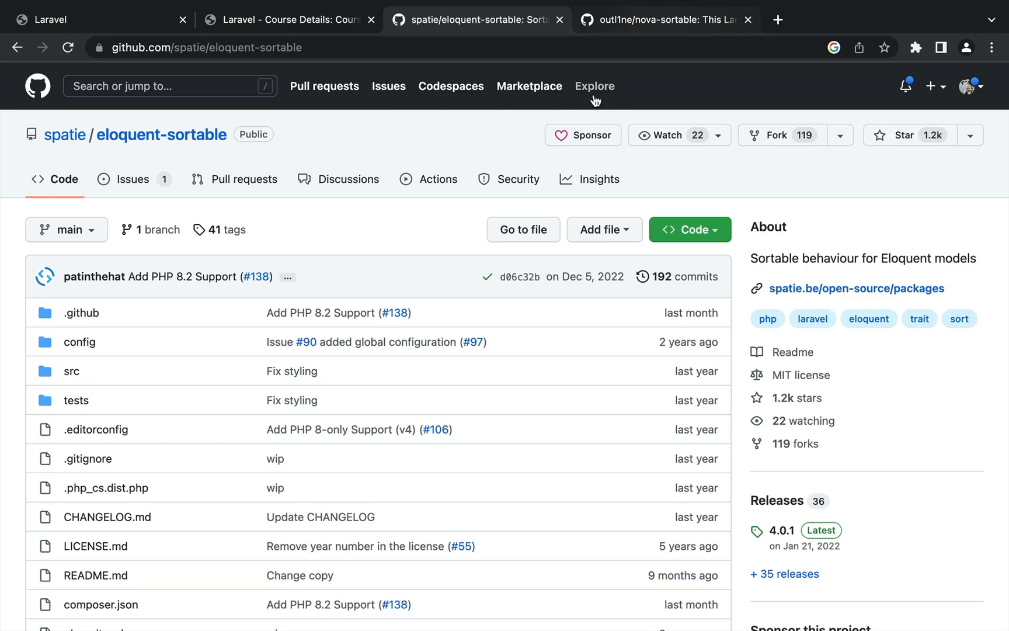
Step: Read the eloquent-sortable README, selecting the composer require command and scrolling to the Example
scroll("down", 3)
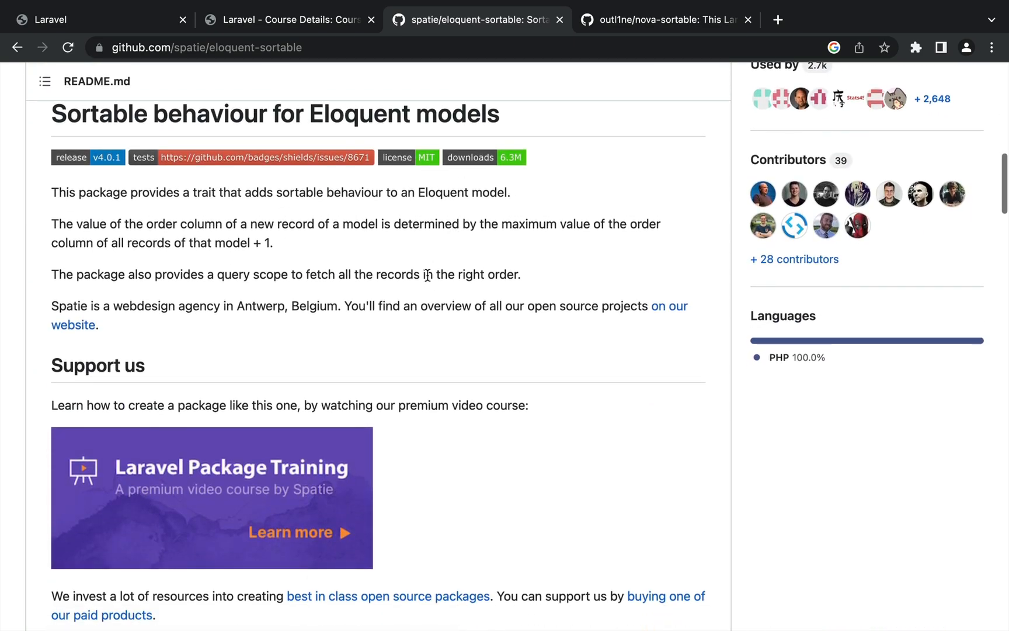
scroll("down", 3)
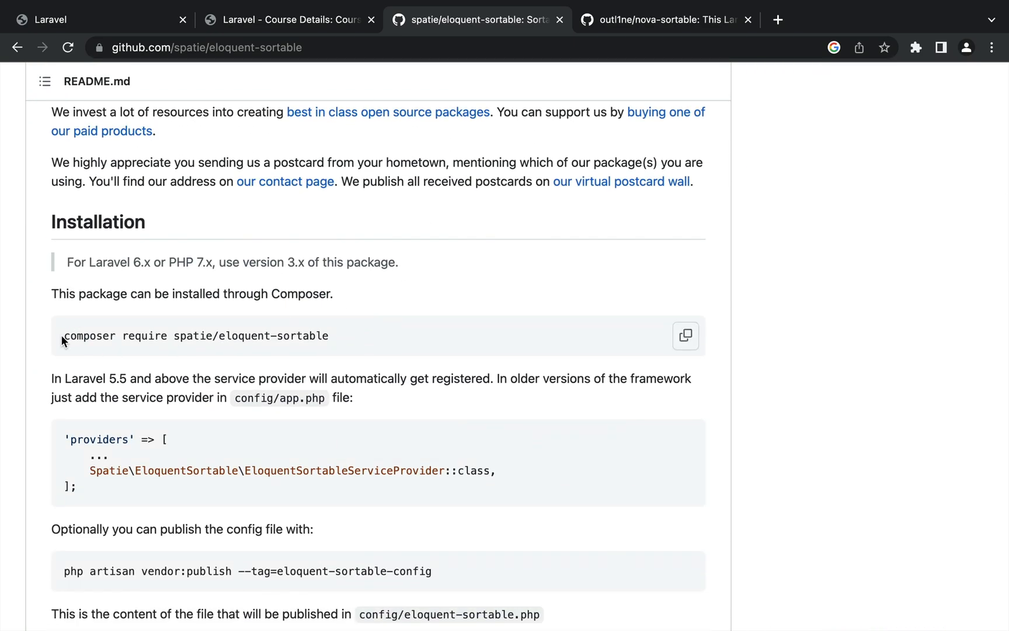
double_click(195, 336)
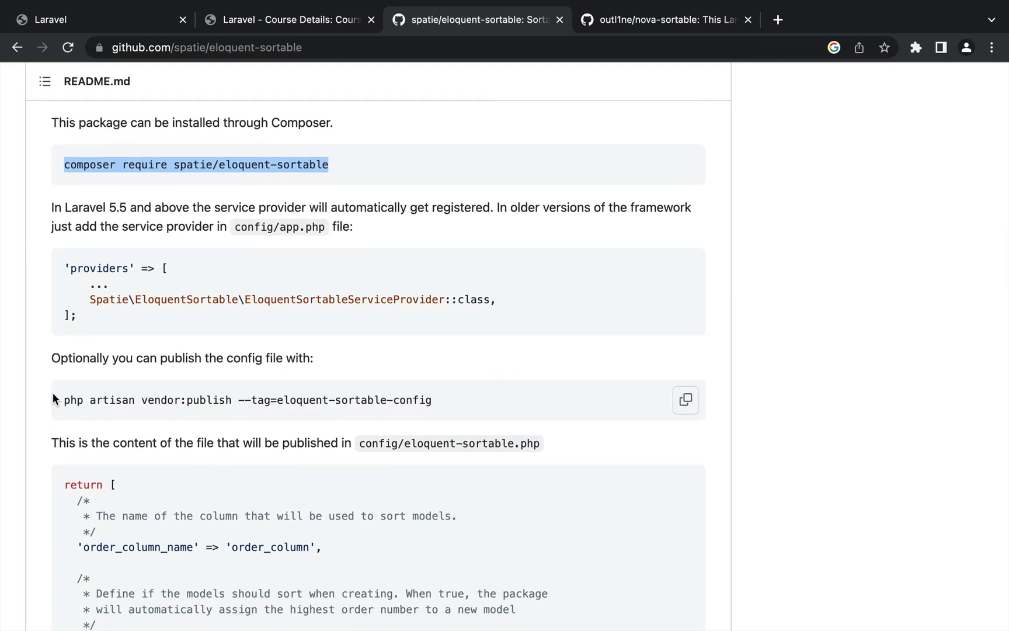
scroll("down", 3)
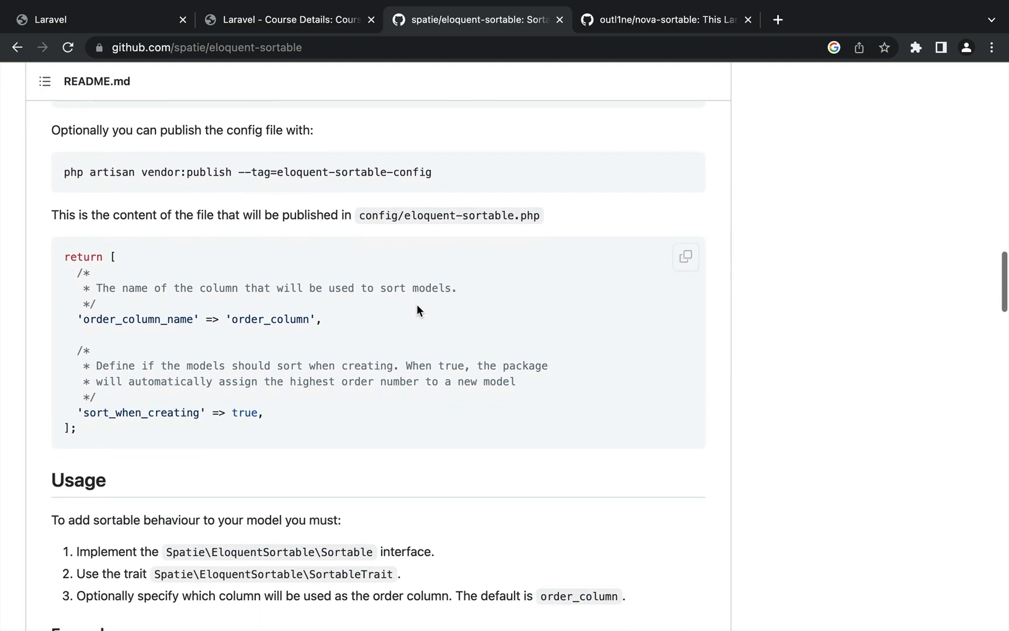
scroll("down", 3)
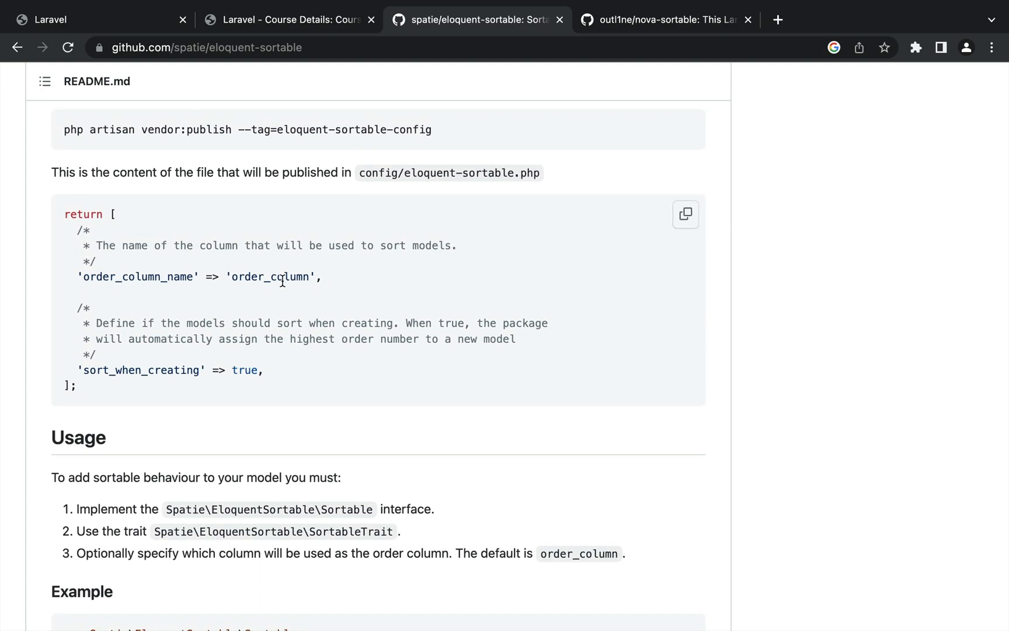
scroll("down", 3)
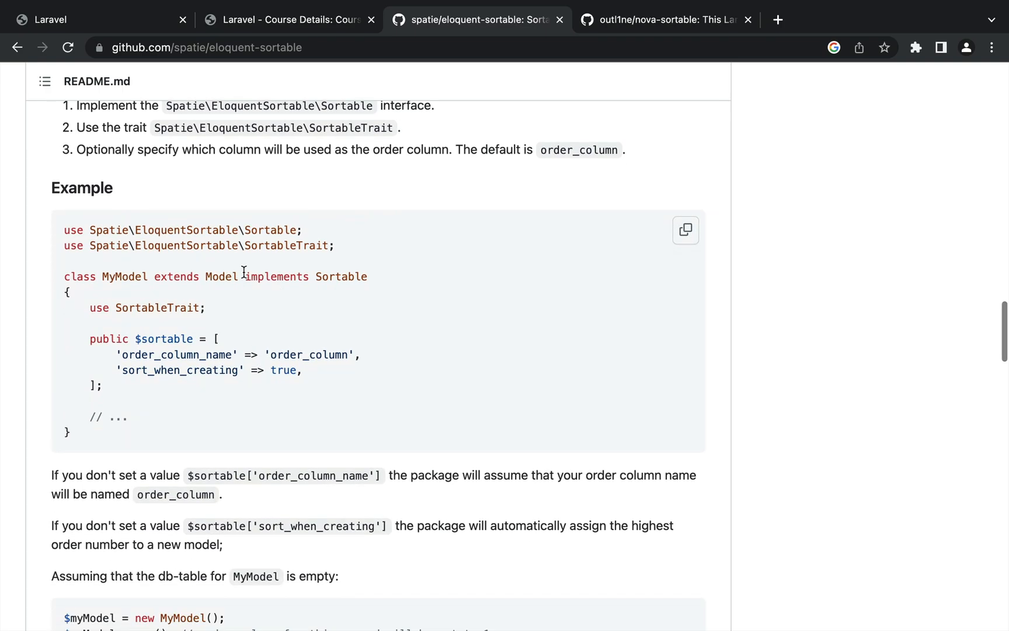
mouse_move(381, 282)
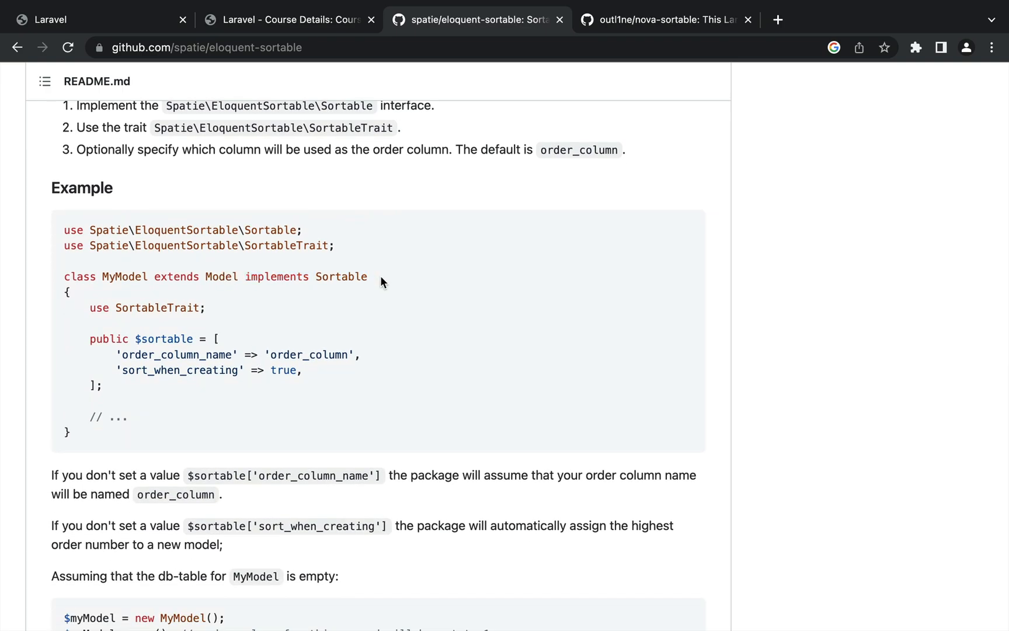
mouse_move(116, 309)
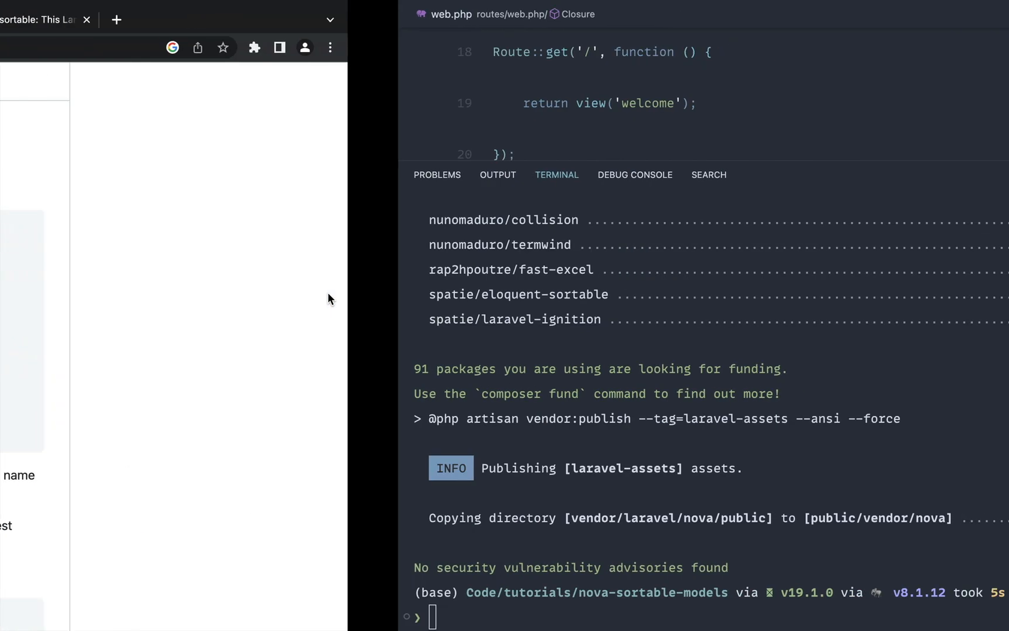
Step: Open app/Models/Episode.php and make it implement Sortable and use SortableTrait, with imports
key("ctrl+p")
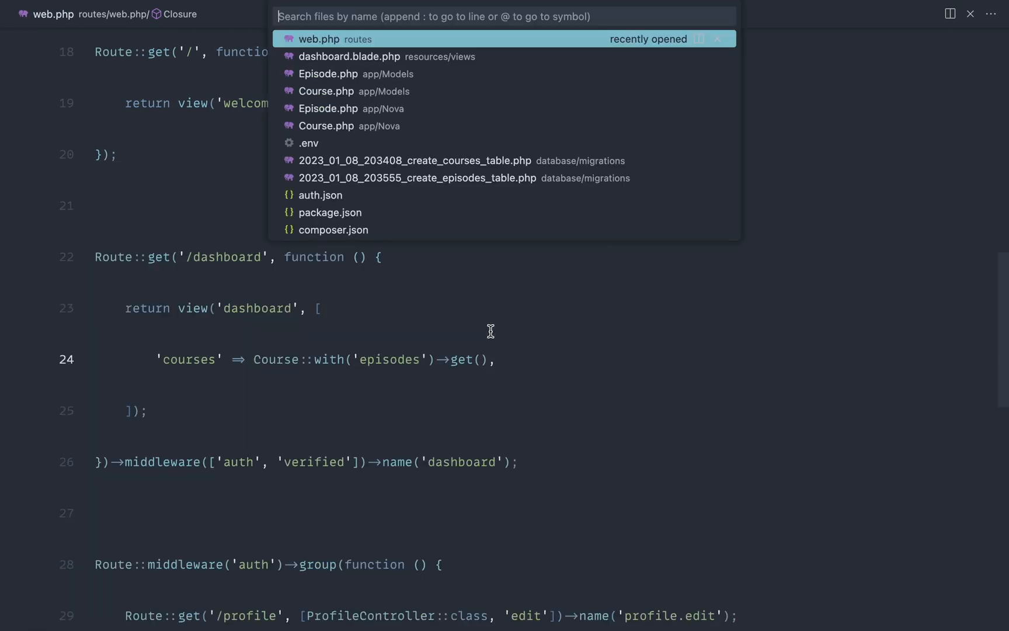
type("episode")
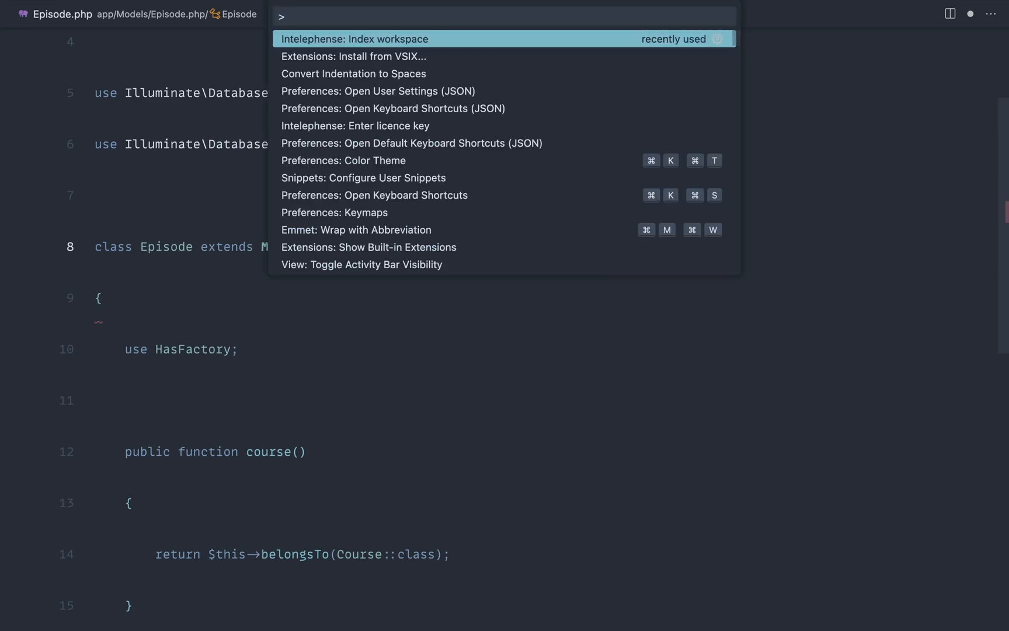
key("Escape")
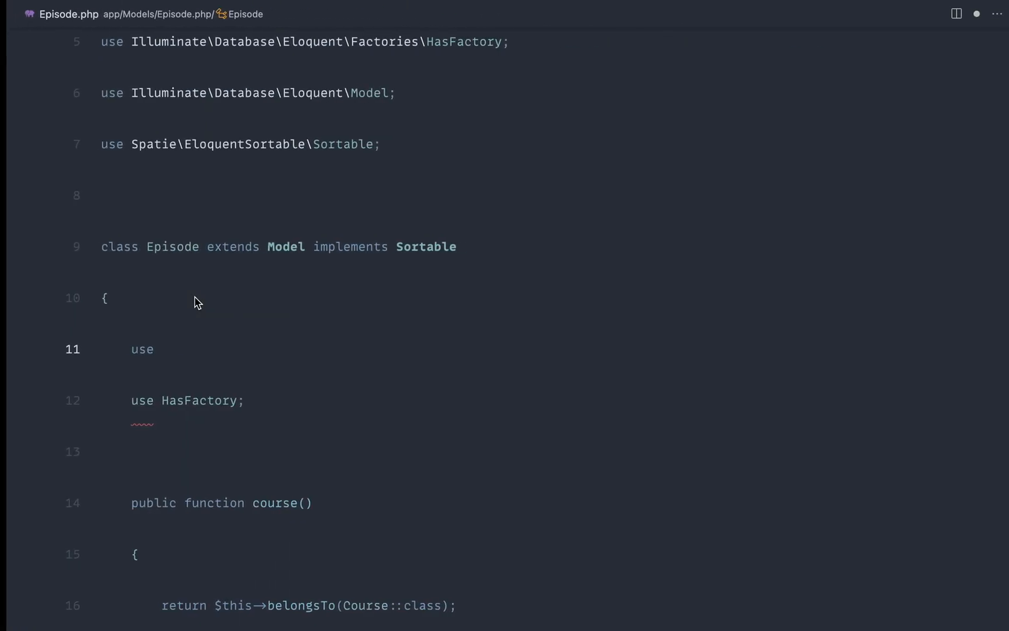
type("SortableTrait;")
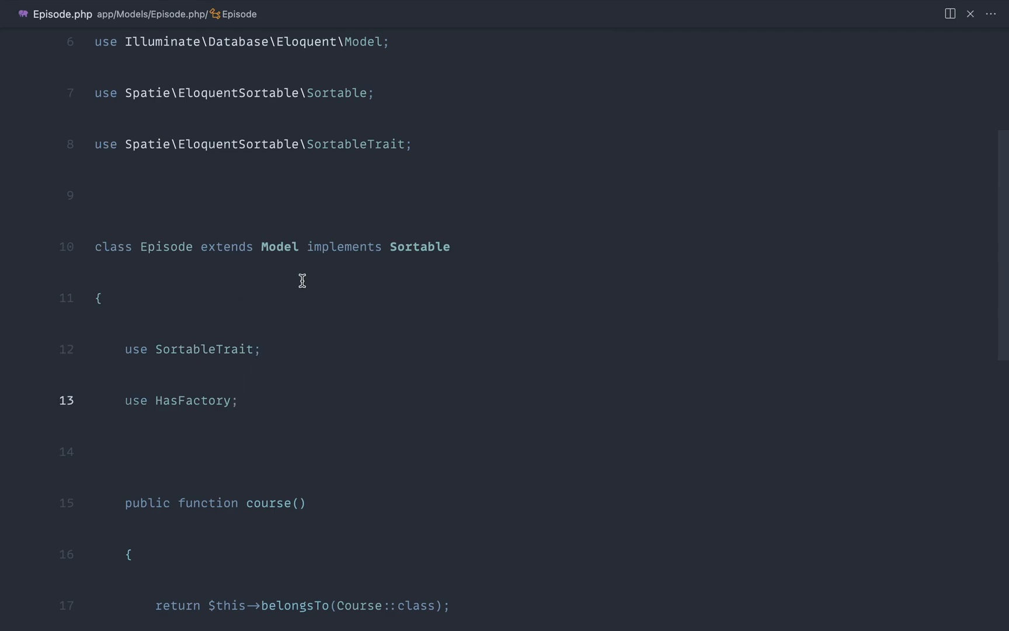
scroll("down", 3)
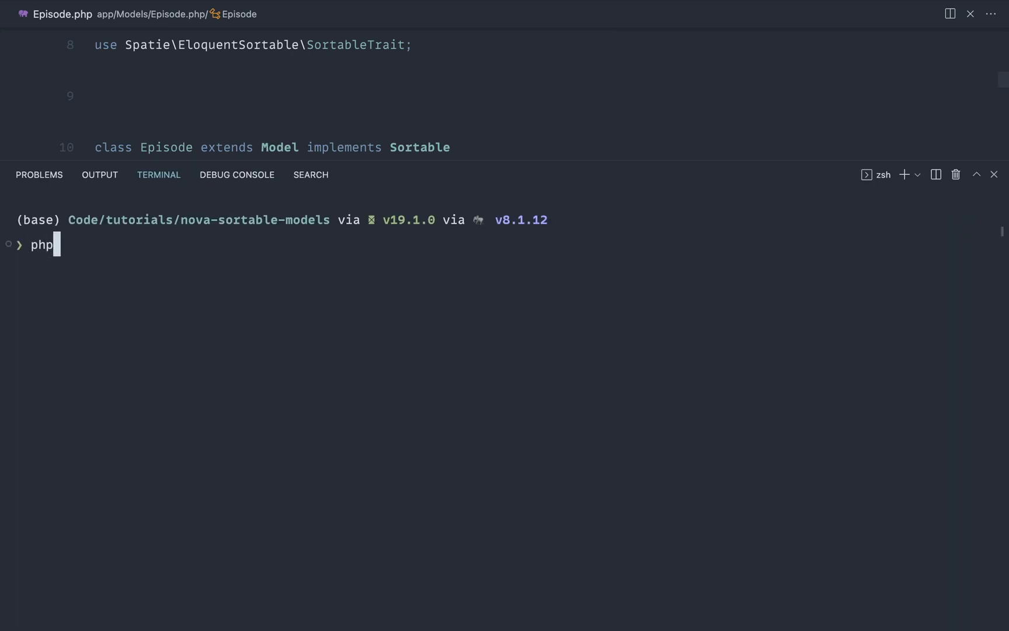
Step: Type 'php artisan make:migration add_order_to_episodes_' in the integrated terminal
type("artisan make:")
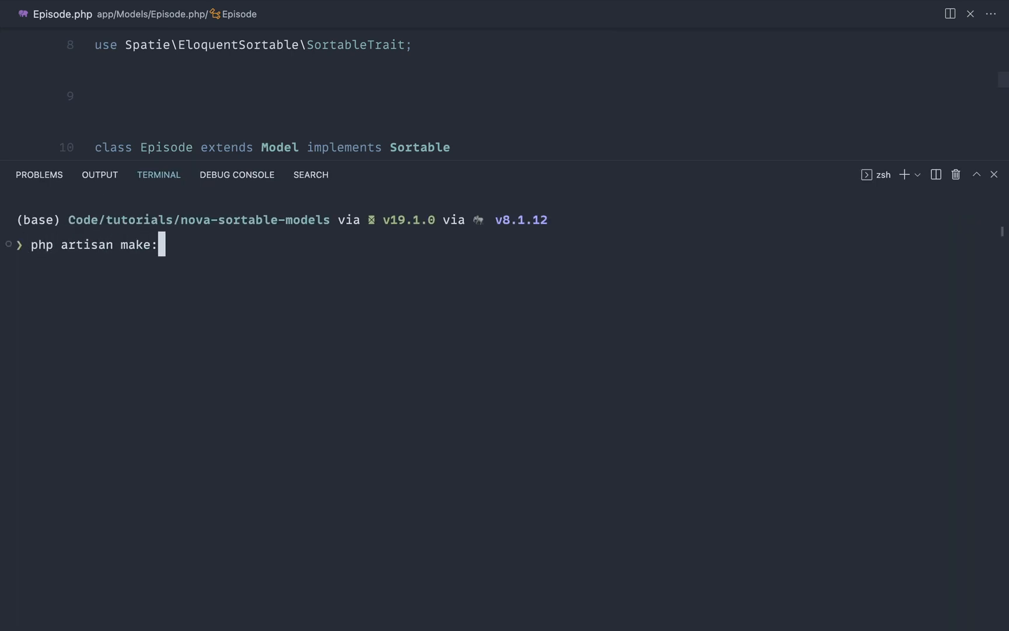
type("migration")
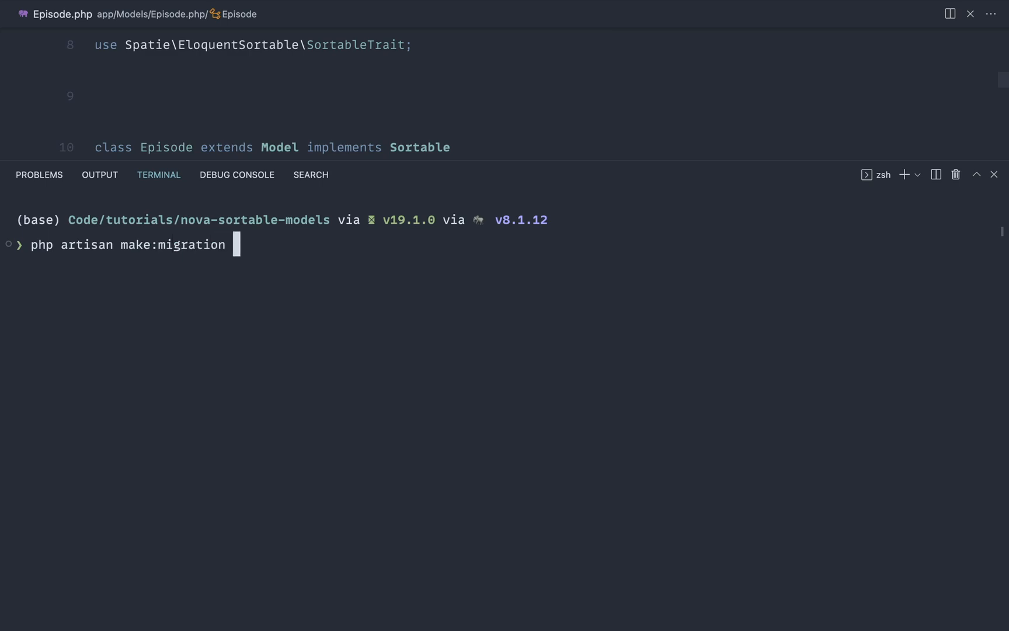
type("add_order_")
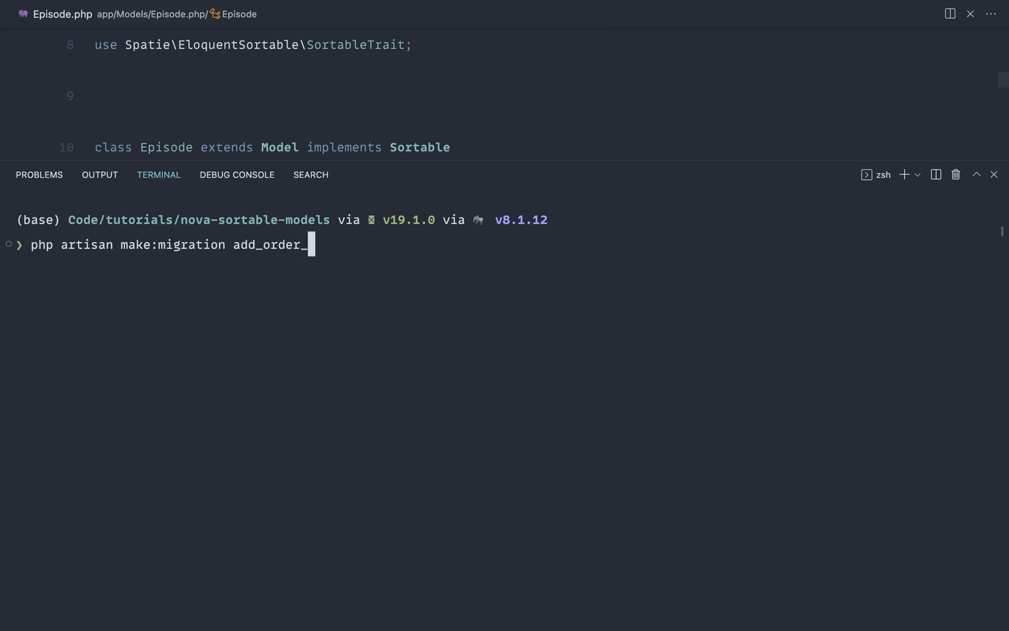
type("to_episodes_")
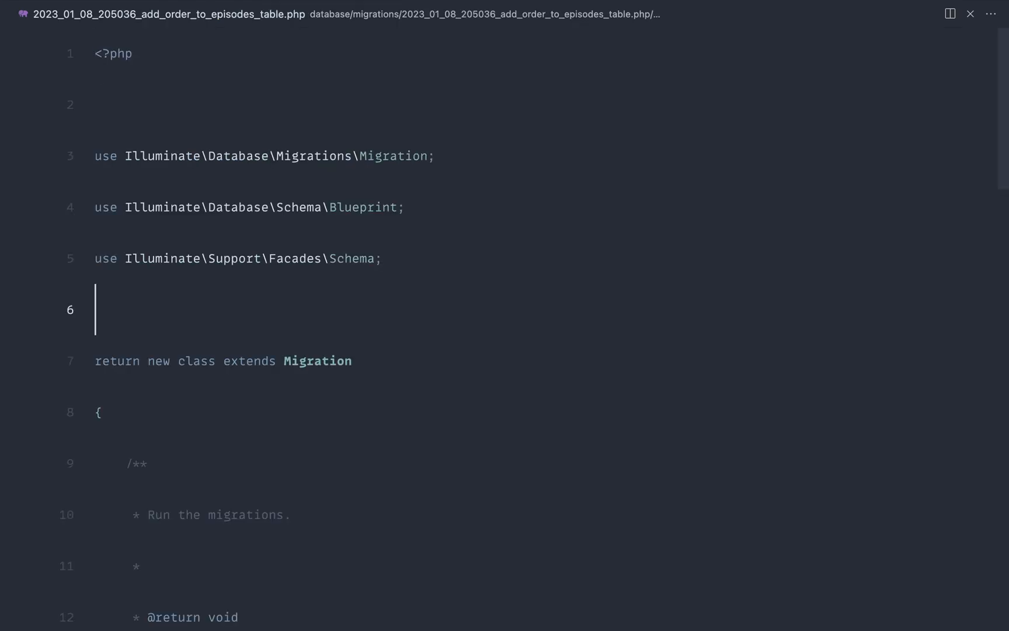
Step: Add $table->integer('order')->nullable() to the migration's up() method
scroll("down", 3)
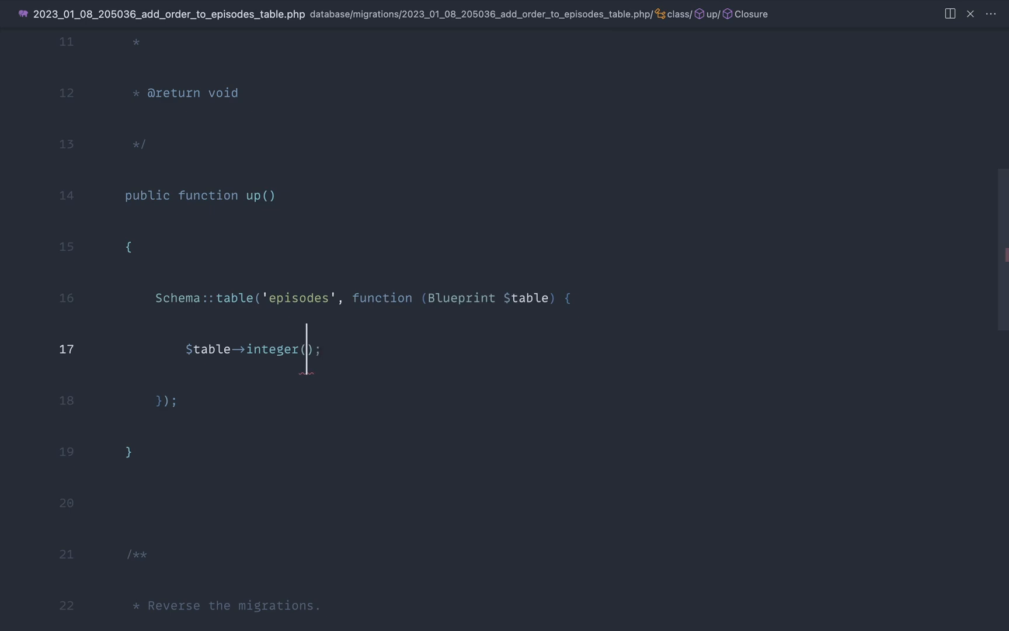
type("'")
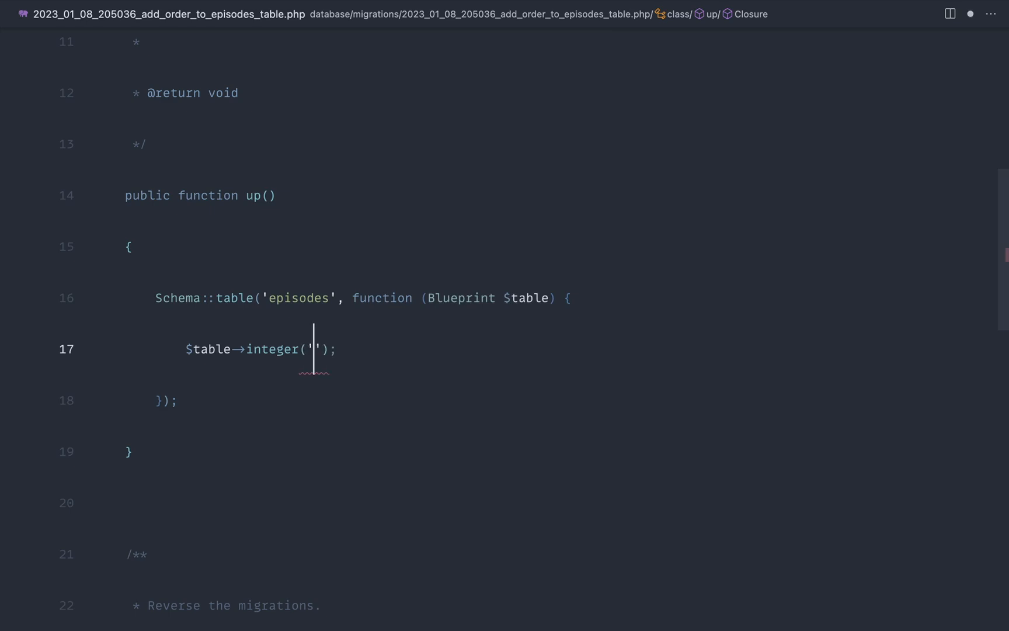
type("order")
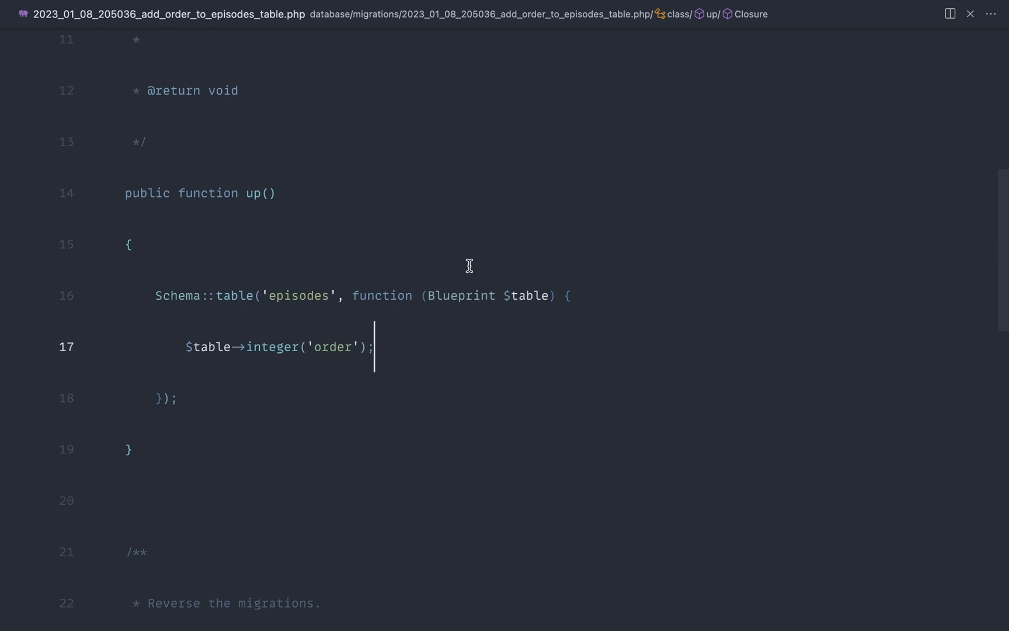
type("->nullable(")
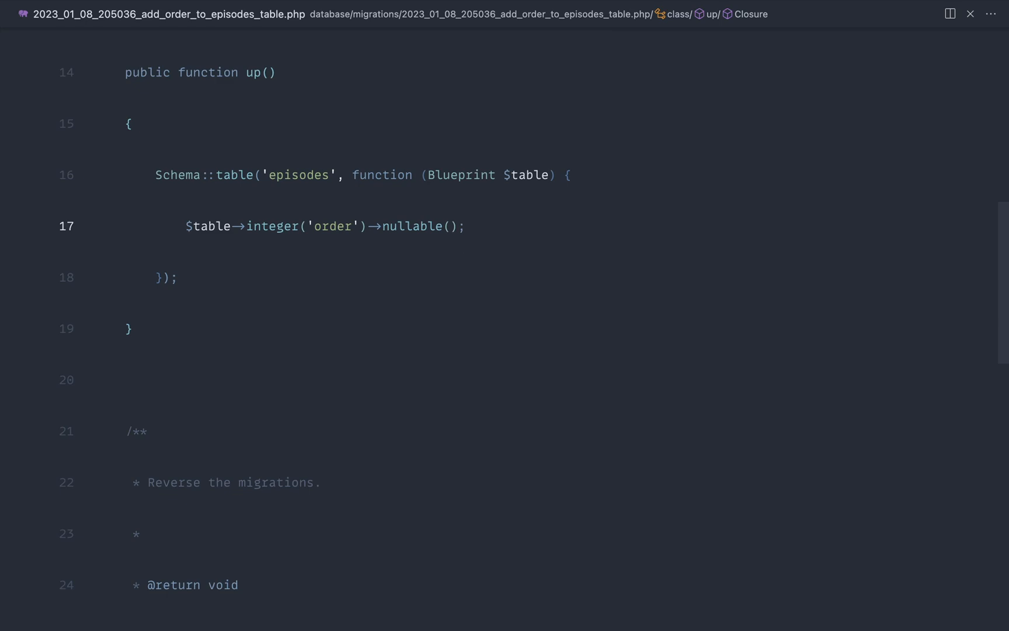
type("// null")
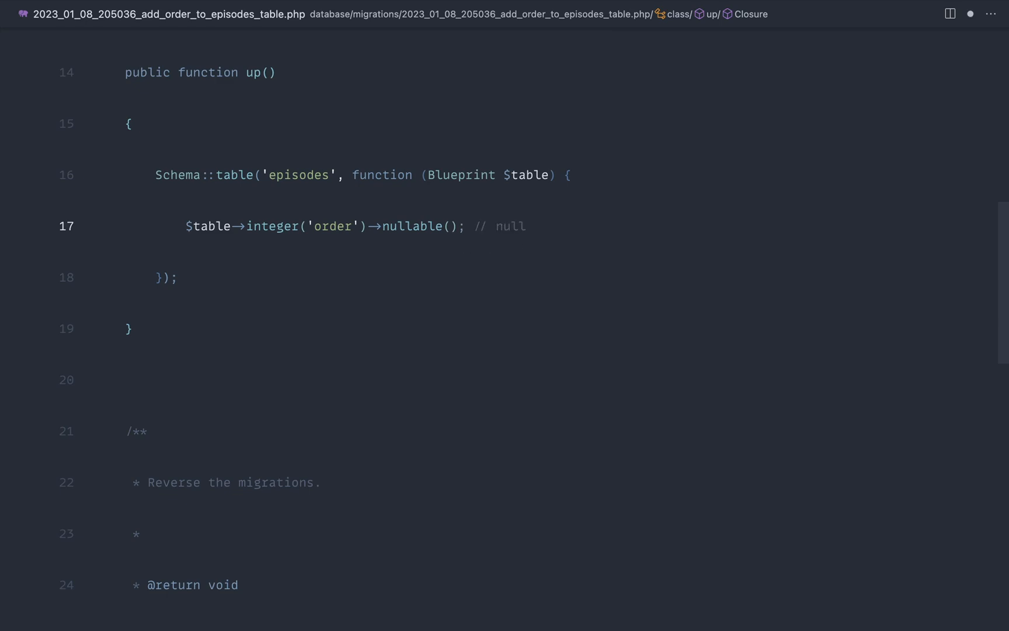
left_click(470, 226)
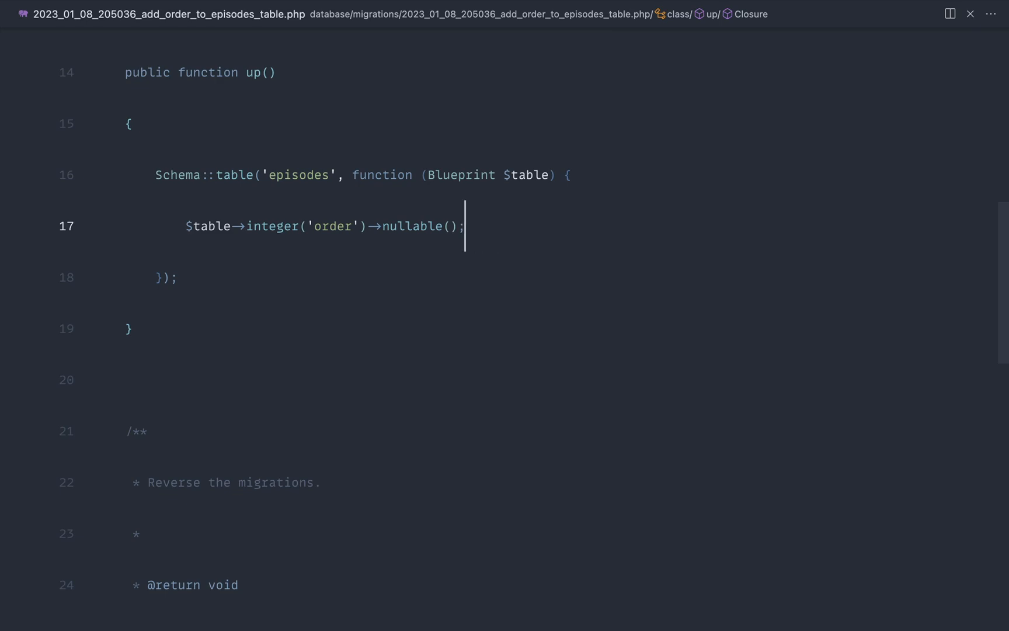
mouse_move(479, 240)
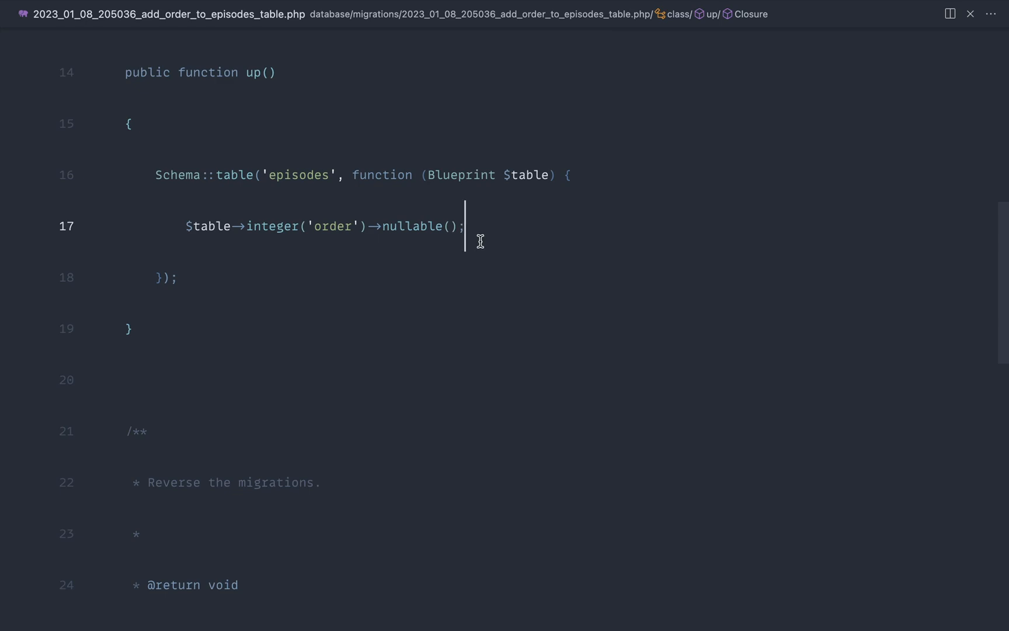
mouse_move(527, 268)
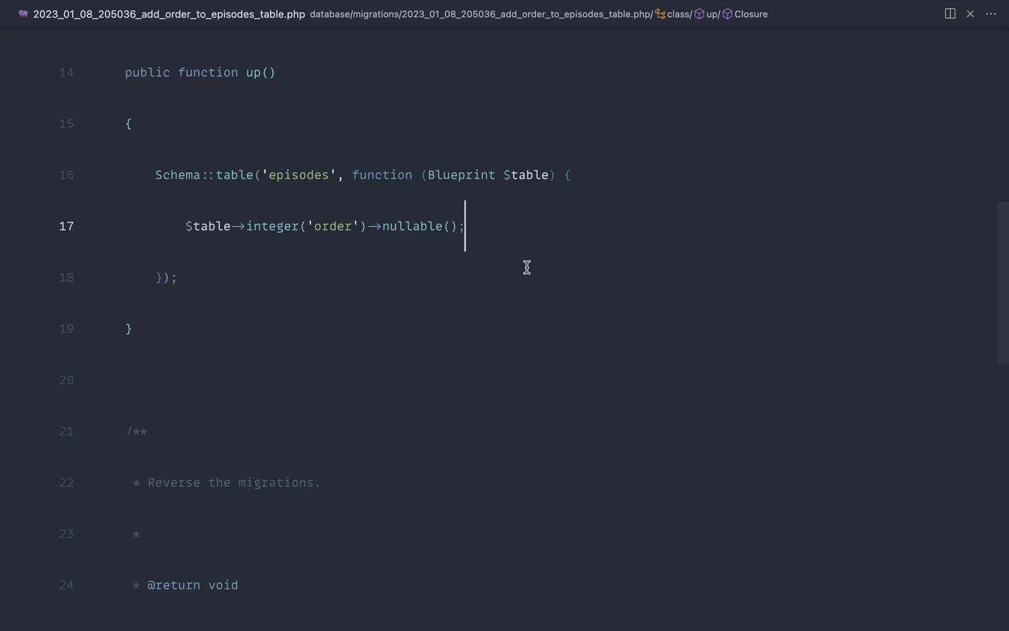
Step: Drop the 'order' column in down() and start 'php artisan migrate' in the terminal
scroll("down", 3)
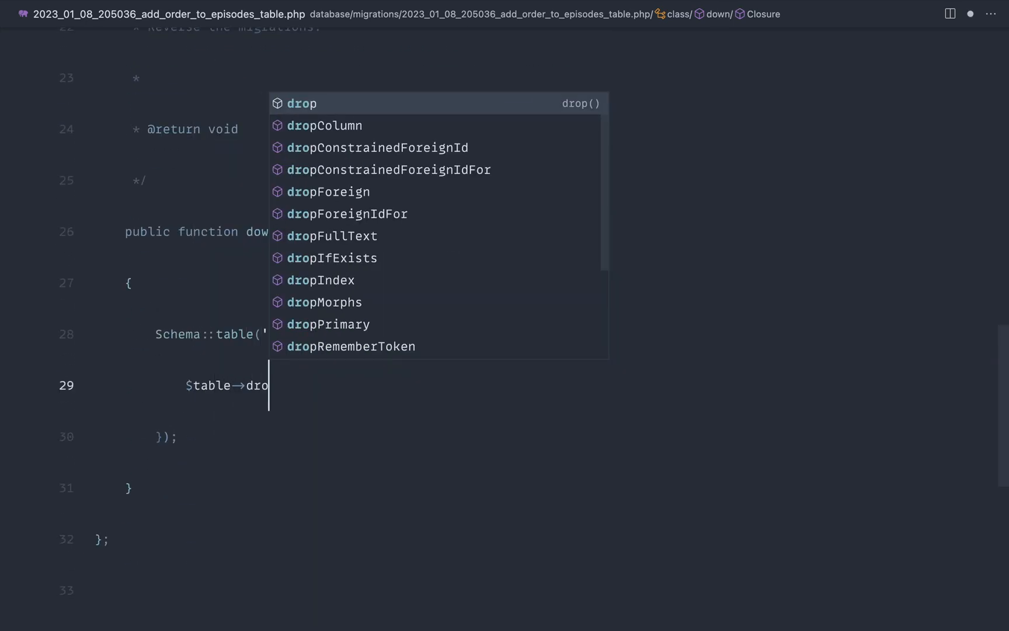
left_click(324, 125)
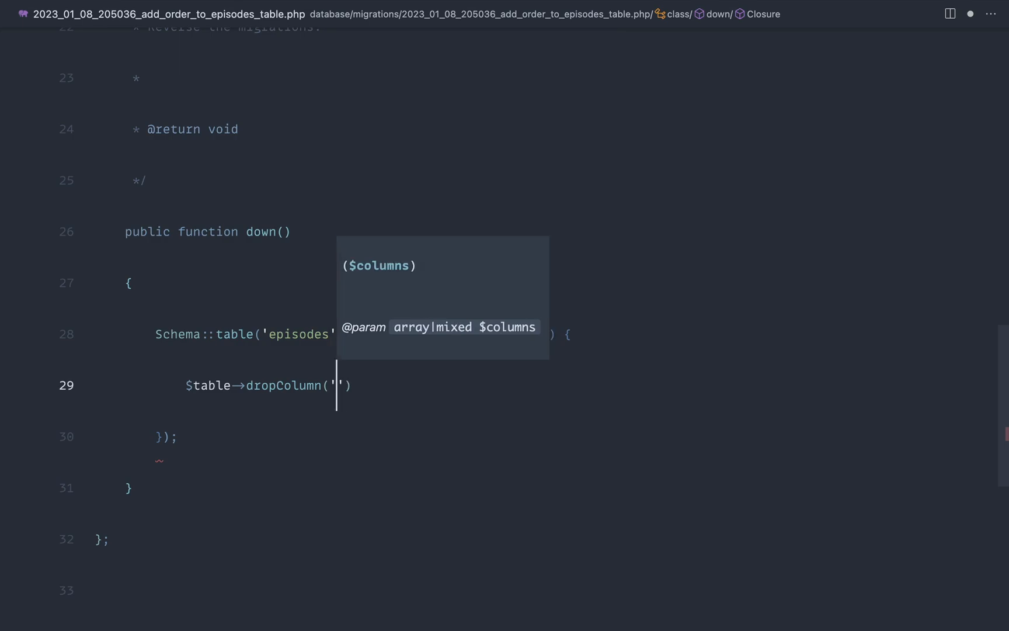
left_click(158, 175)
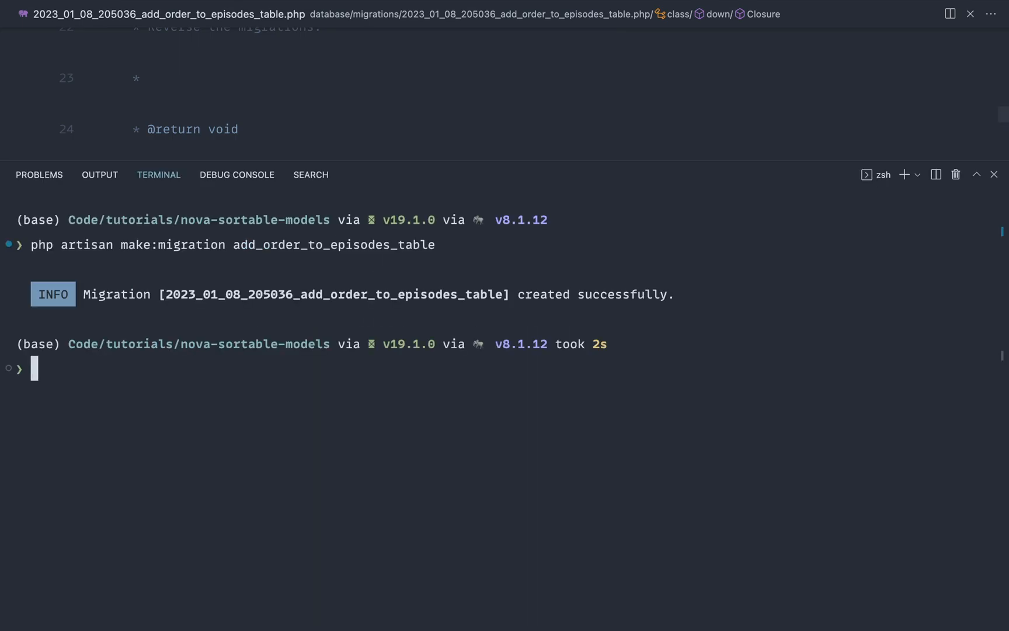
type("php artisan migrat")
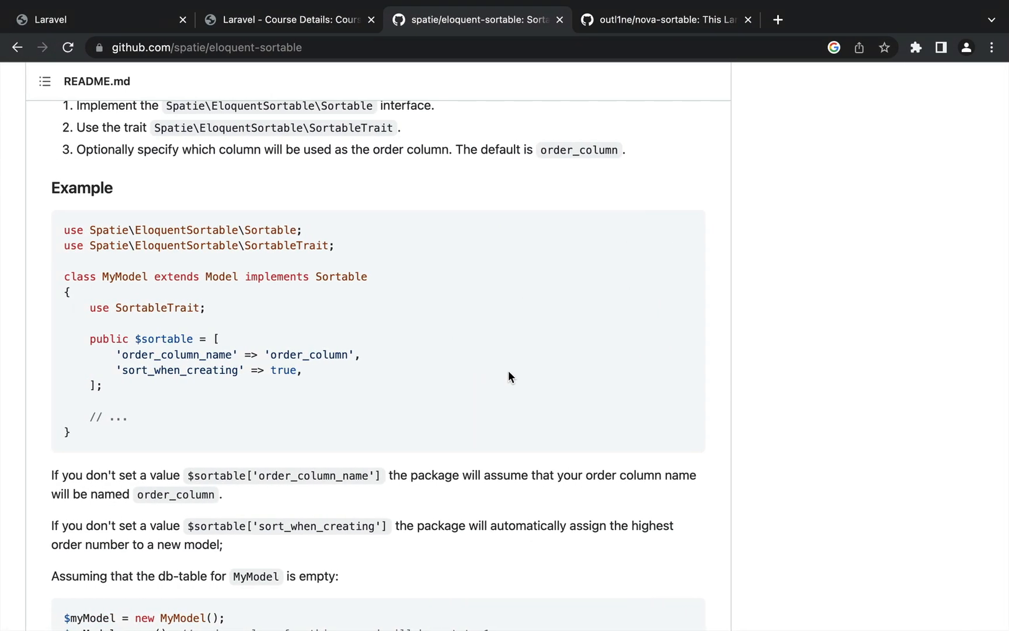
mouse_move(207, 391)
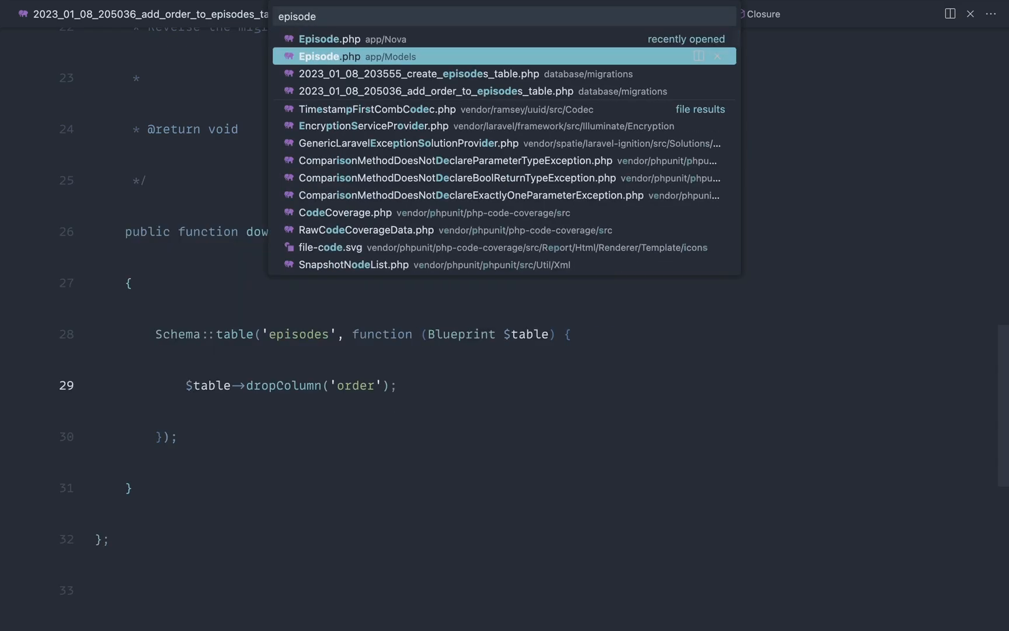
Step: Add protected $fillable = ['order'] to the Episode model
left_click(329, 56)
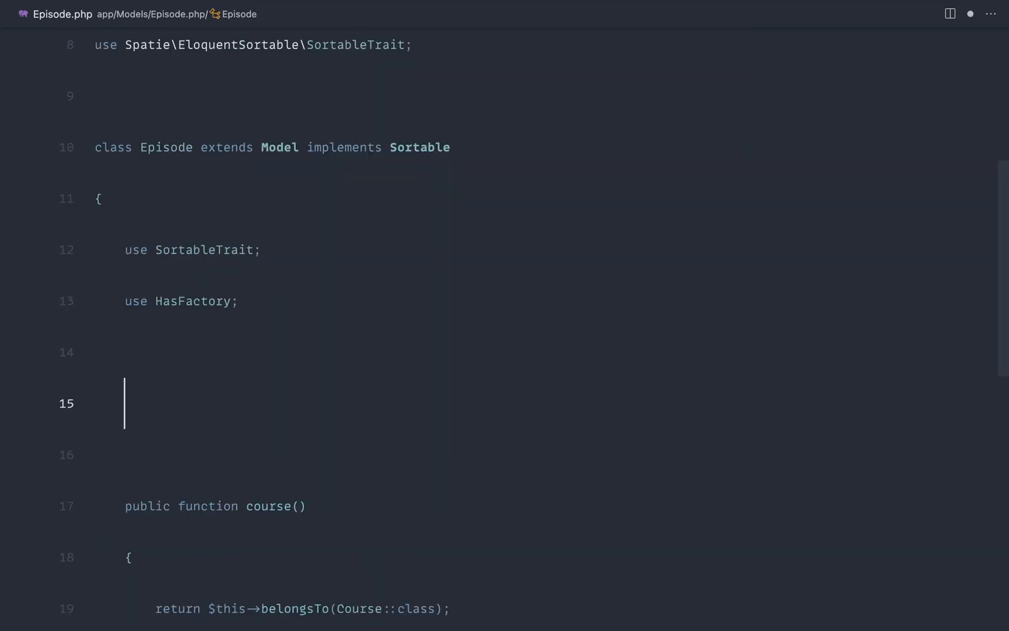
type("protected $")
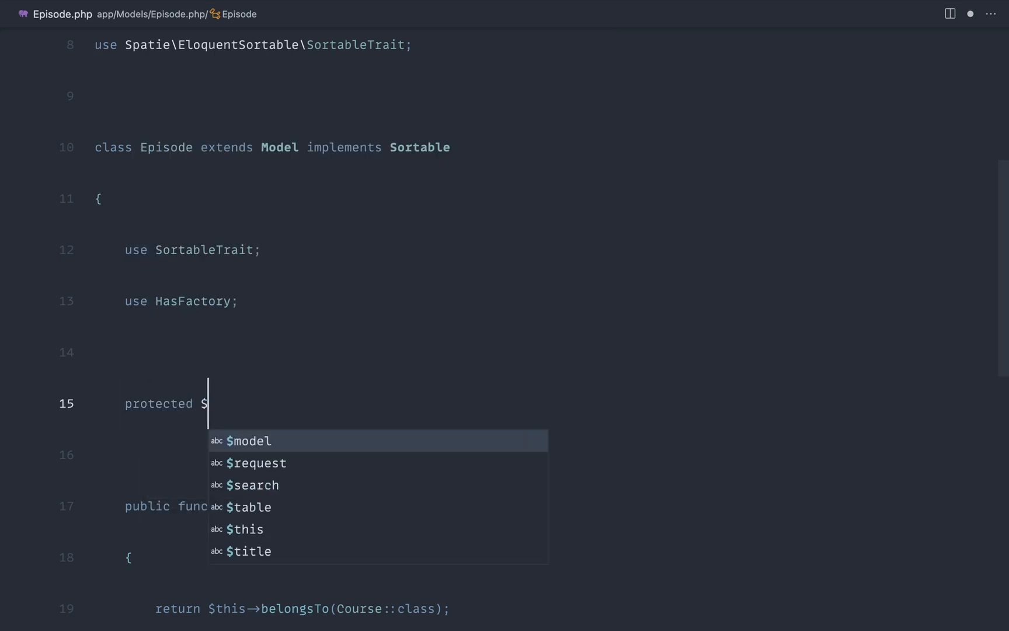
type("fillable = [];")
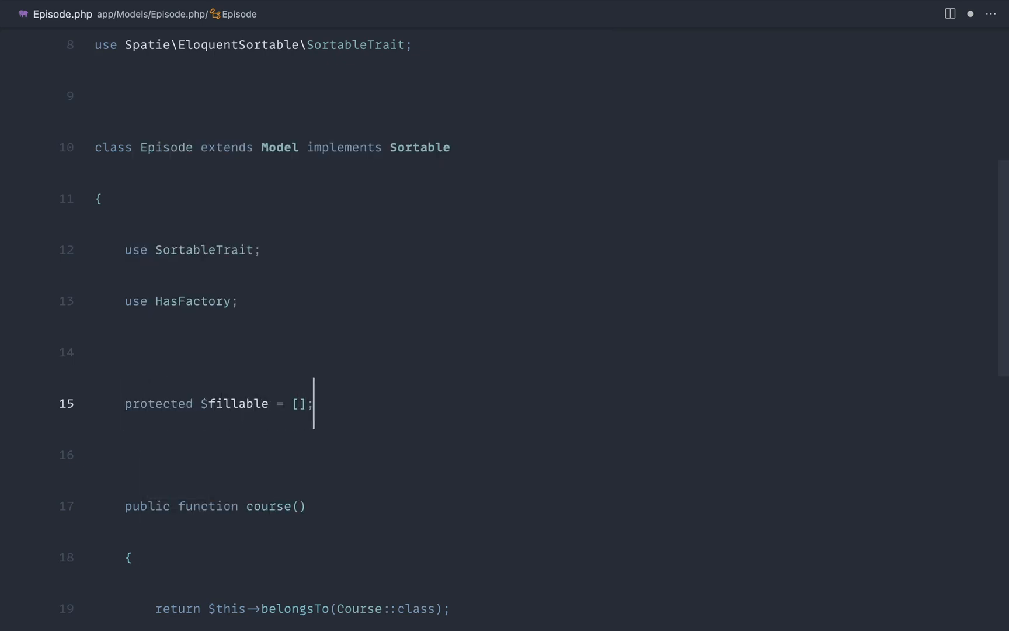
type("'order'")
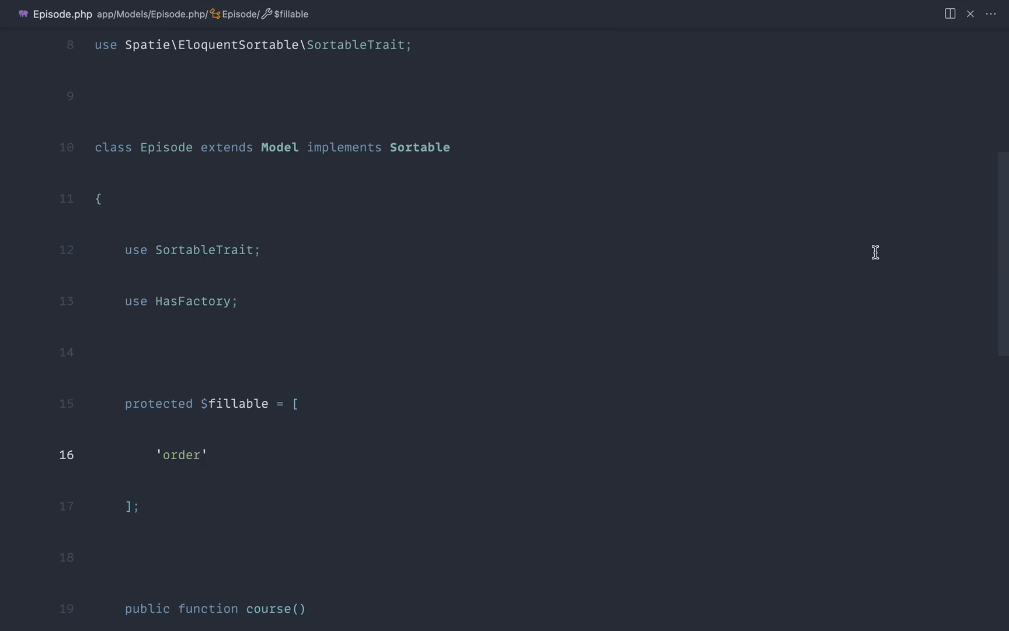
Step: Add public $sortable with order column 'order', sort_when_creating true, and sort_on_has_many
scroll("down", 3)
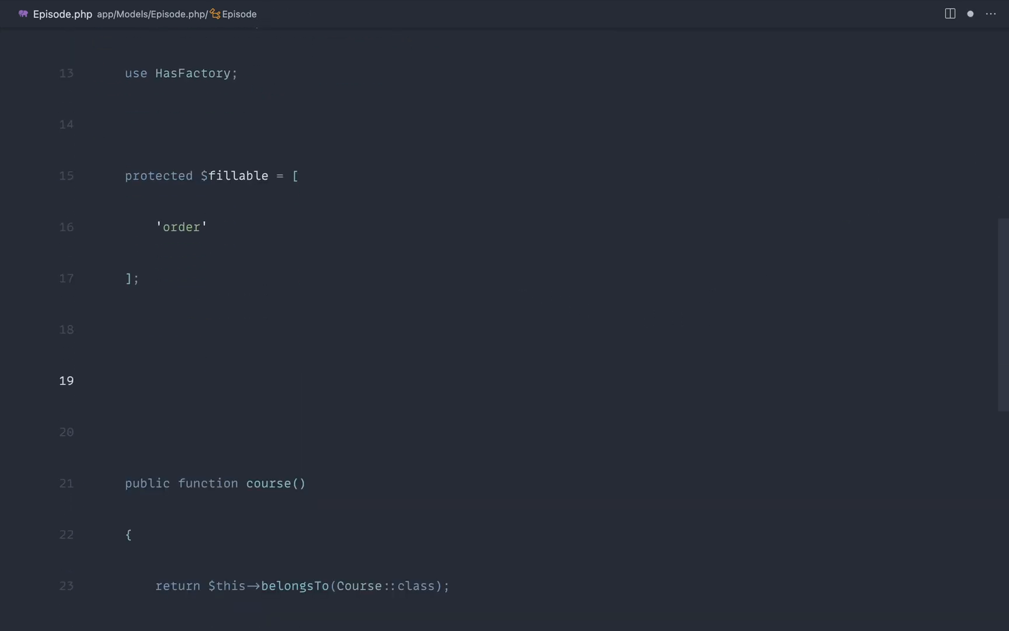
type("public $sort")
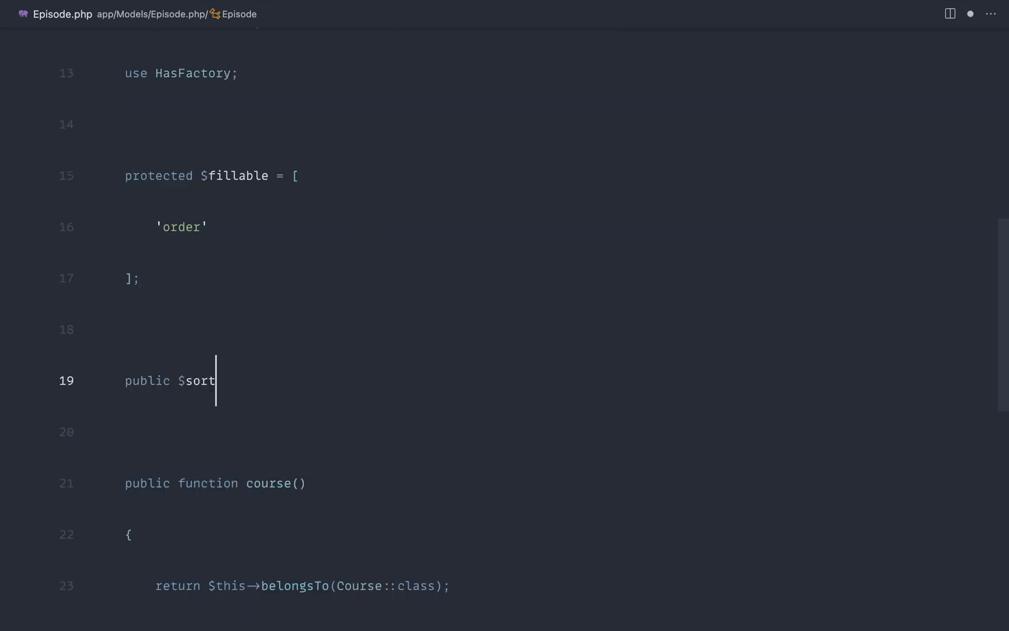
type("able = [];")
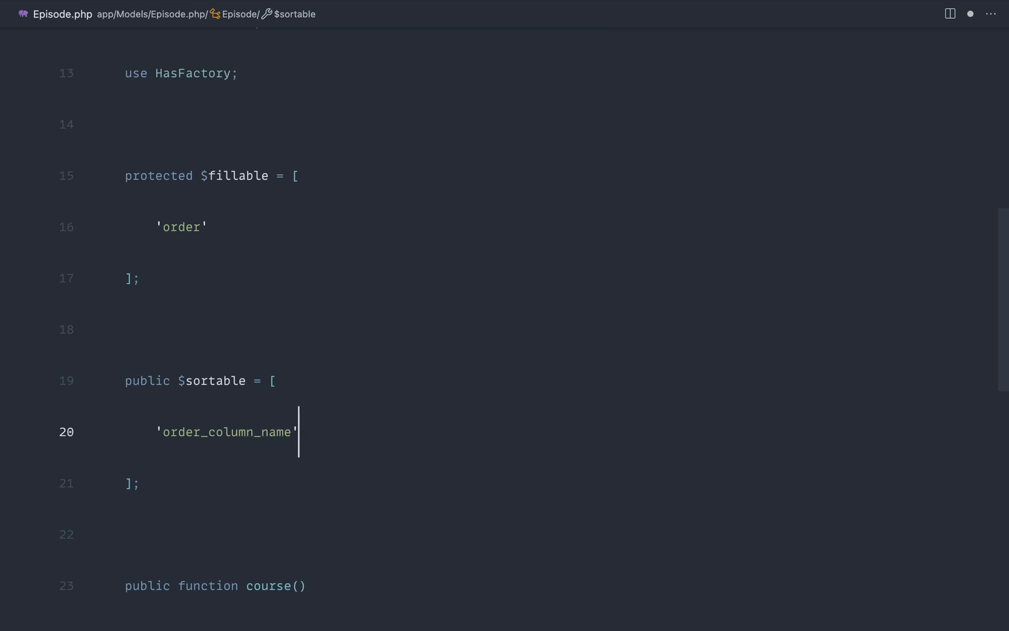
type("=> 'order'")
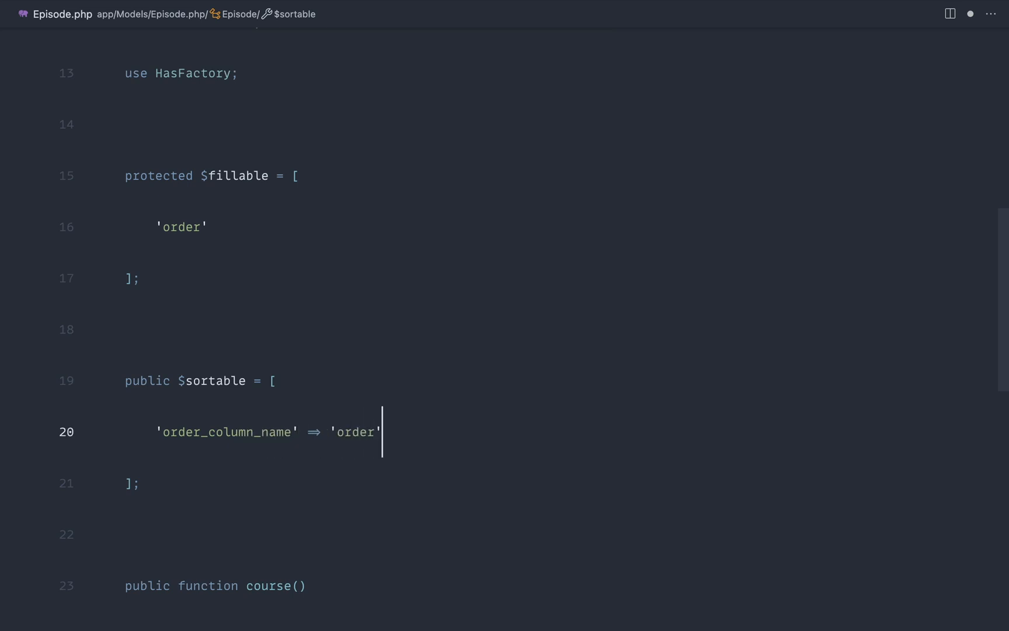
type(",")
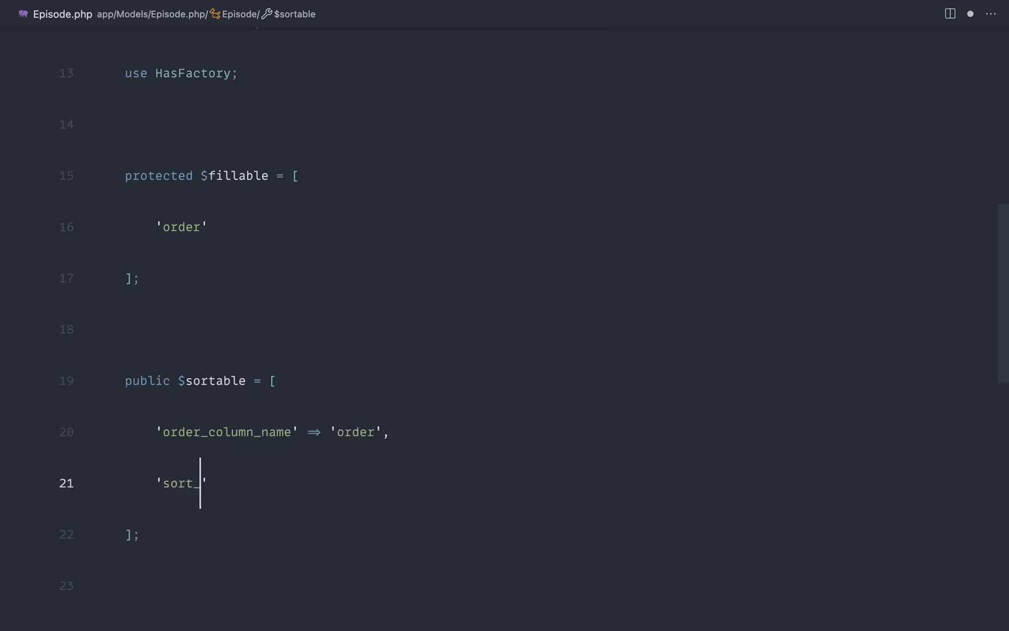
type("when_creating")
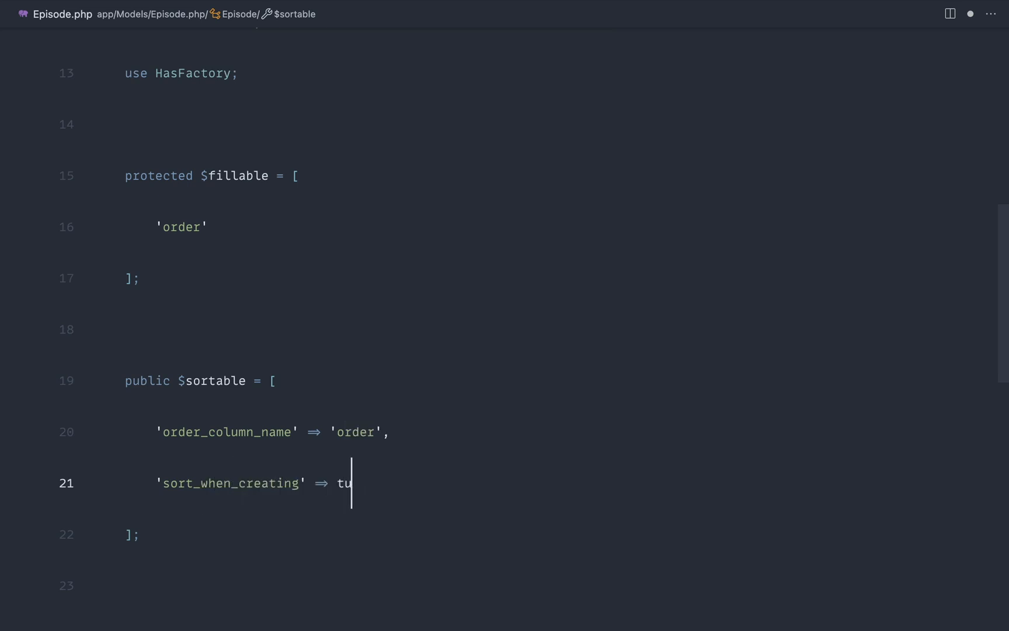
type("rue,")
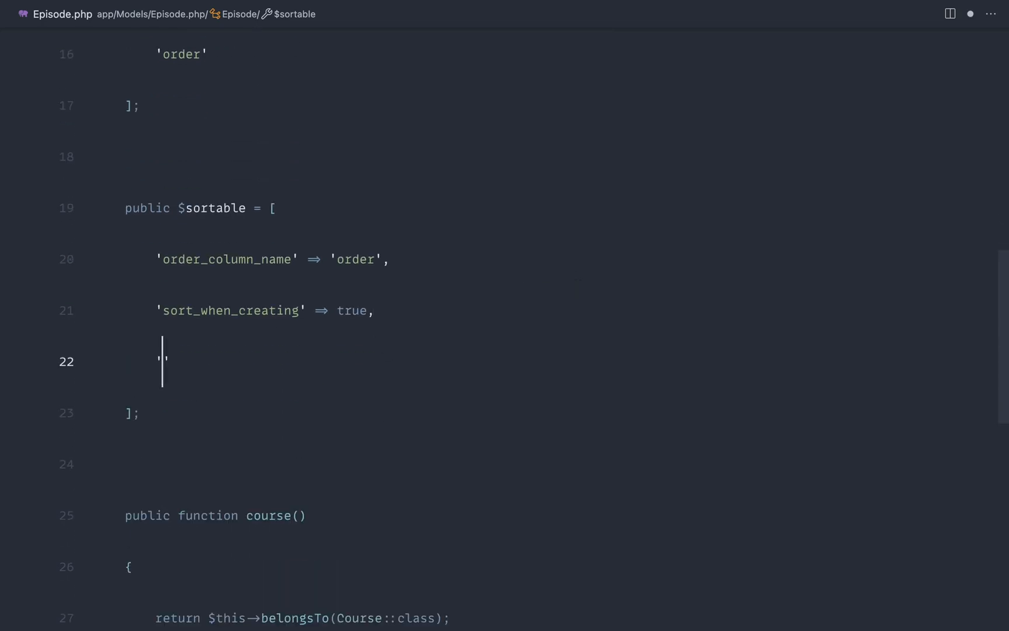
type("sort_")
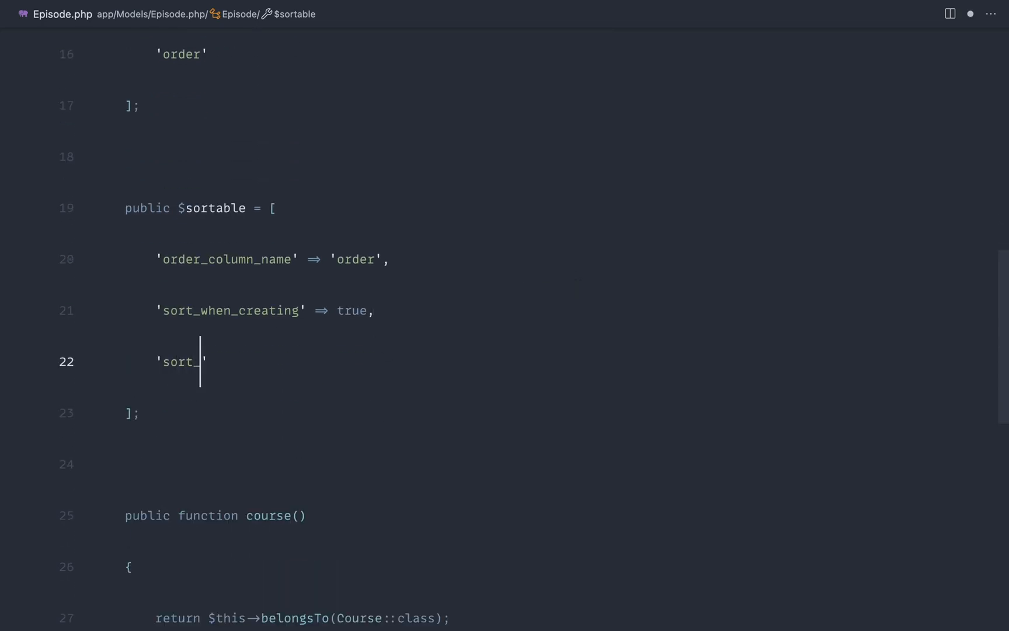
type("on_has")
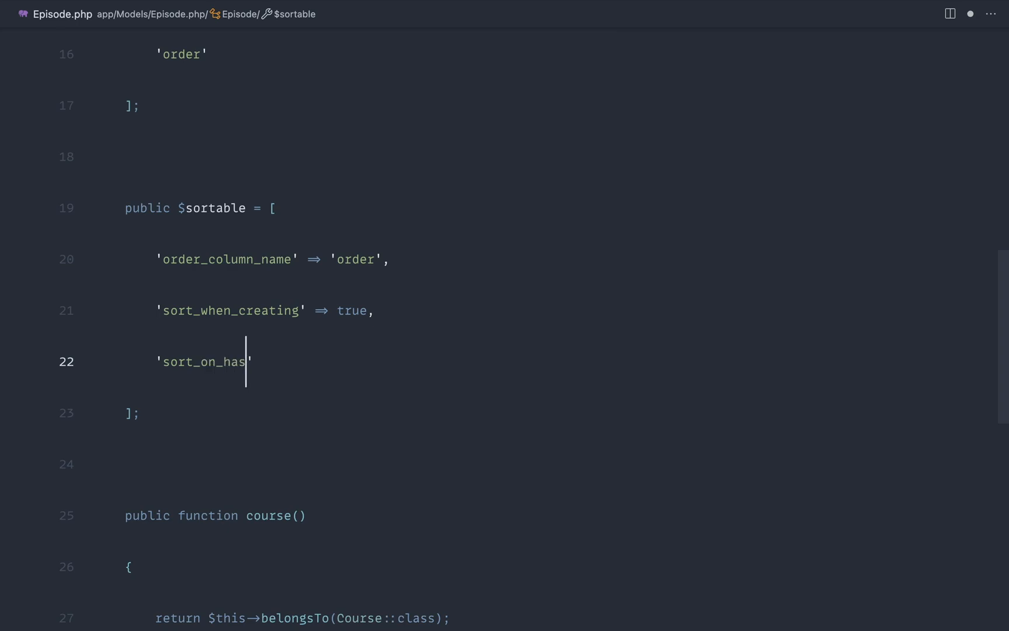
type("_many' => t")
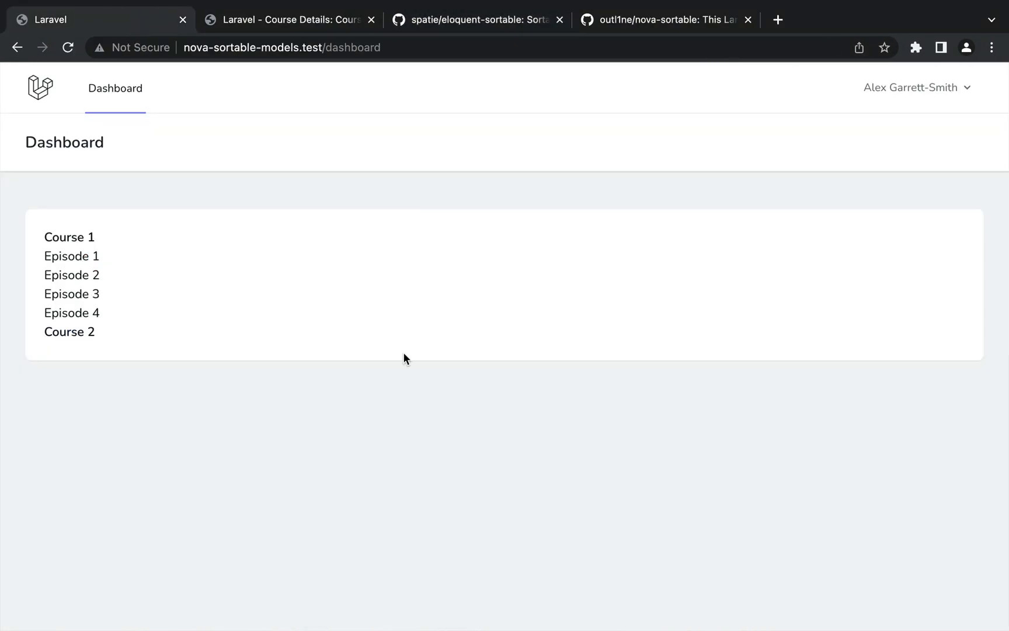
Step: Check the dashboard and Nova tabs, then scroll the outl1ne/nova-sortable README to Features
left_click(559, 20)
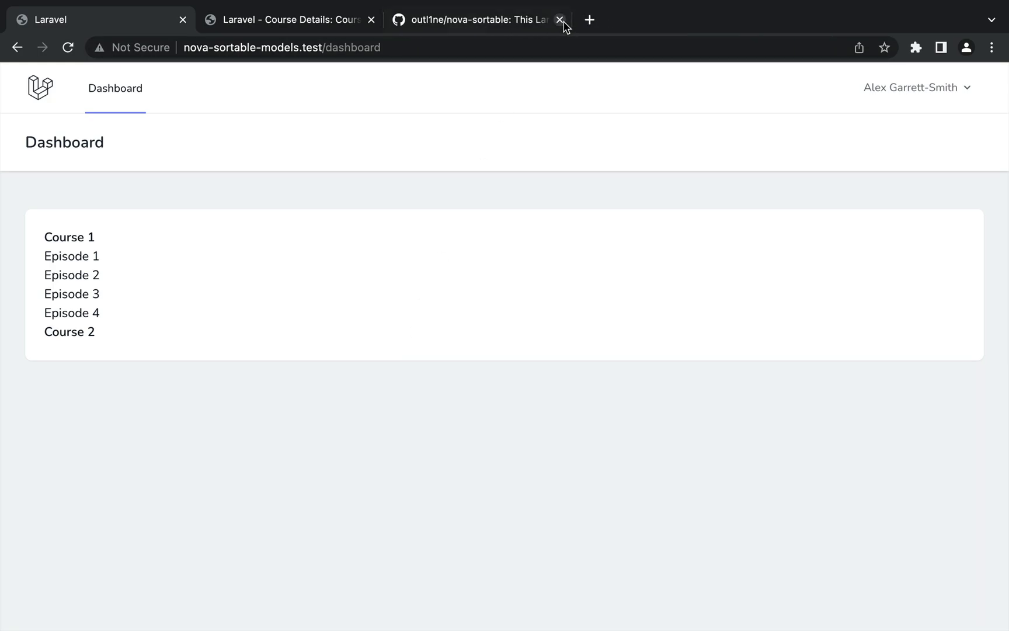
left_click(290, 19)
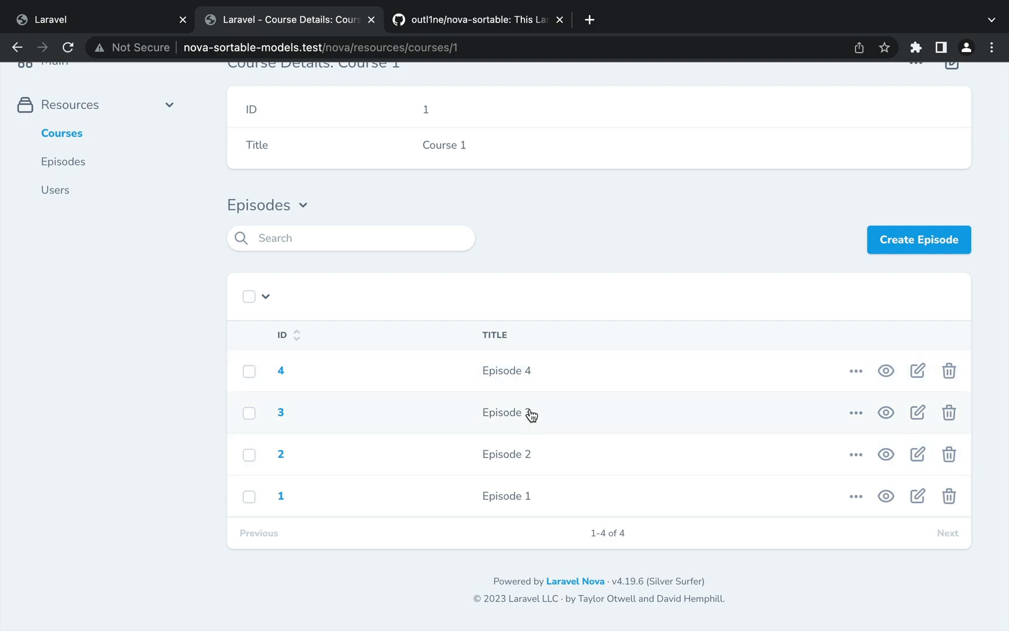
mouse_move(521, 436)
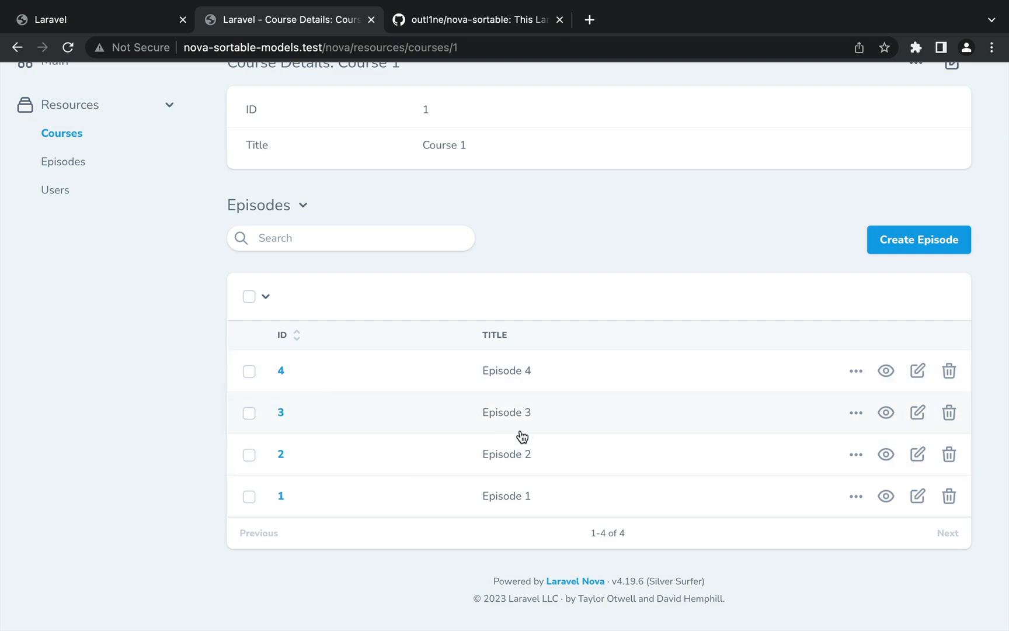
left_click(479, 19)
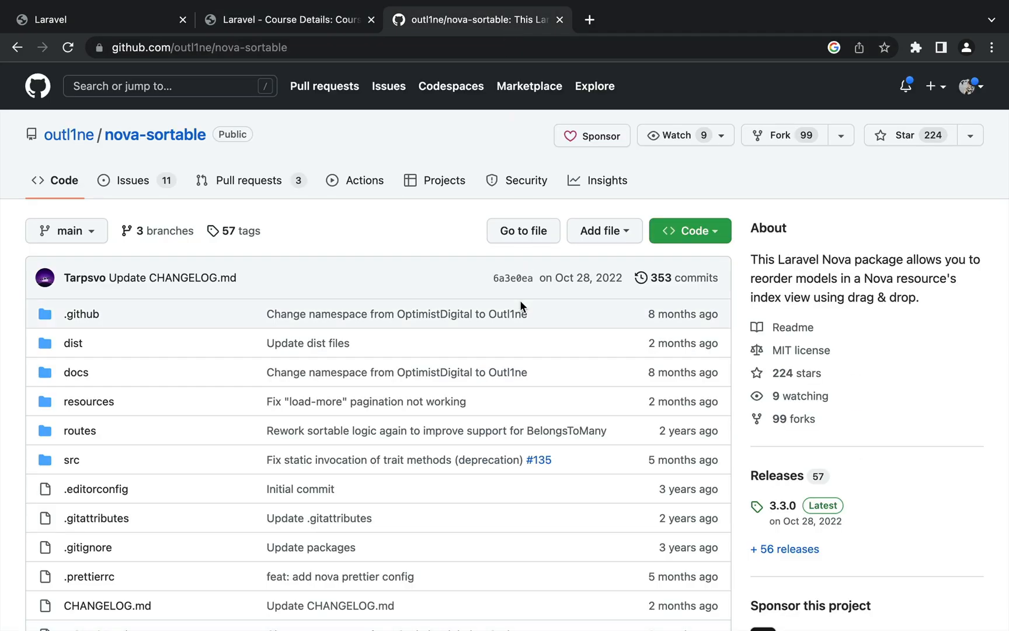
scroll("down", 3)
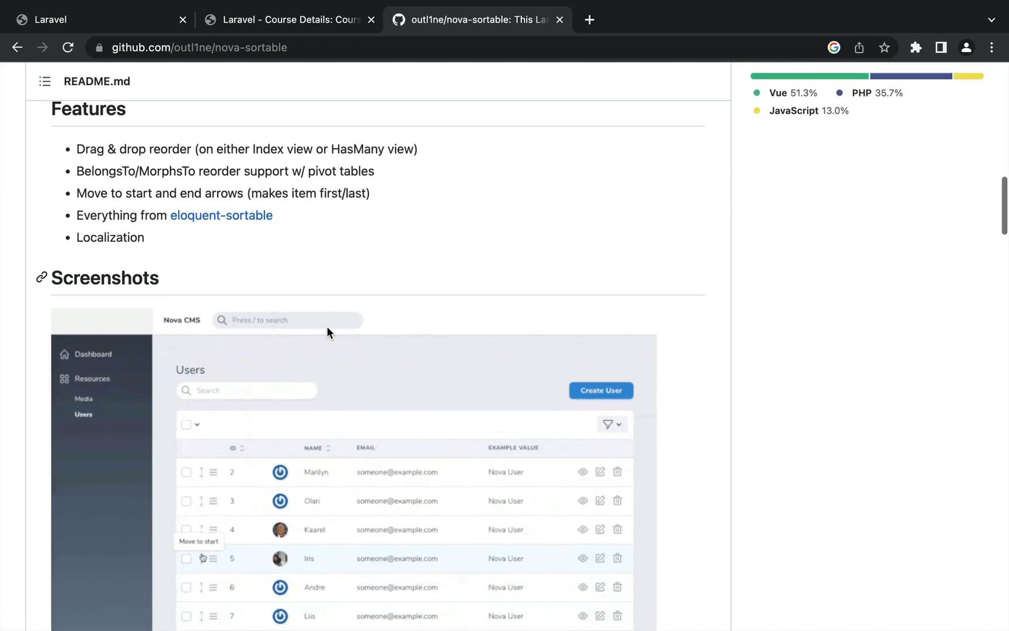
scroll("down", 3)
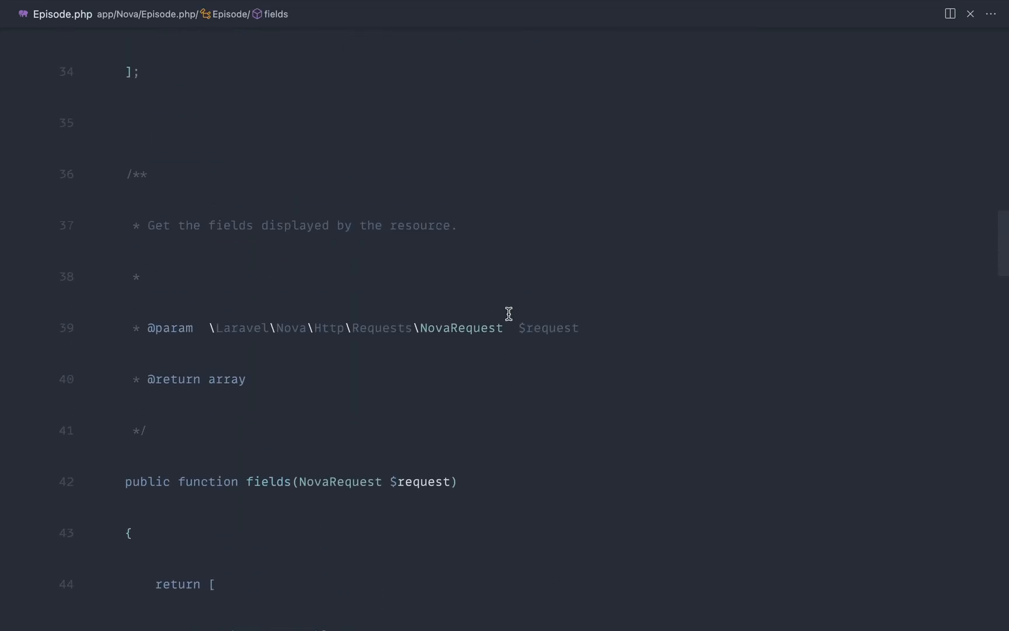
Step: Add 'use HasSortableRows;' with its import to the Nova Episode resource and reload Course 1
scroll("up", 3)
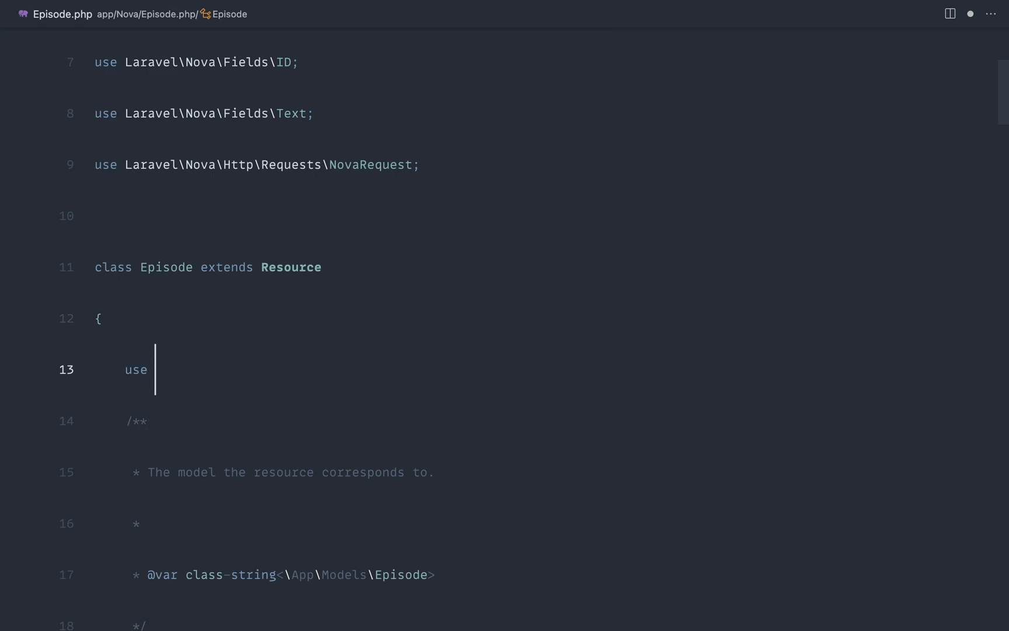
type("HasSort")
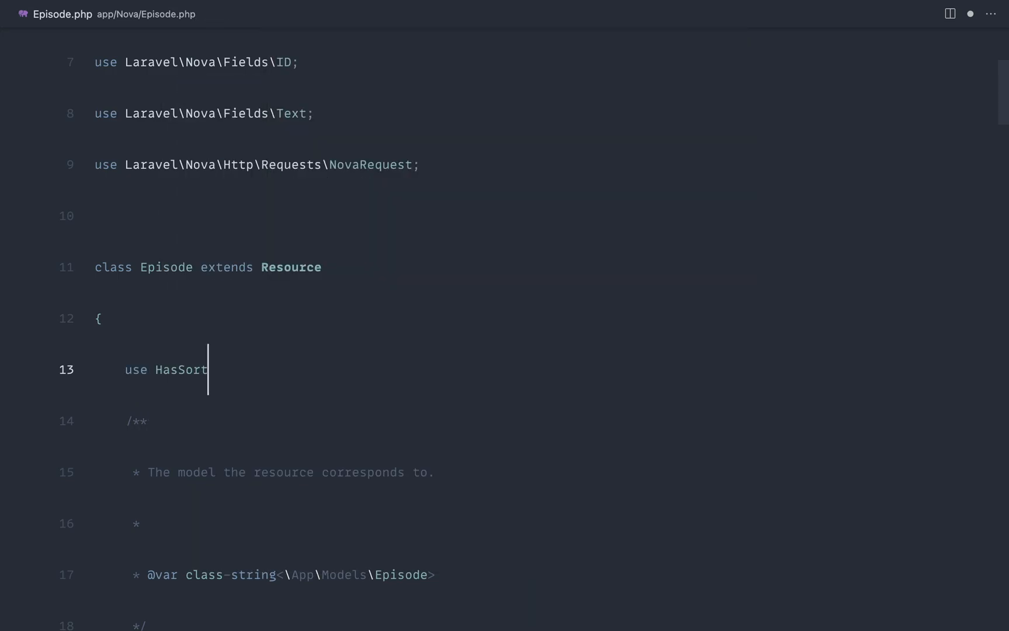
key("Backspace")
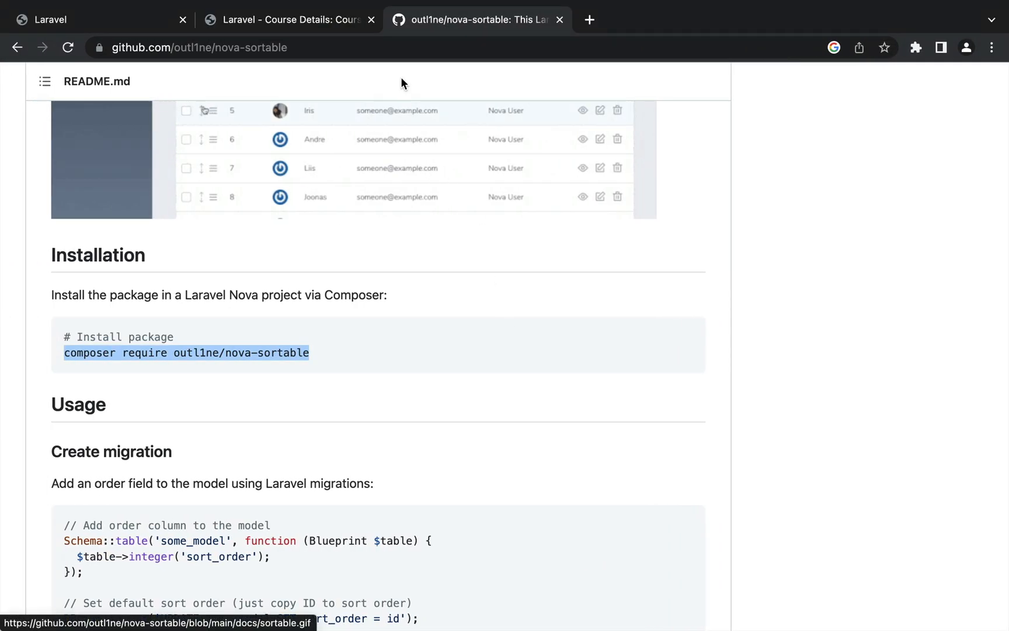
left_click(289, 19)
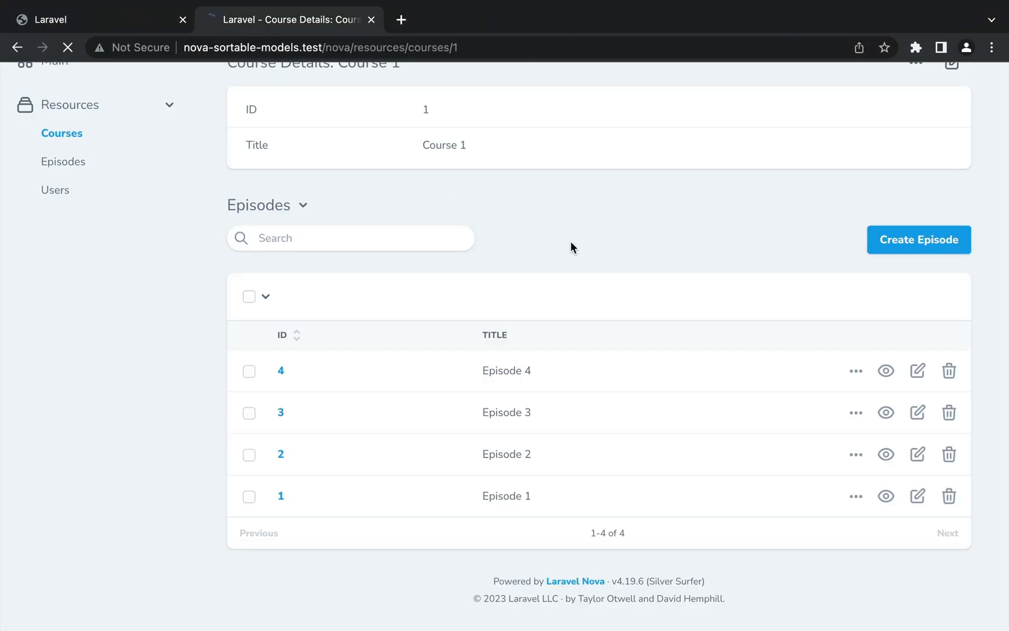
left_click(297, 335)
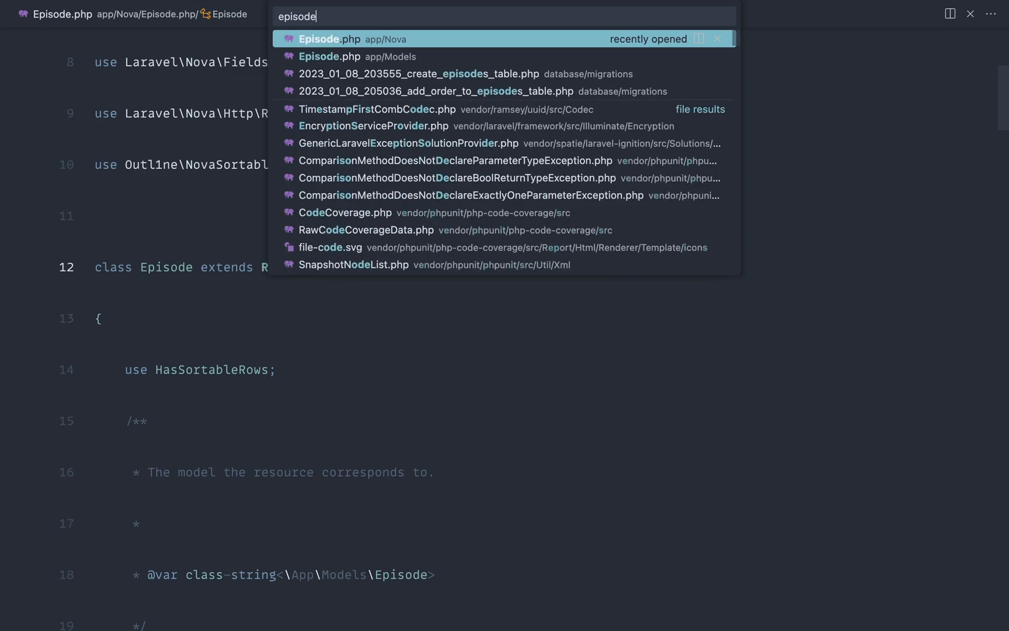
left_click(329, 56)
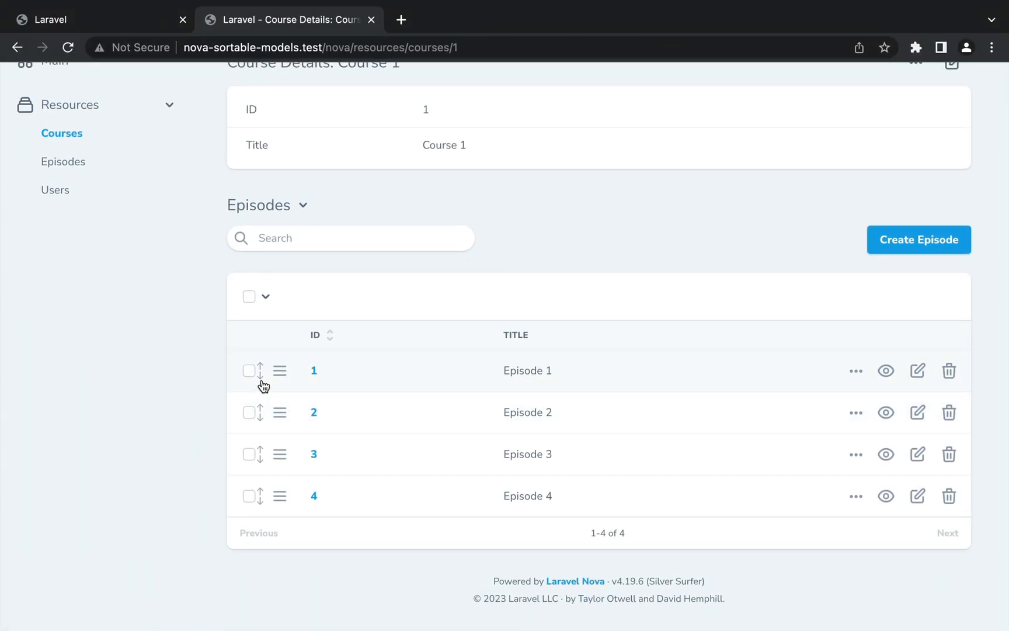
mouse_move(279, 370)
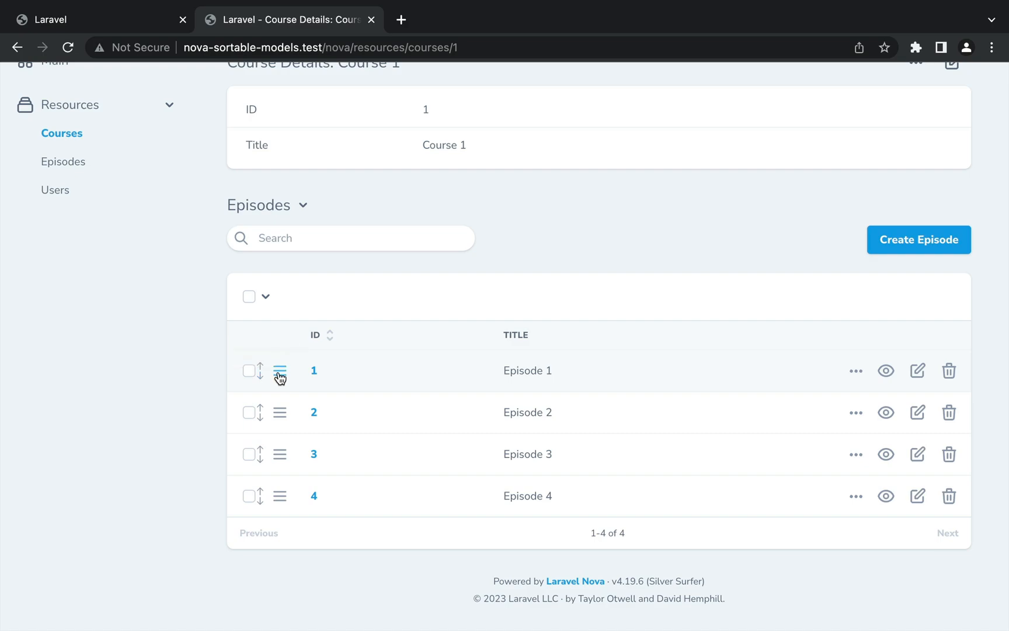
mouse_move(275, 472)
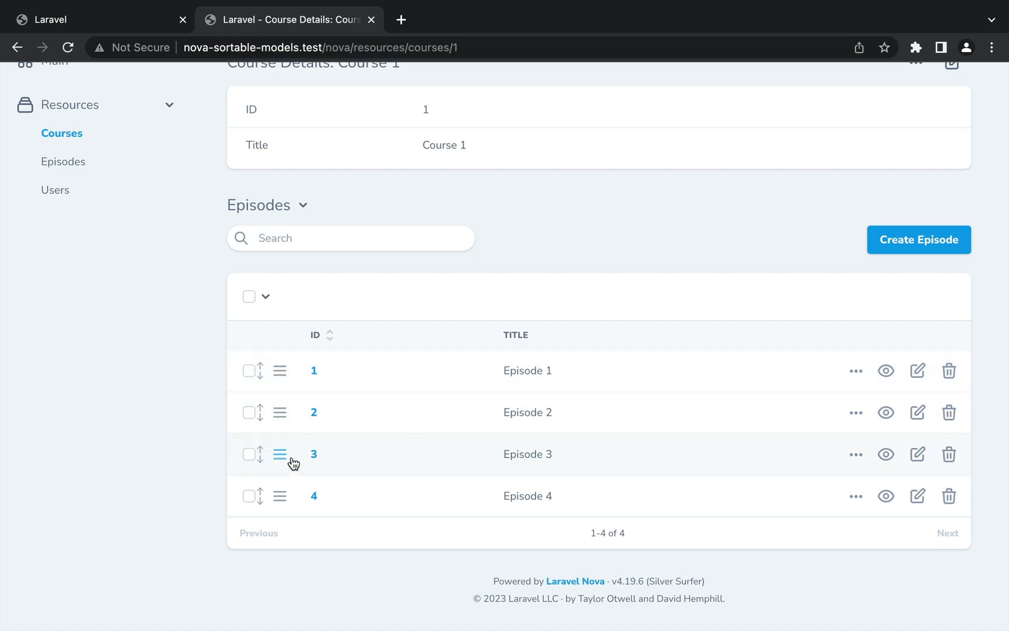
mouse_move(524, 348)
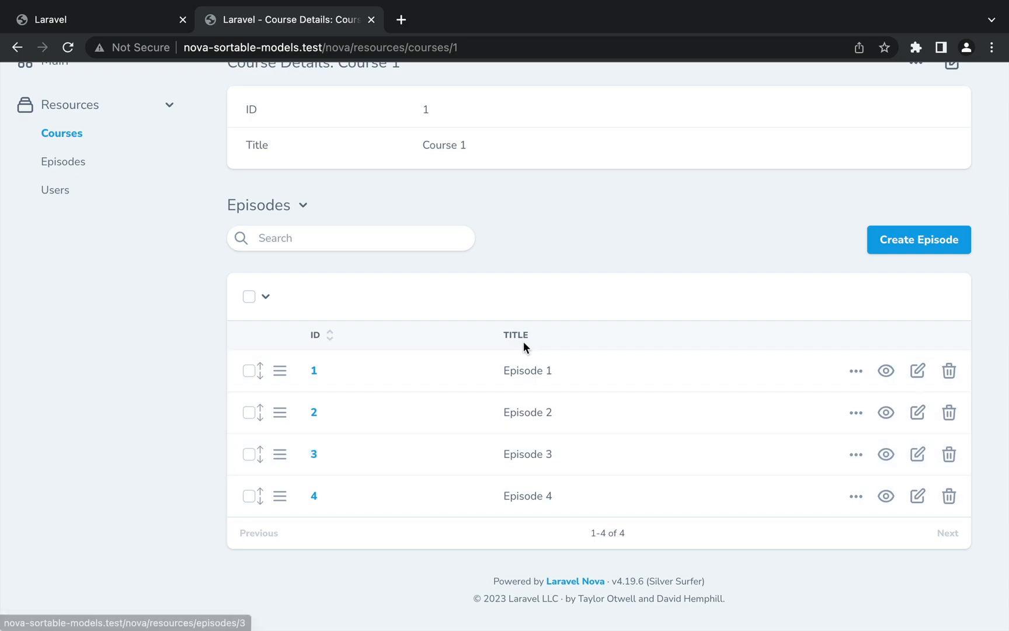
mouse_move(564, 405)
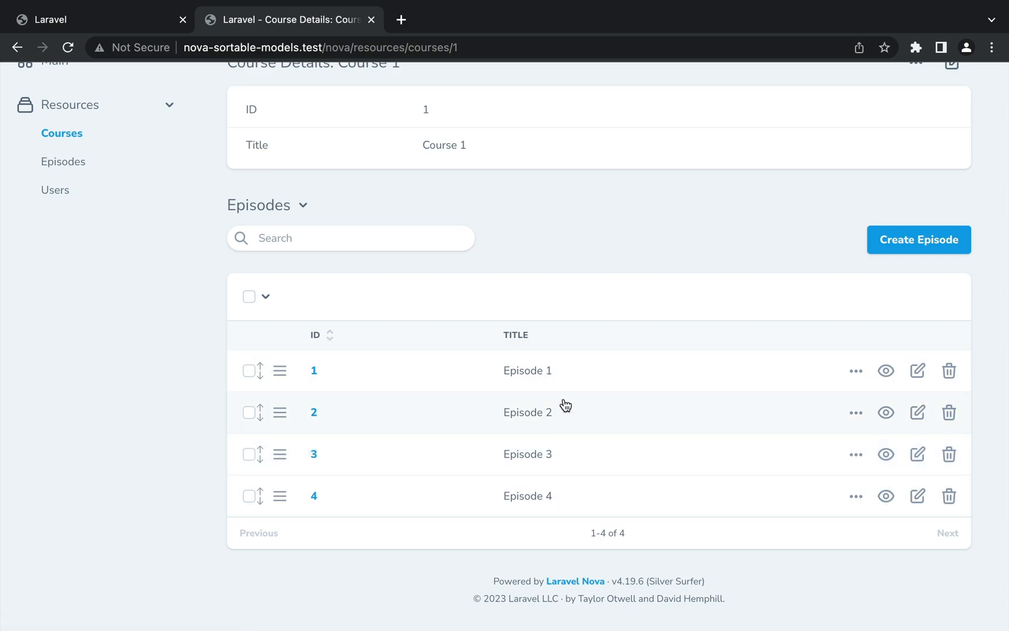
mouse_move(567, 224)
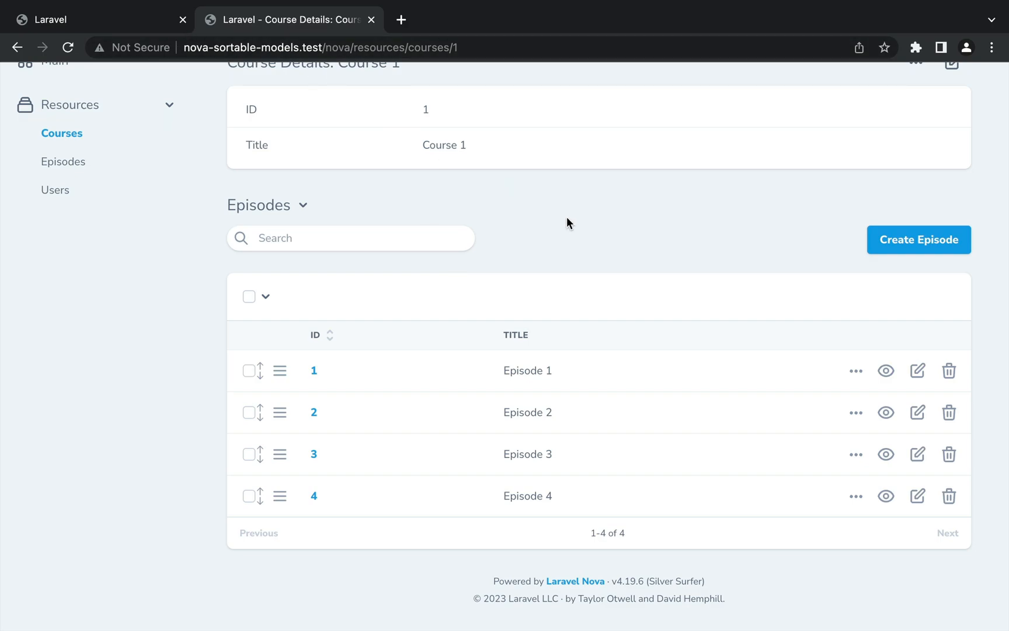
mouse_move(570, 206)
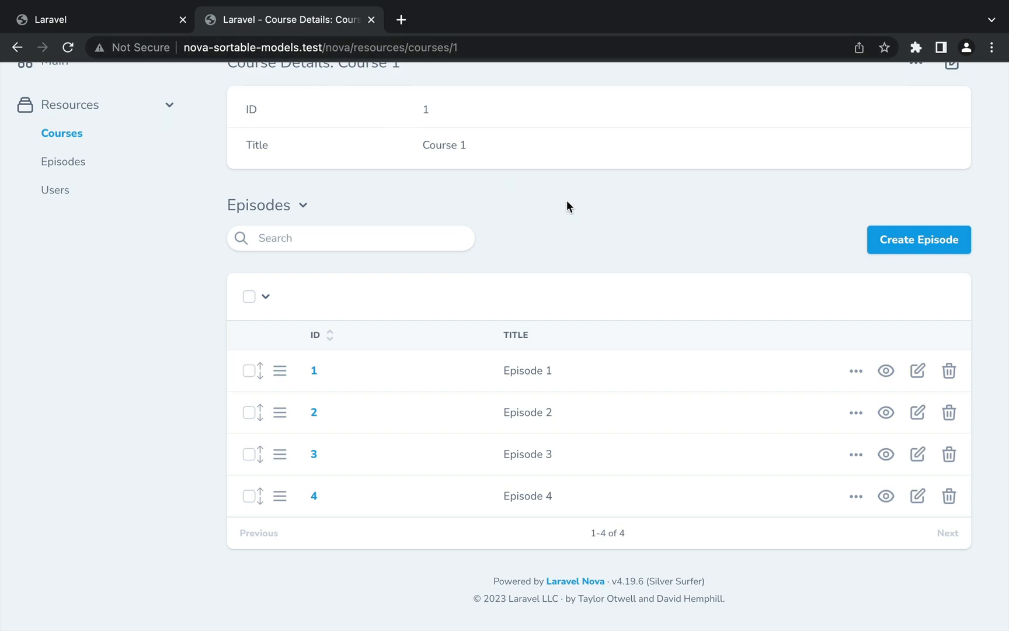
mouse_move(568, 361)
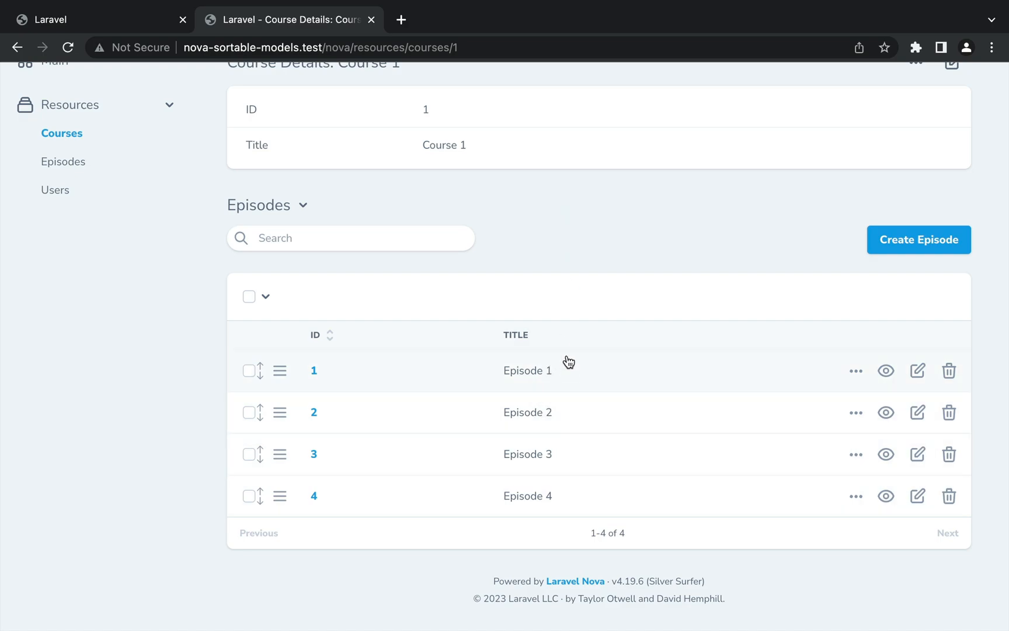
mouse_move(637, 207)
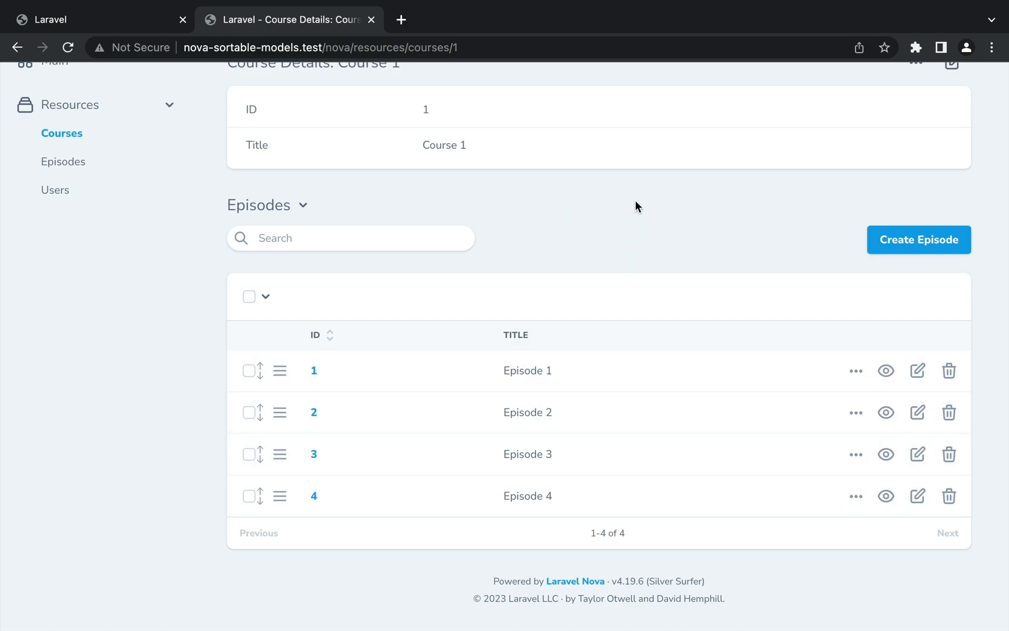
mouse_move(621, 250)
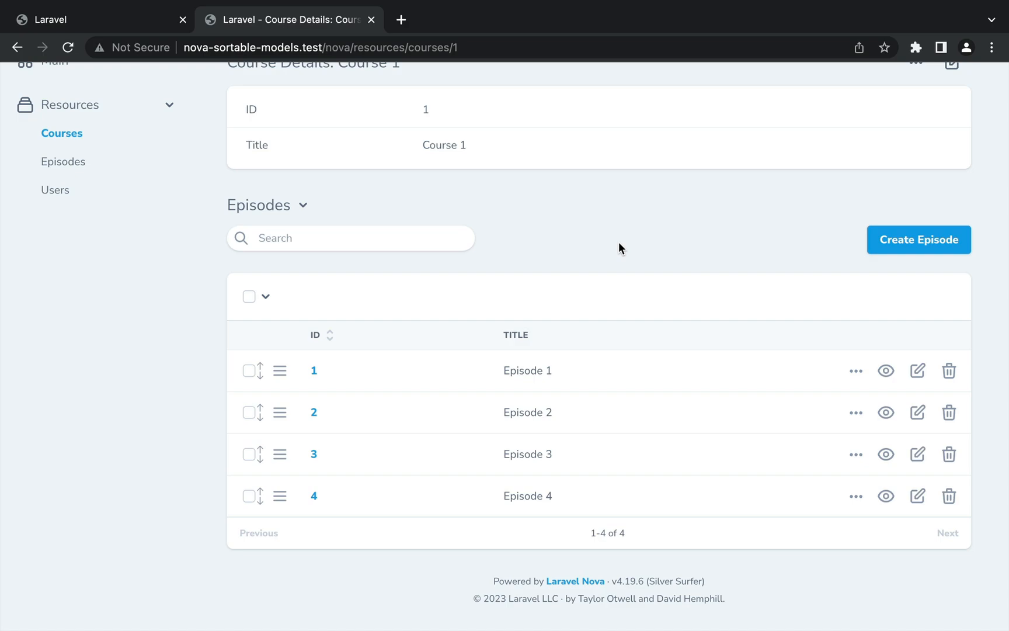
Step: Drag Episode 4 below Episode 1, giving the order Episode 1, 4, 2, 3
left_click(96, 19)
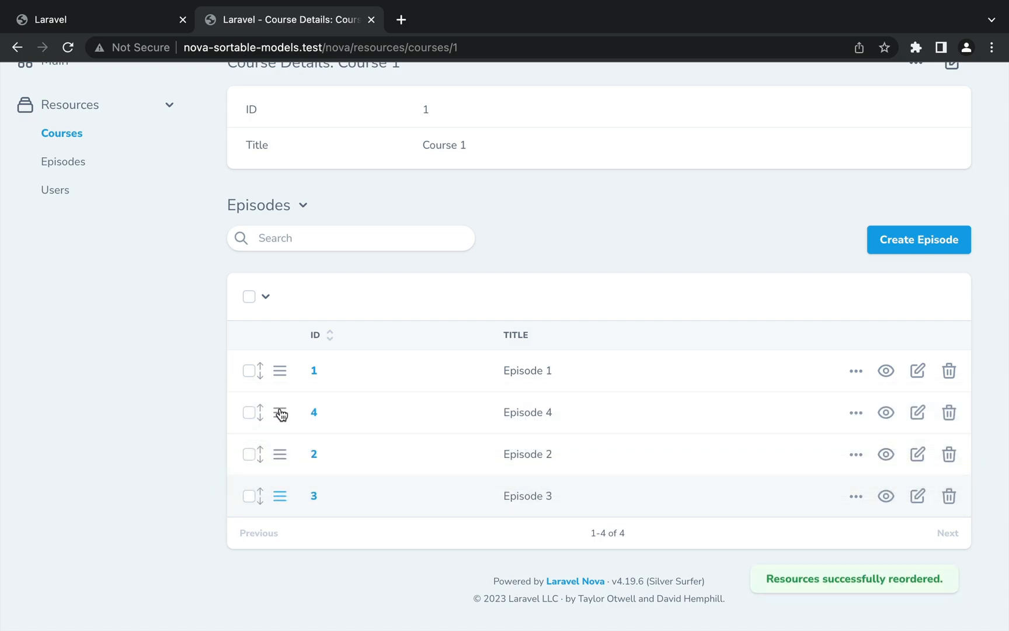
mouse_move(909, 569)
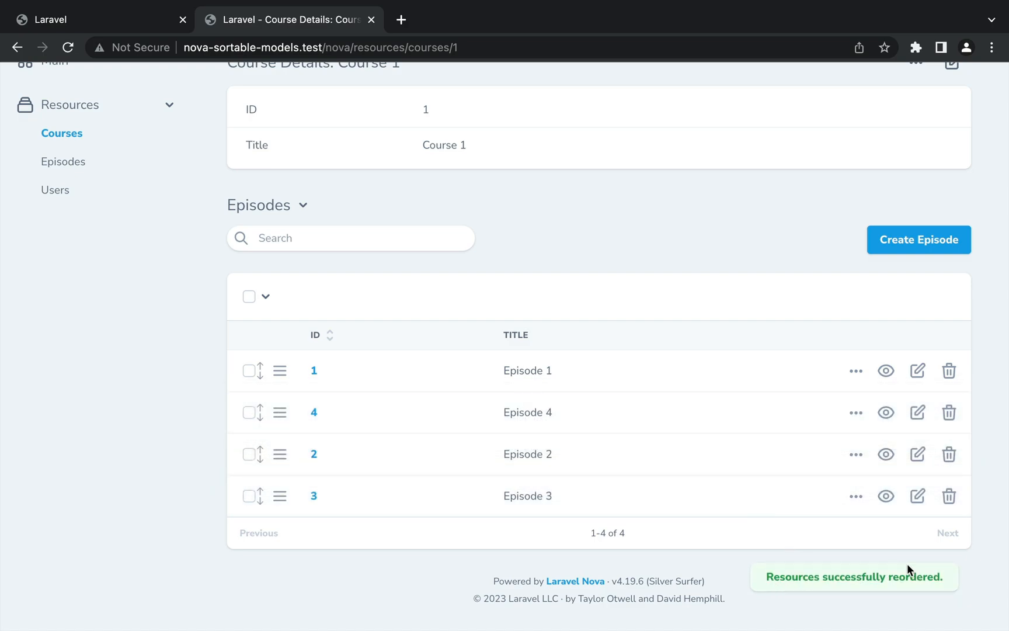
scroll("up", 3)
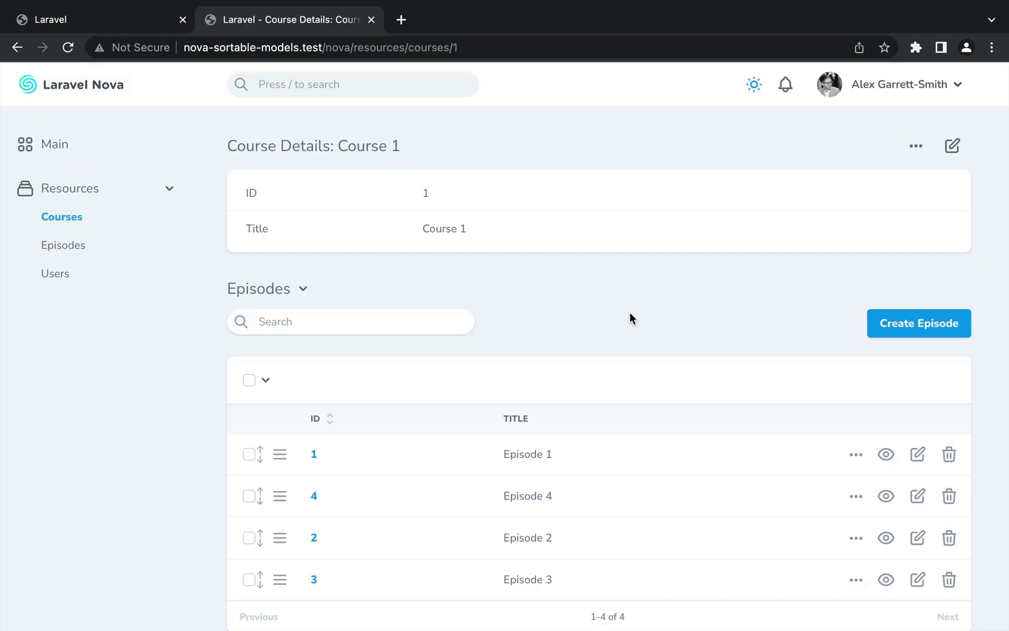
scroll("down", 3)
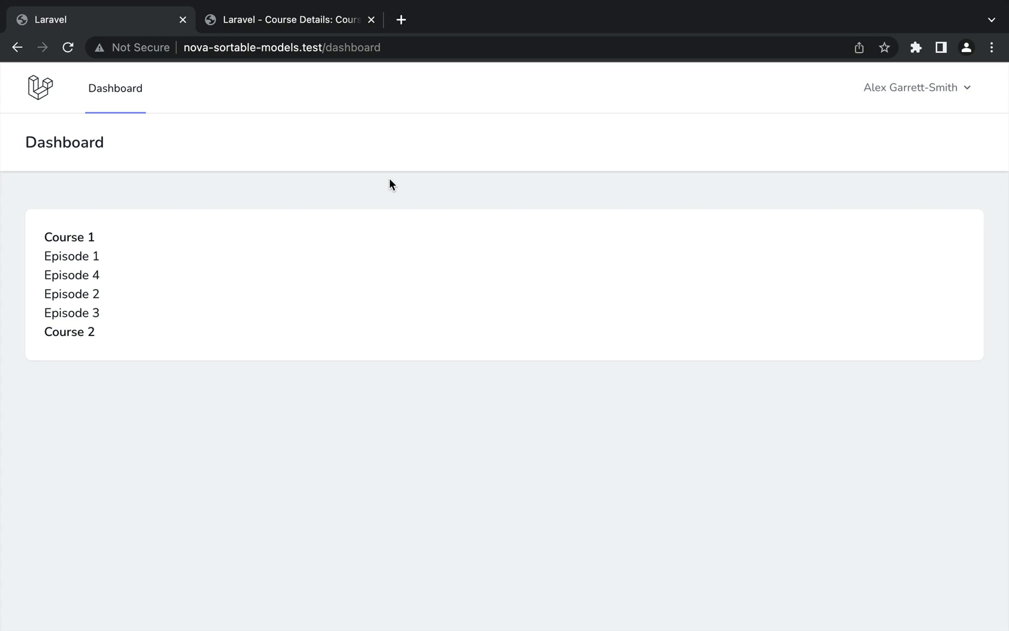
left_click(290, 19)
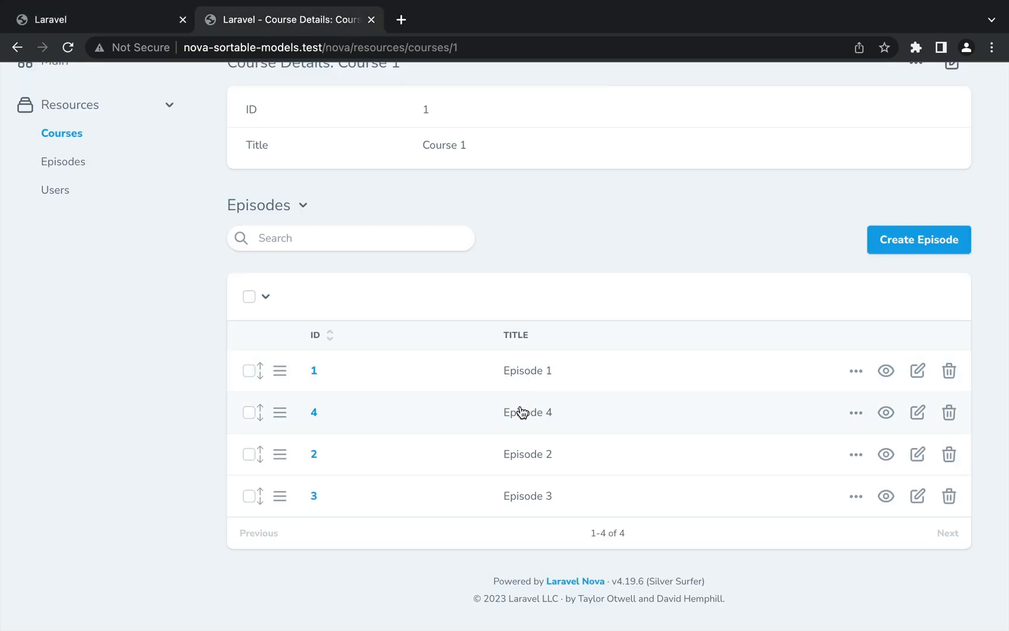